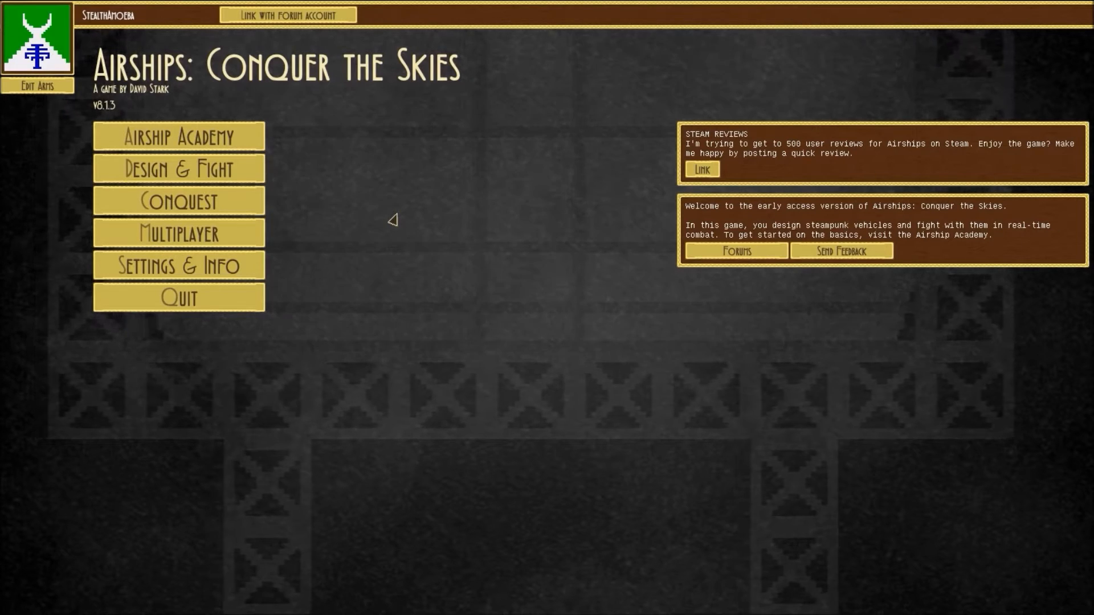
{"action": "mouse_move", "coordinate": [356, 248]}
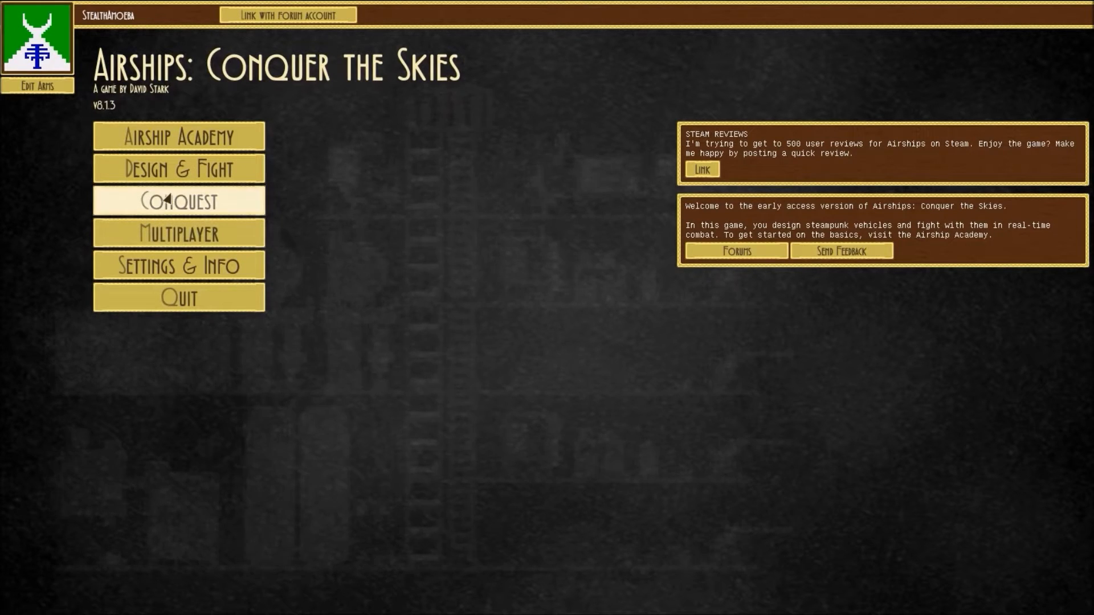
{"action": "mouse_move", "coordinate": [176, 166]}
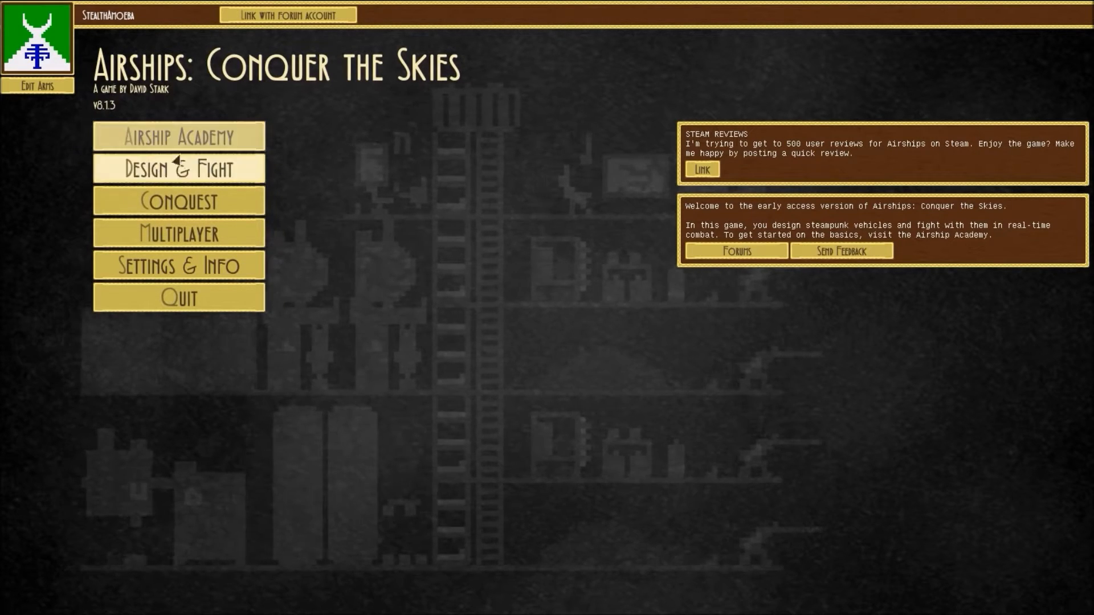
Begin a Conquest setup and replace the empire name Korono with Flarb.
{"action": "left_click", "coordinate": [178, 167]}
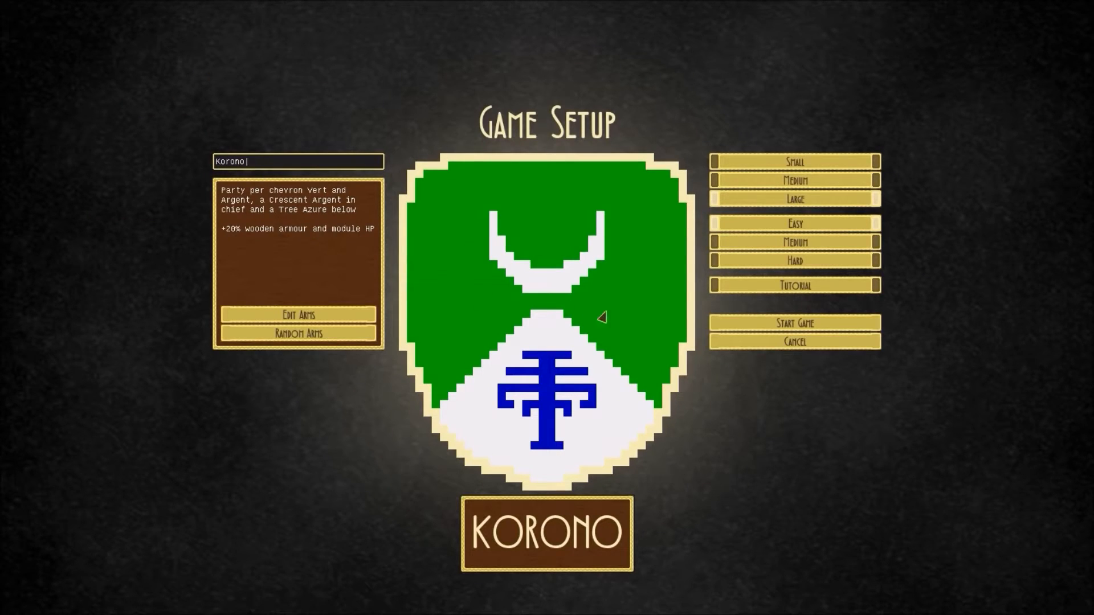
{"action": "key", "text": "Backspace"}
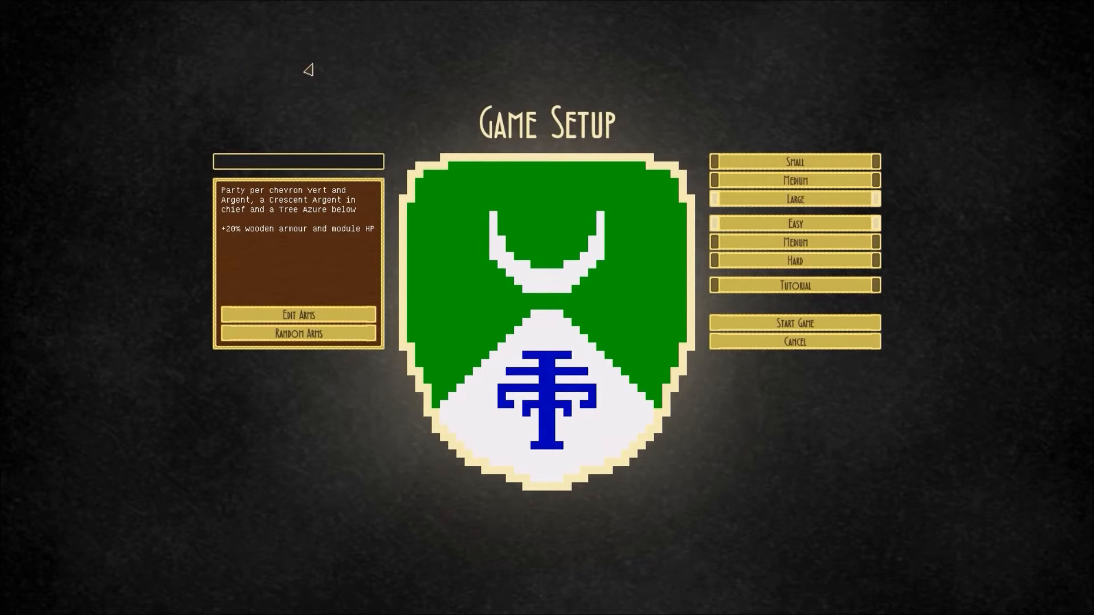
{"action": "left_click", "coordinate": [299, 162]}
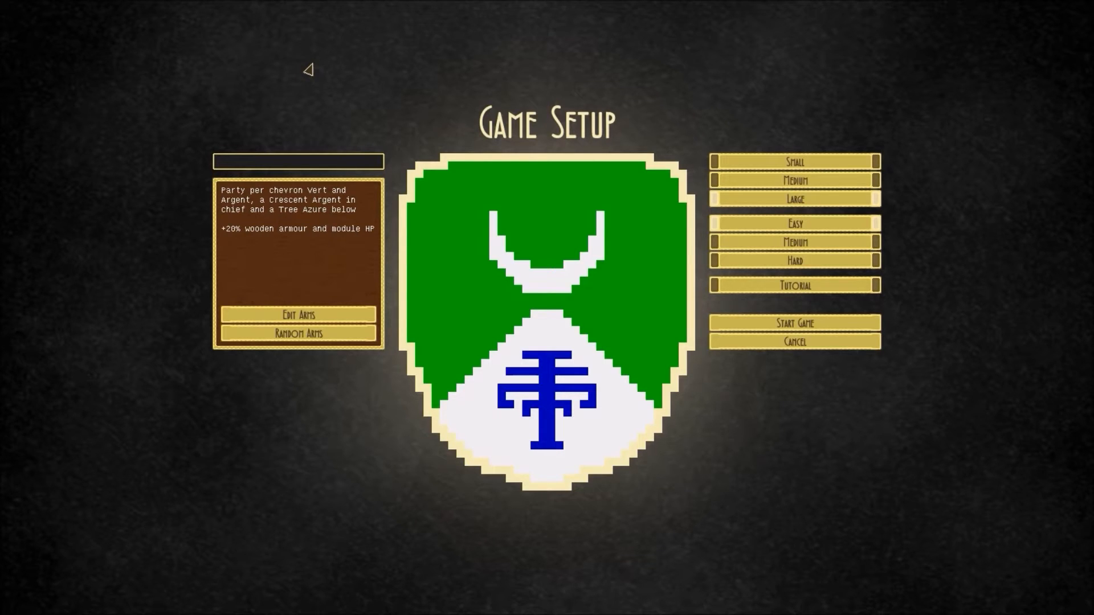
{"action": "type", "text": "Flarb"}
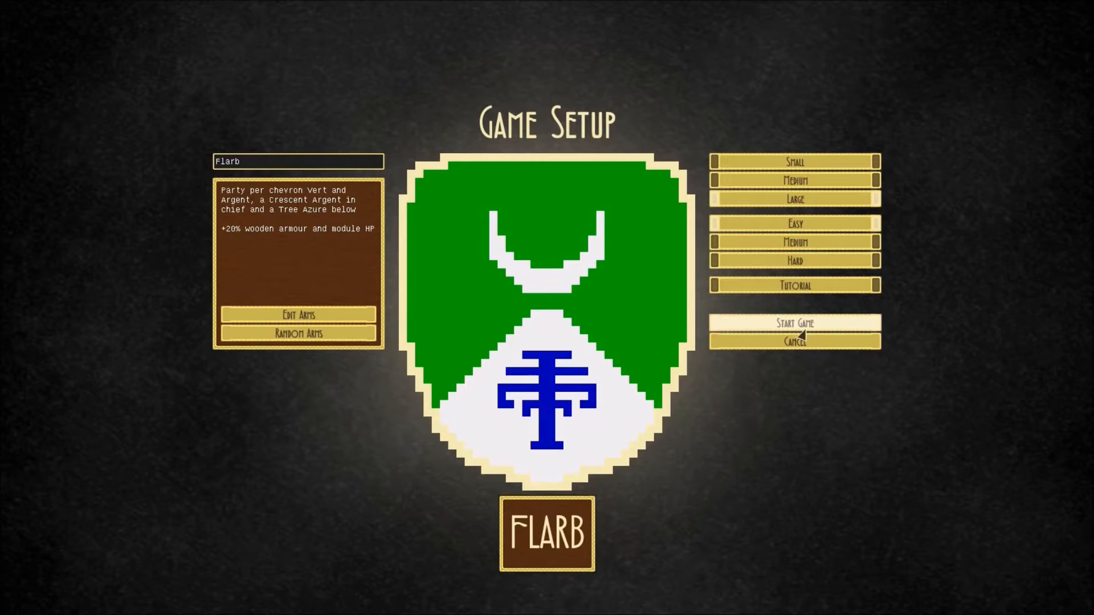
Launch the Flarb conquest campaign from the setup screen.
{"action": "left_click", "coordinate": [795, 323]}
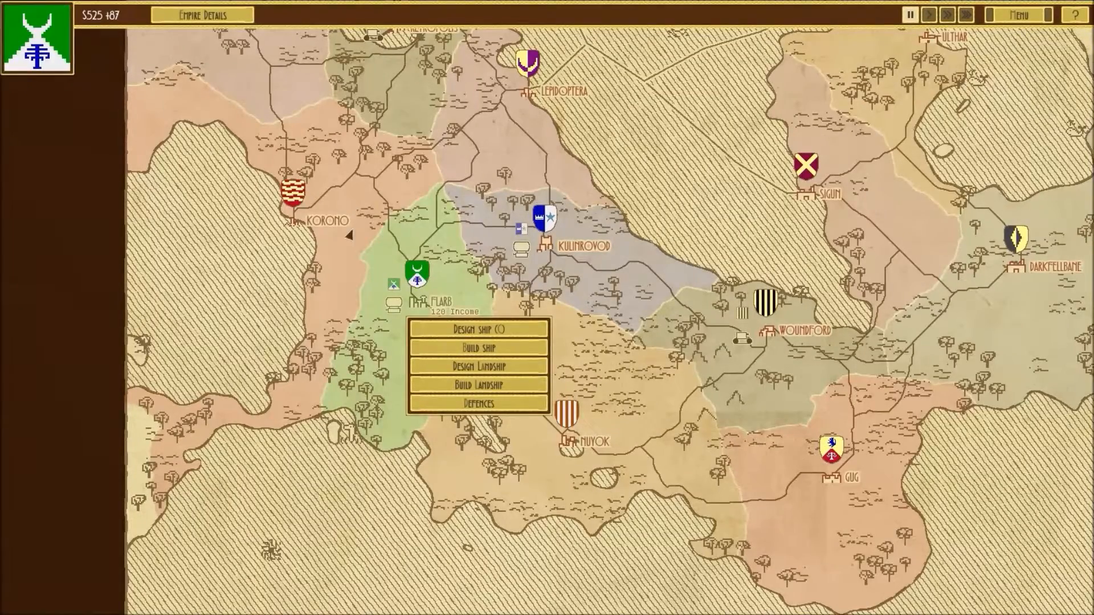
{"action": "mouse_move", "coordinate": [478, 348]}
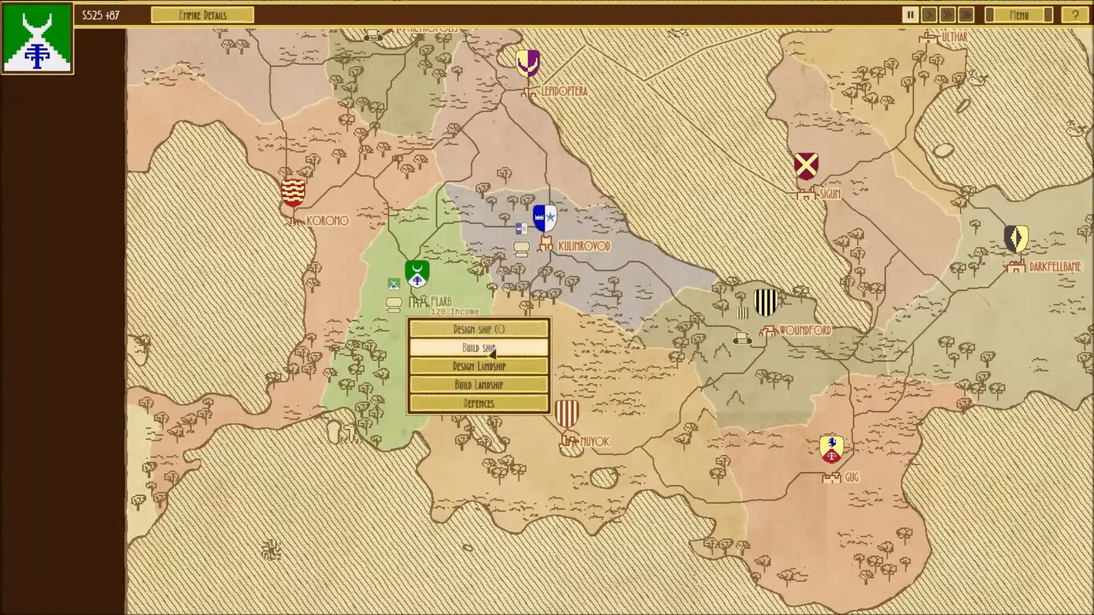
Build the Bite Size airship at Flarb, leaving $381 in the treasury.
{"action": "left_click", "coordinate": [479, 348]}
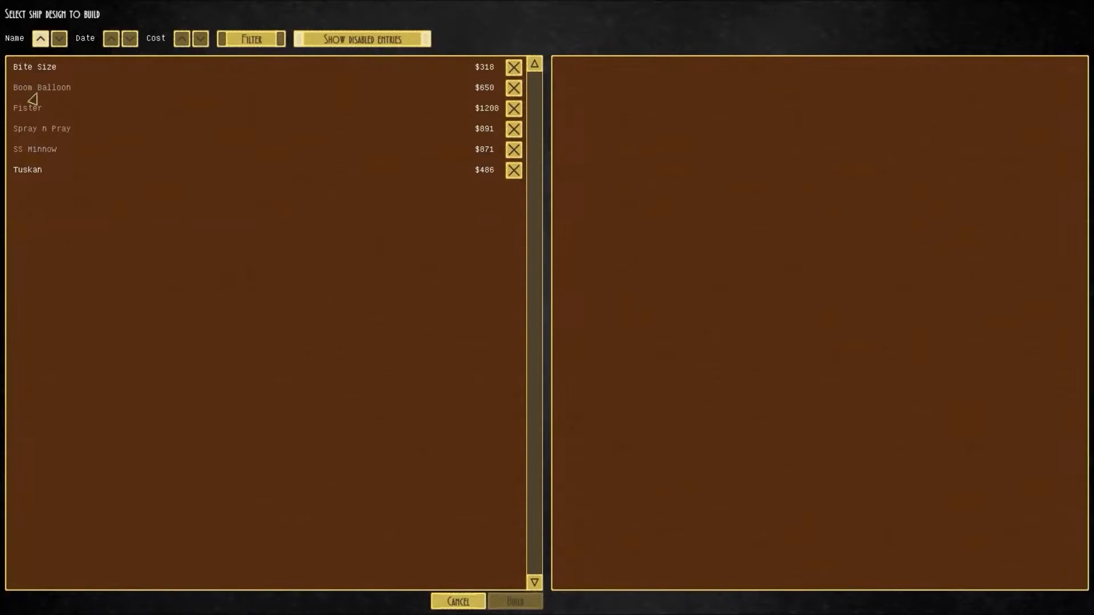
{"action": "left_click", "coordinate": [29, 66]}
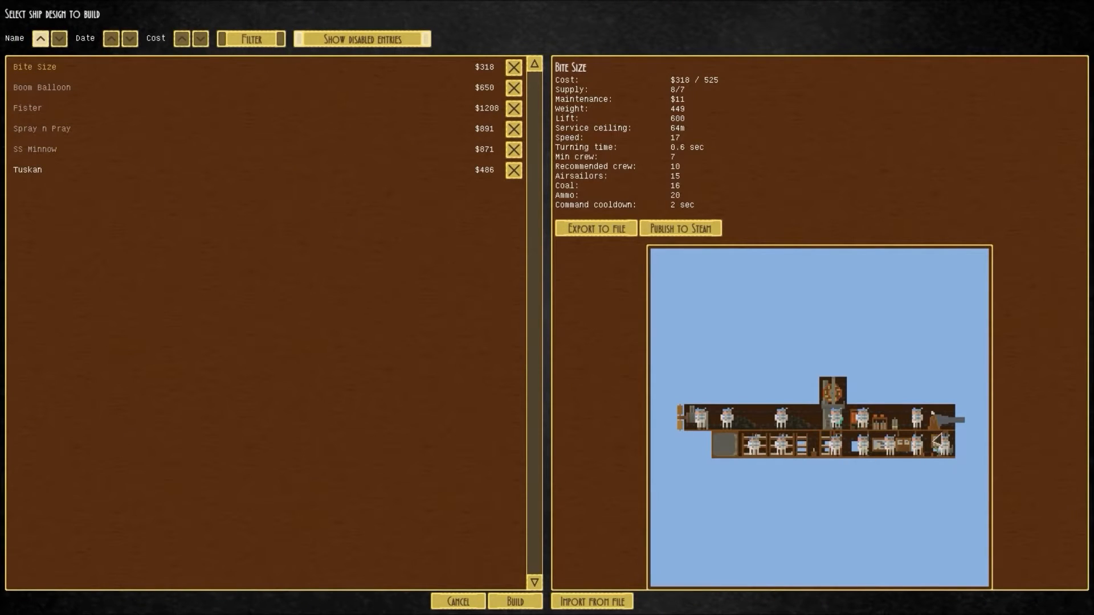
{"action": "mouse_move", "coordinate": [979, 501]}
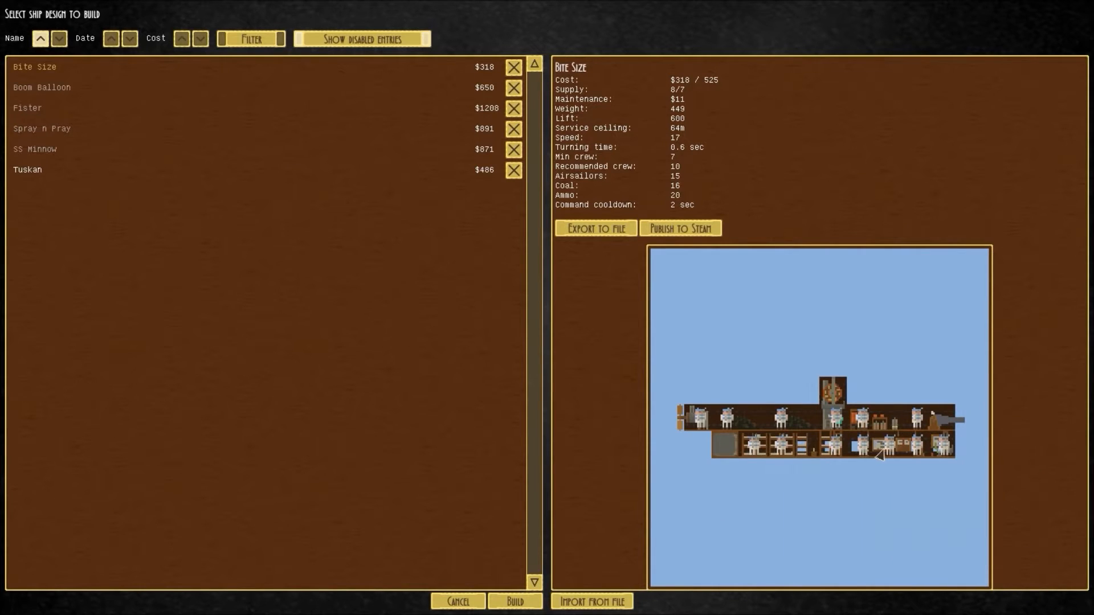
{"action": "mouse_move", "coordinate": [832, 467]}
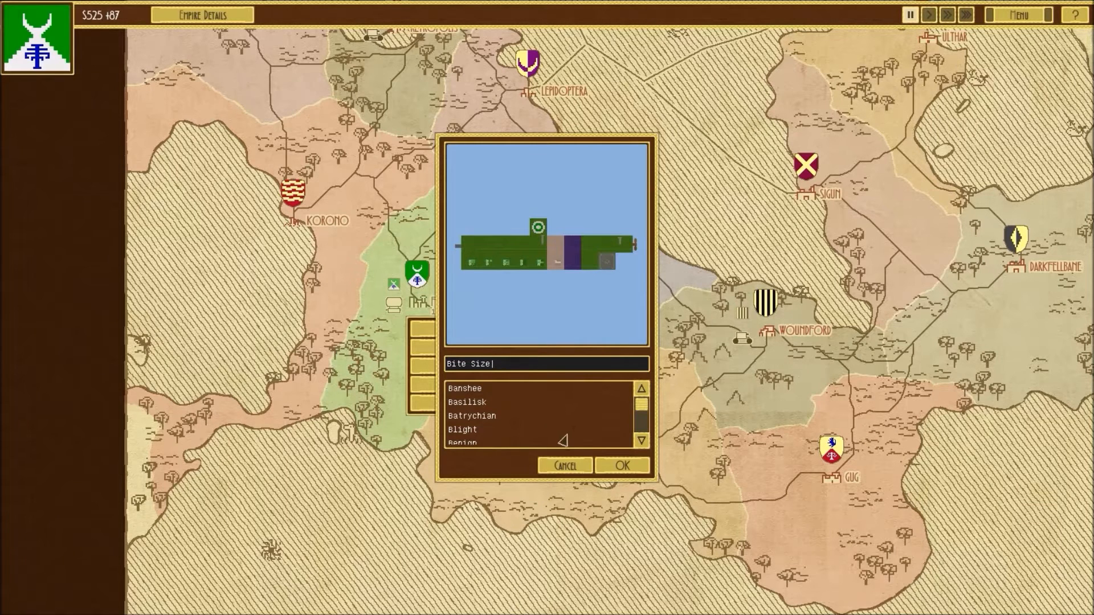
{"action": "left_click", "coordinate": [625, 465]}
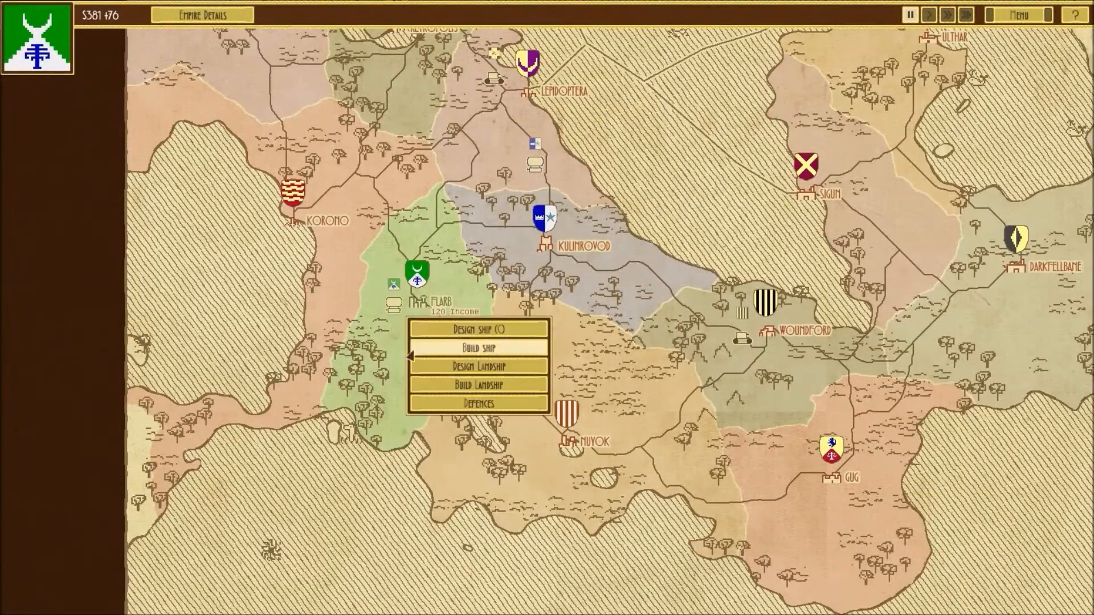
Browse Flarb's landship designs and preview Legs at $213.
{"action": "left_click", "coordinate": [482, 346]}
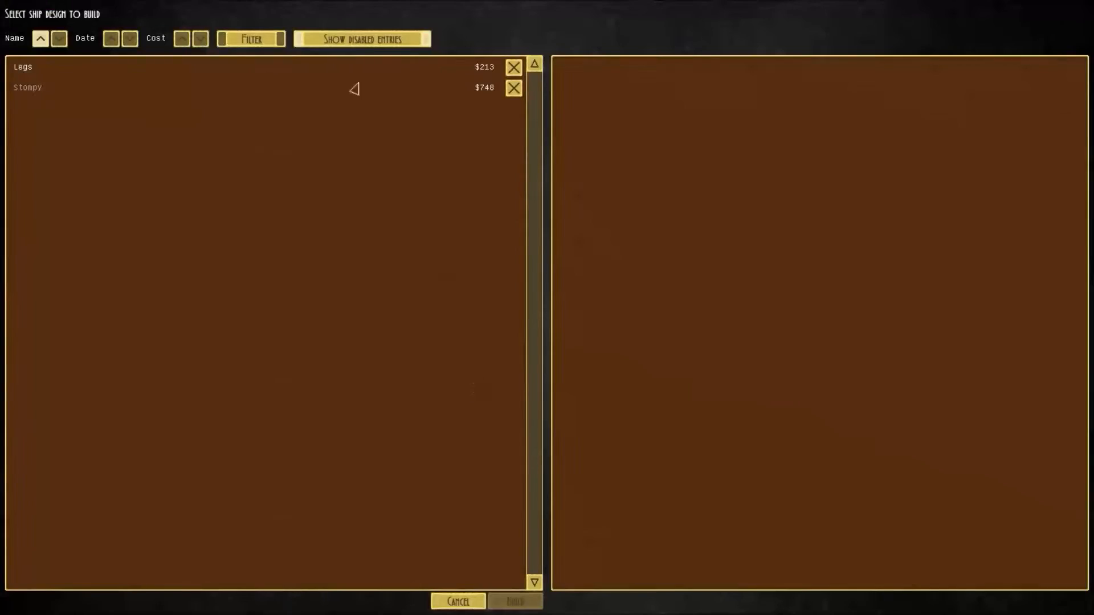
{"action": "left_click", "coordinate": [21, 66]}
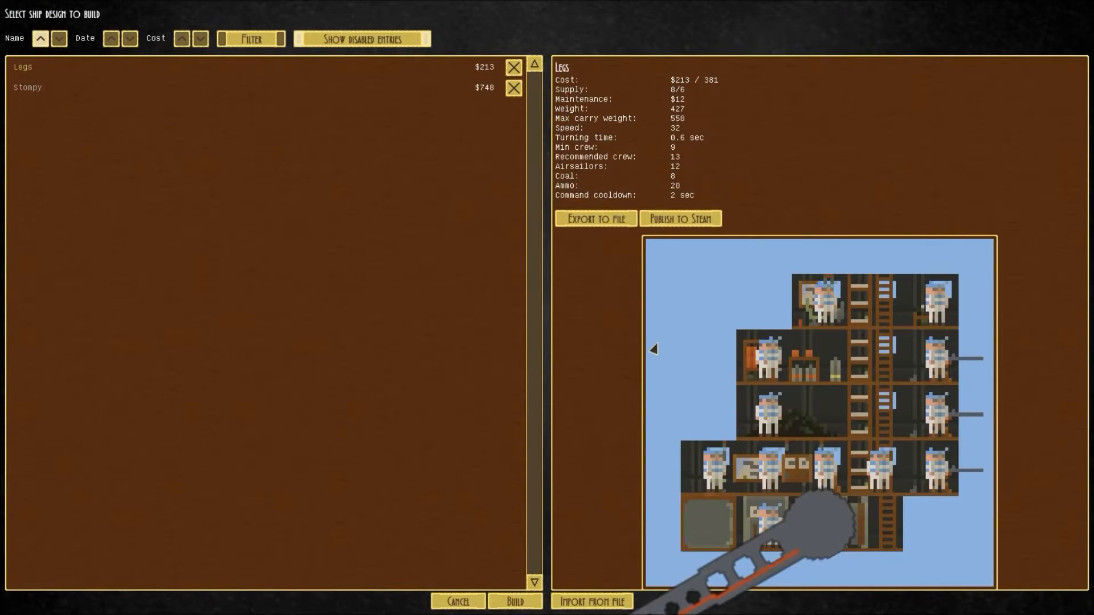
{"action": "mouse_move", "coordinate": [772, 382]}
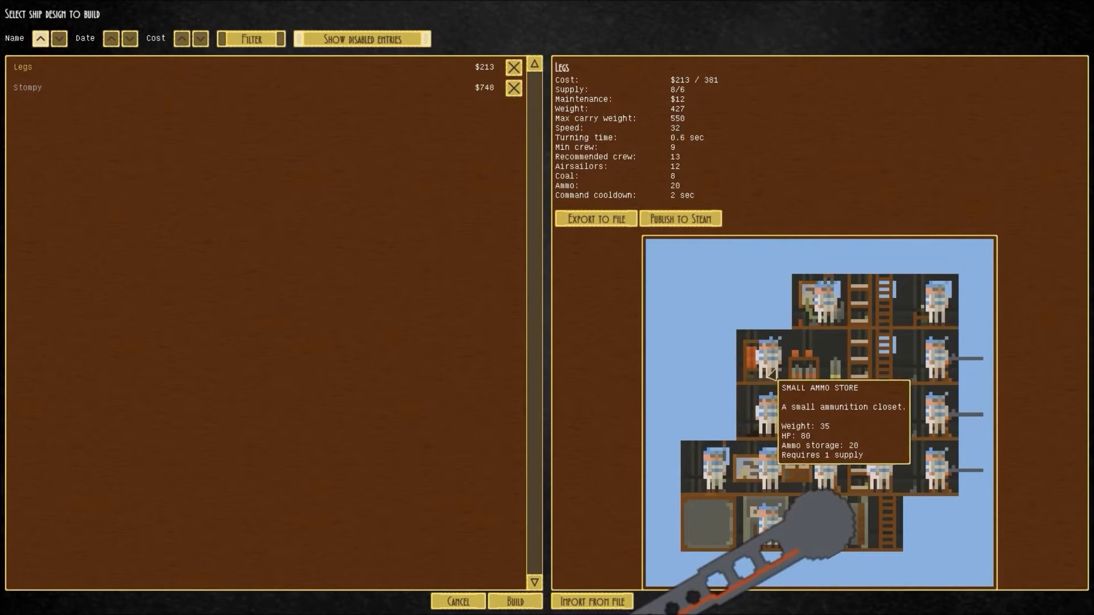
{"action": "mouse_move", "coordinate": [848, 458]}
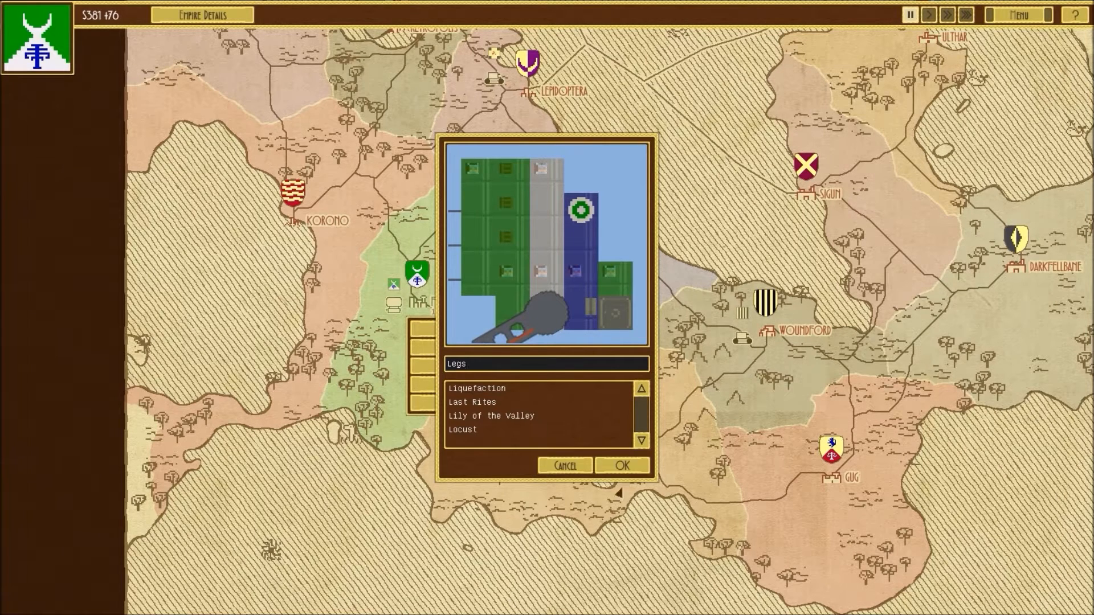
Confirm the Legs landship build, adding it to Flarb's fleet with Winter and Bite Size.
{"action": "left_click", "coordinate": [625, 465]}
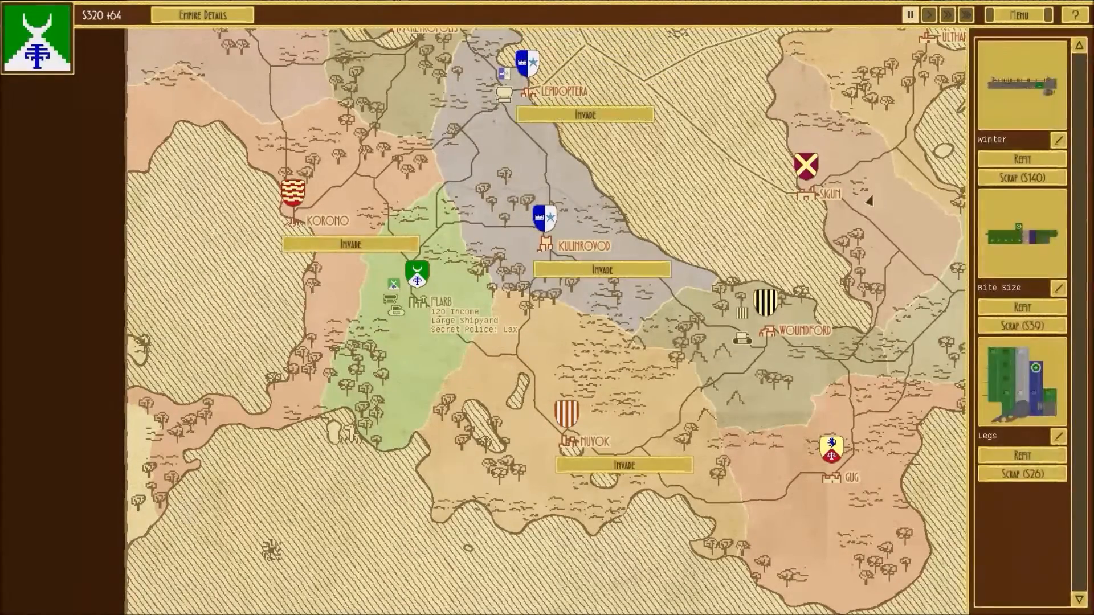
{"action": "mouse_move", "coordinate": [1021, 77]}
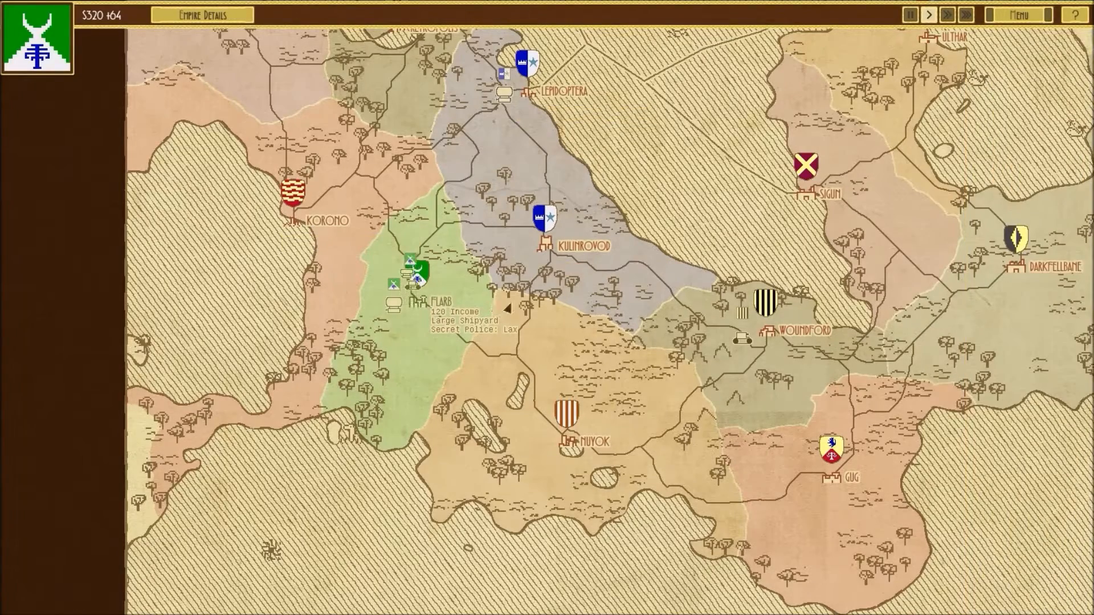
Invade Korono with Winter and Legs and launch the battle.
{"action": "left_click", "coordinate": [926, 14]}
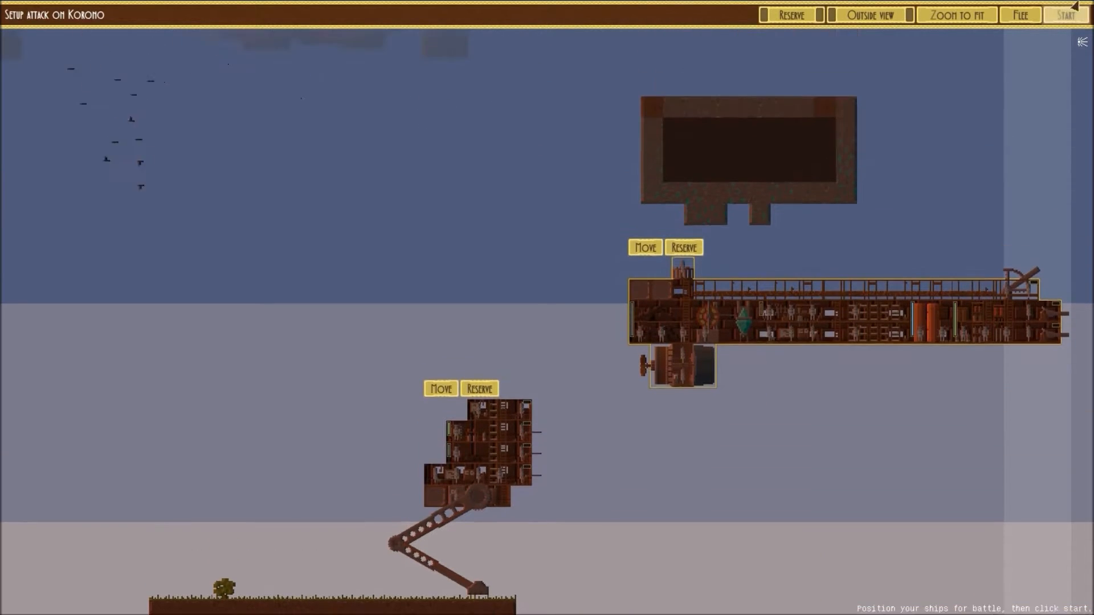
{"action": "left_click", "coordinate": [1065, 13]}
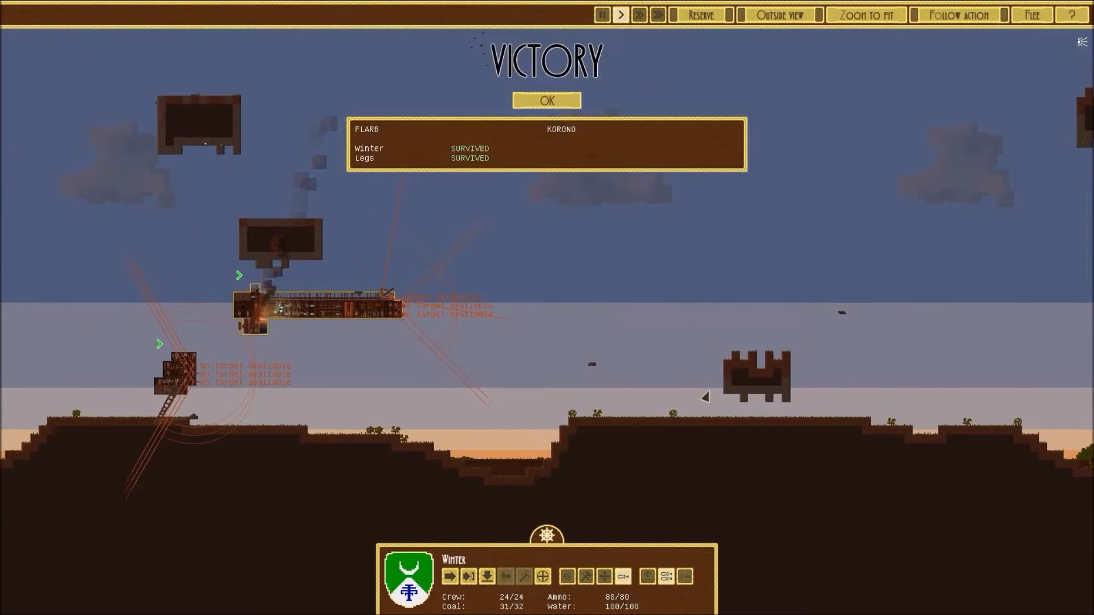
Annex Korono by gentle takeover after the victory, raising the treasury to $559.
{"action": "left_click", "coordinate": [546, 100]}
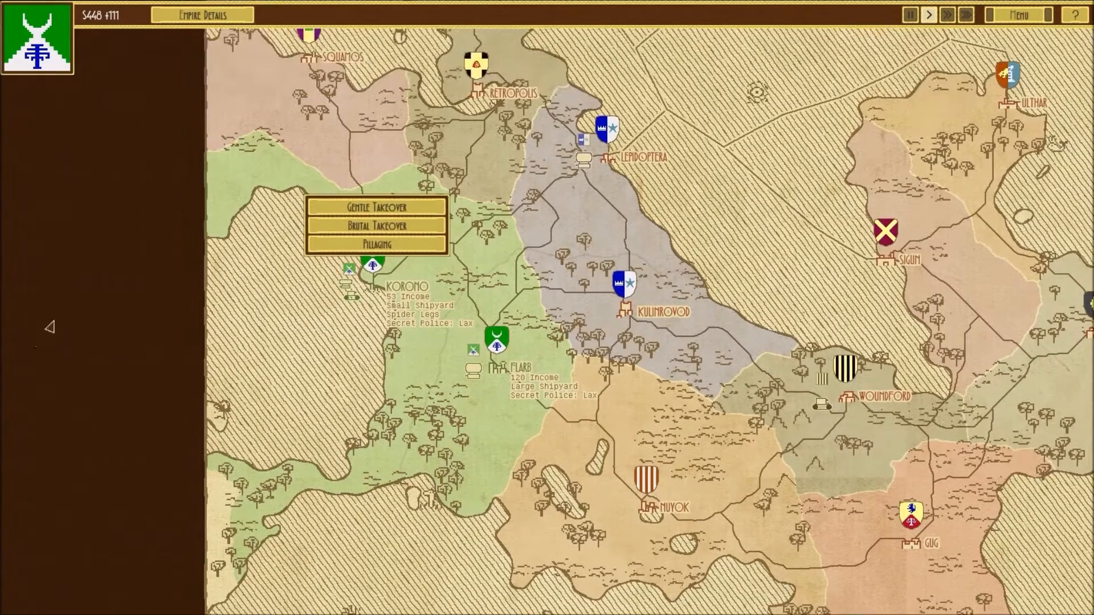
{"action": "left_click", "coordinate": [377, 206]}
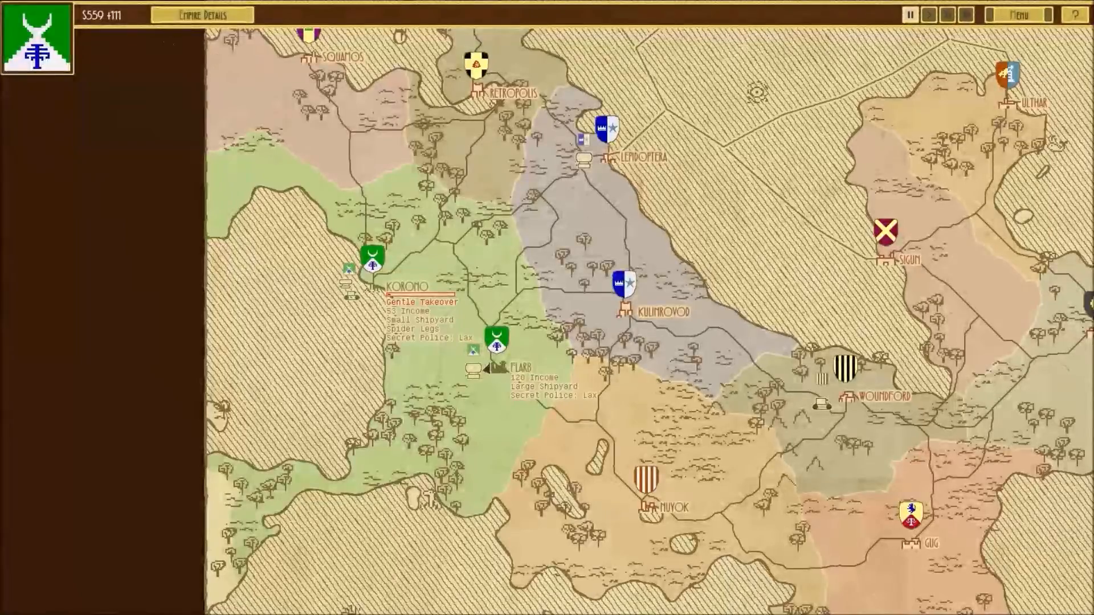
{"action": "left_click", "coordinate": [495, 340]}
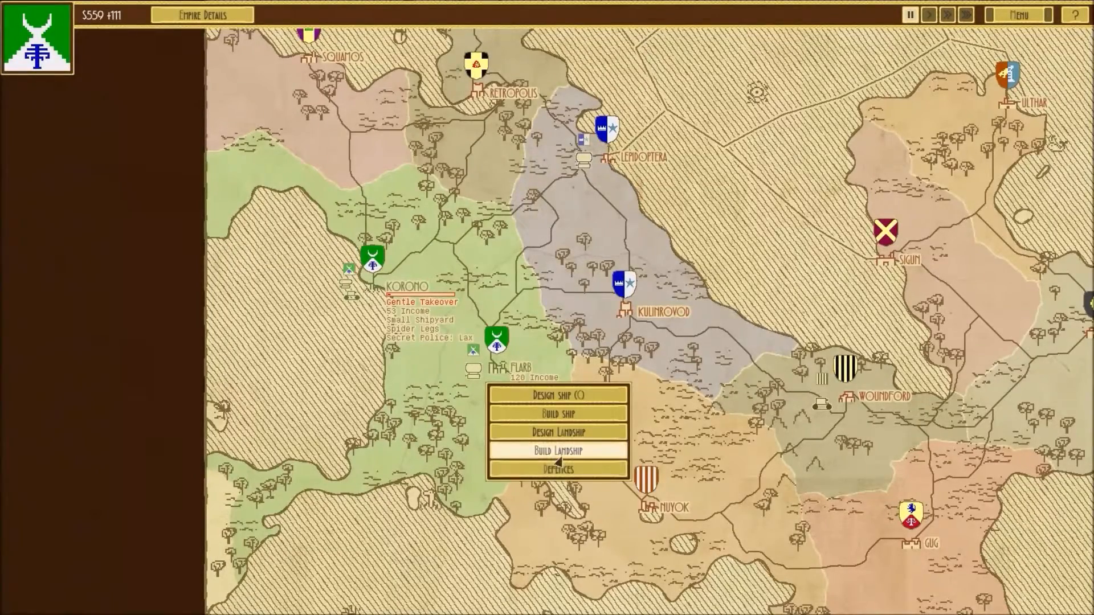
Filter Flarb's defence designs, preview Wakka Flakka, and pick the Pillbox.
{"action": "left_click", "coordinate": [561, 449]}
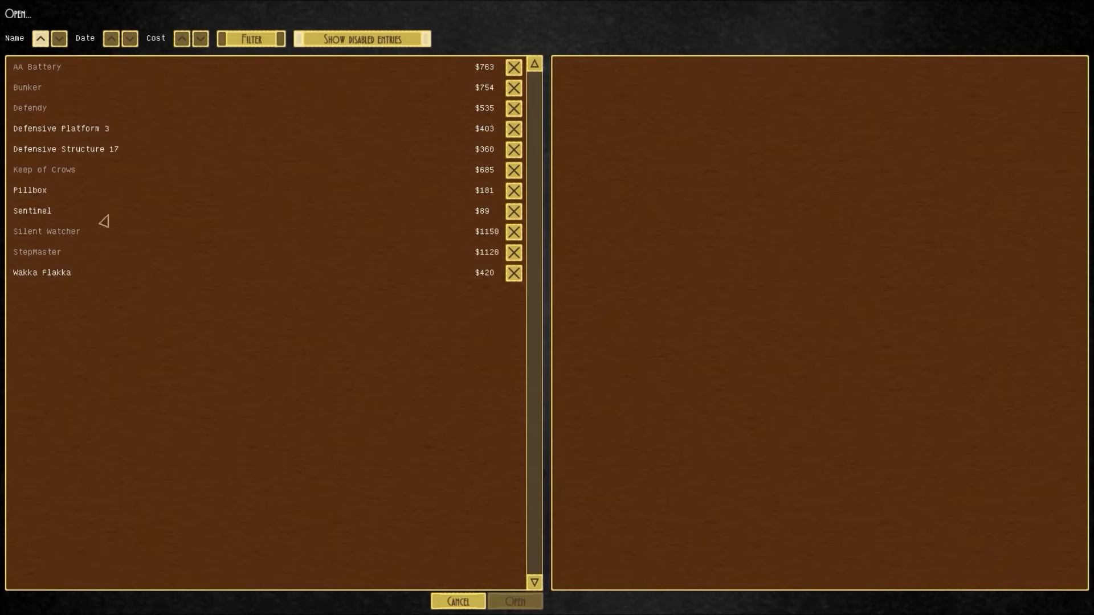
{"action": "left_click", "coordinate": [28, 191]}
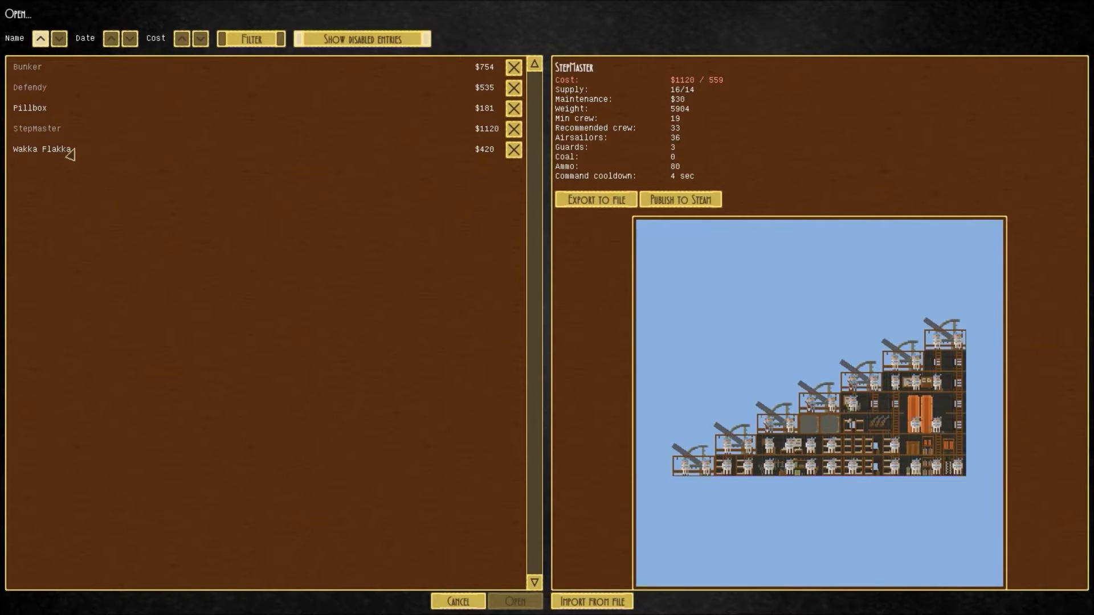
{"action": "left_click", "coordinate": [37, 149]}
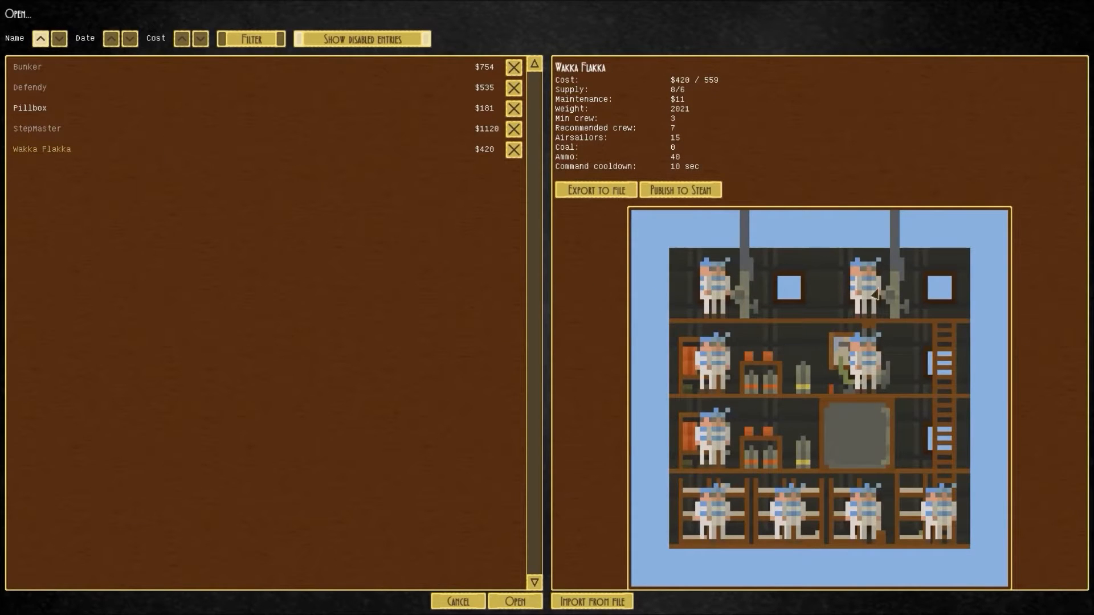
{"action": "mouse_move", "coordinate": [871, 305]}
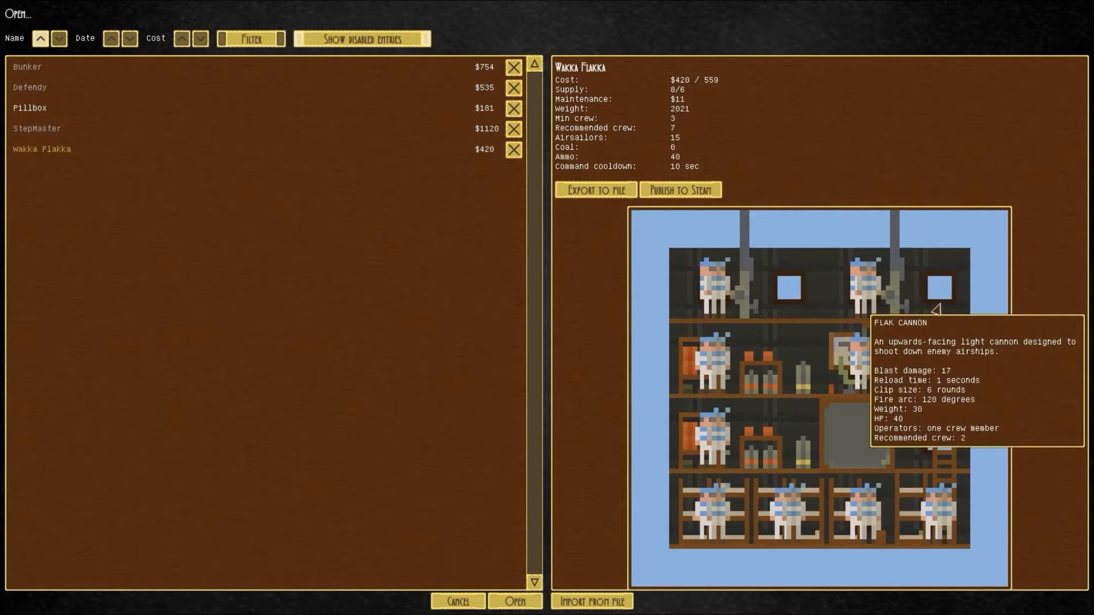
{"action": "left_click", "coordinate": [31, 108]}
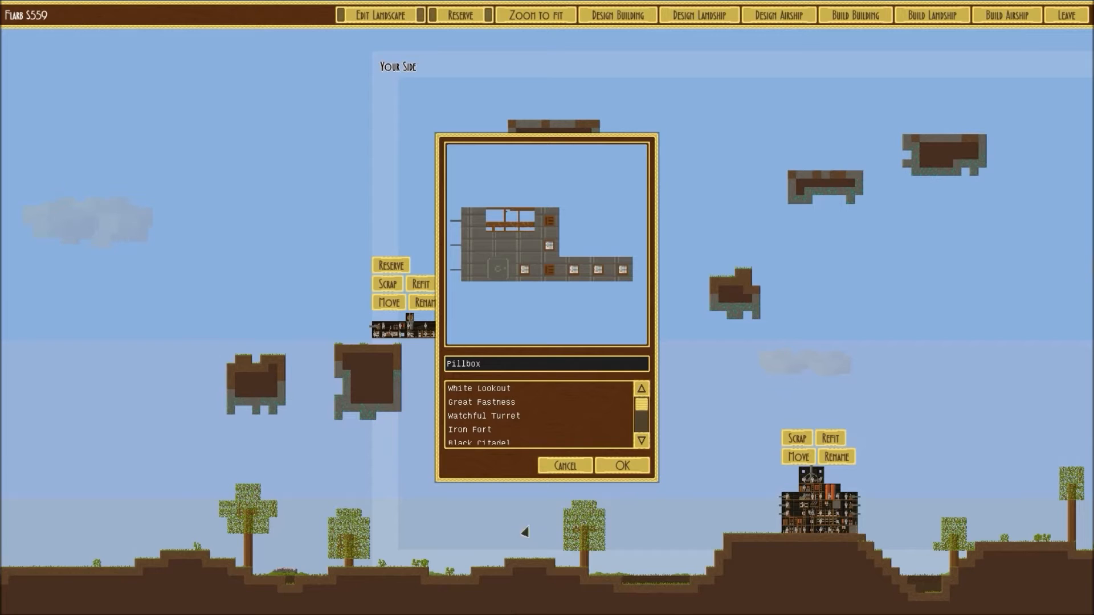
Accept the Pillbox name and place it beside the hill fortress.
{"action": "left_click", "coordinate": [626, 464]}
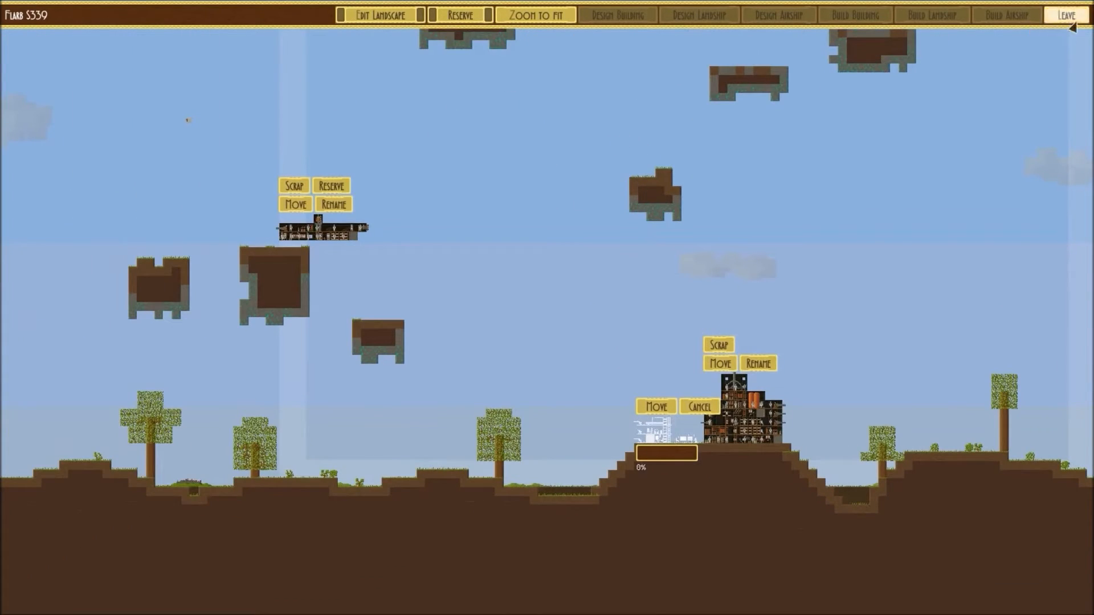
Leave the city view and list Flarb's buildable ship designs with $654.
{"action": "left_click", "coordinate": [1067, 14]}
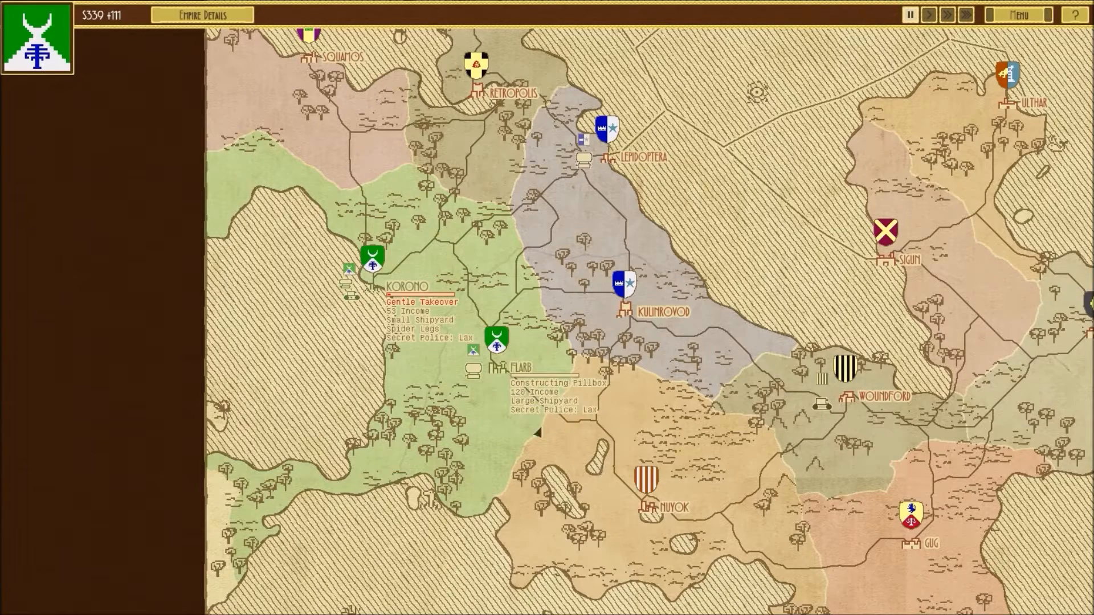
{"action": "left_click", "coordinate": [929, 16]}
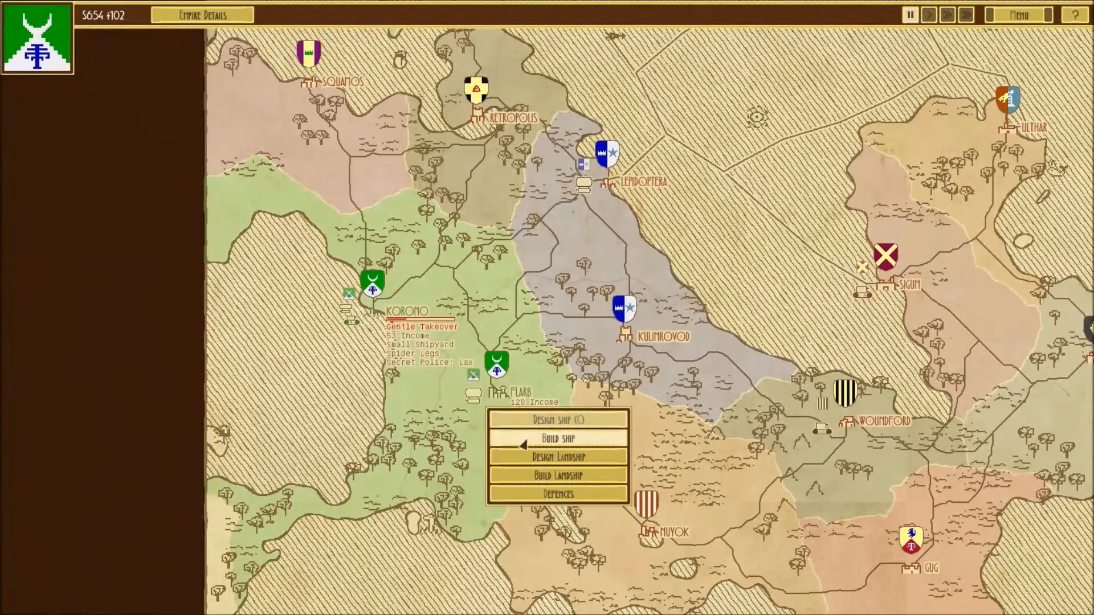
{"action": "left_click", "coordinate": [556, 439]}
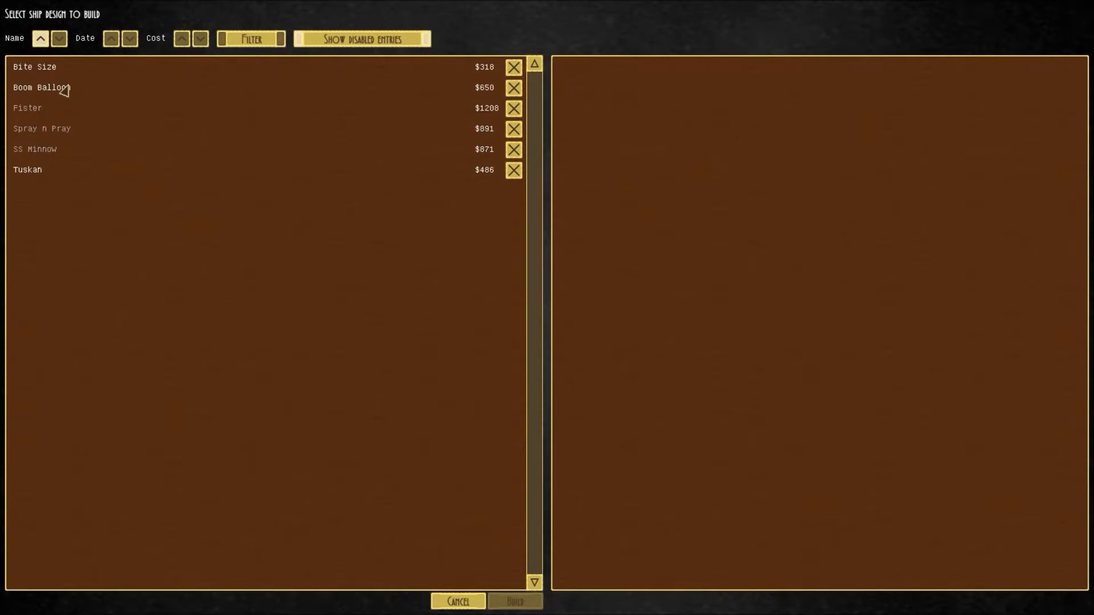
Delete the Boom Balloon design and choose the $486 Tuskan to build at Flarb.
{"action": "left_click", "coordinate": [37, 88]}
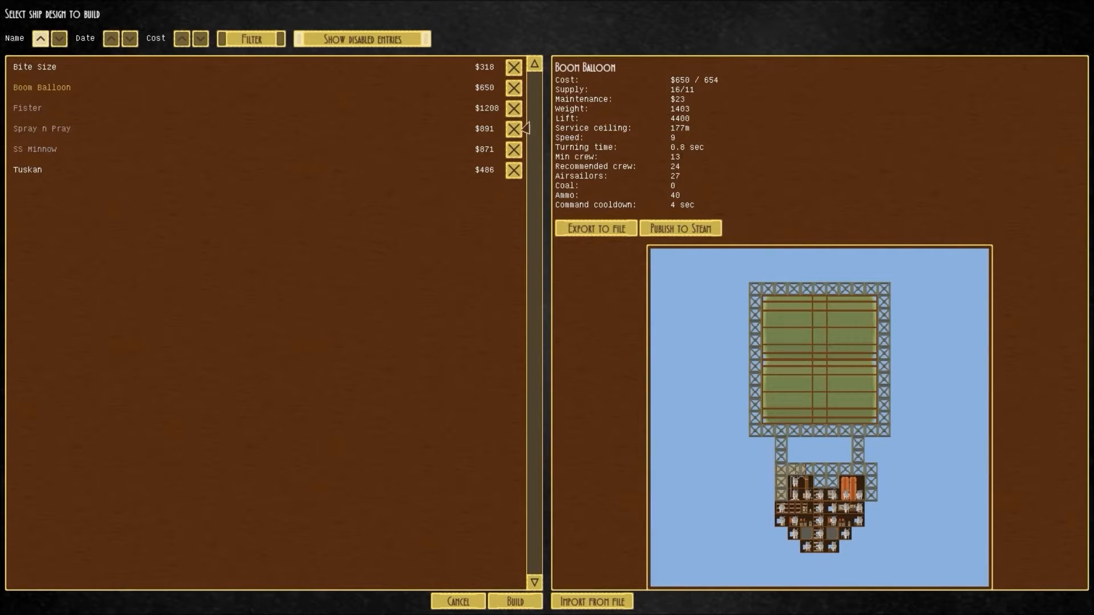
{"action": "mouse_move", "coordinate": [825, 391]}
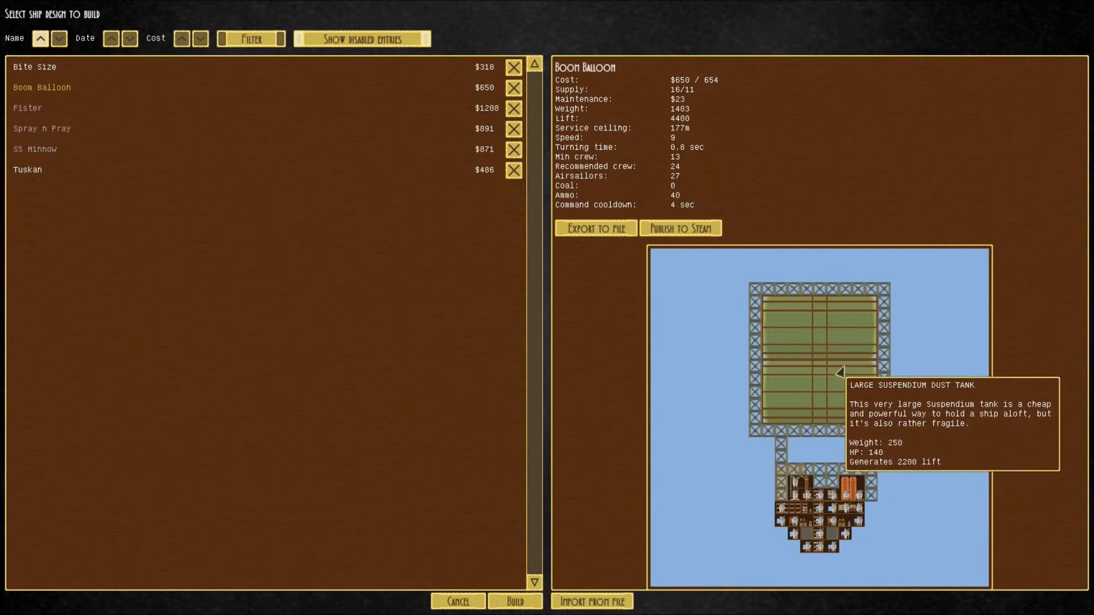
{"action": "mouse_move", "coordinate": [861, 551]}
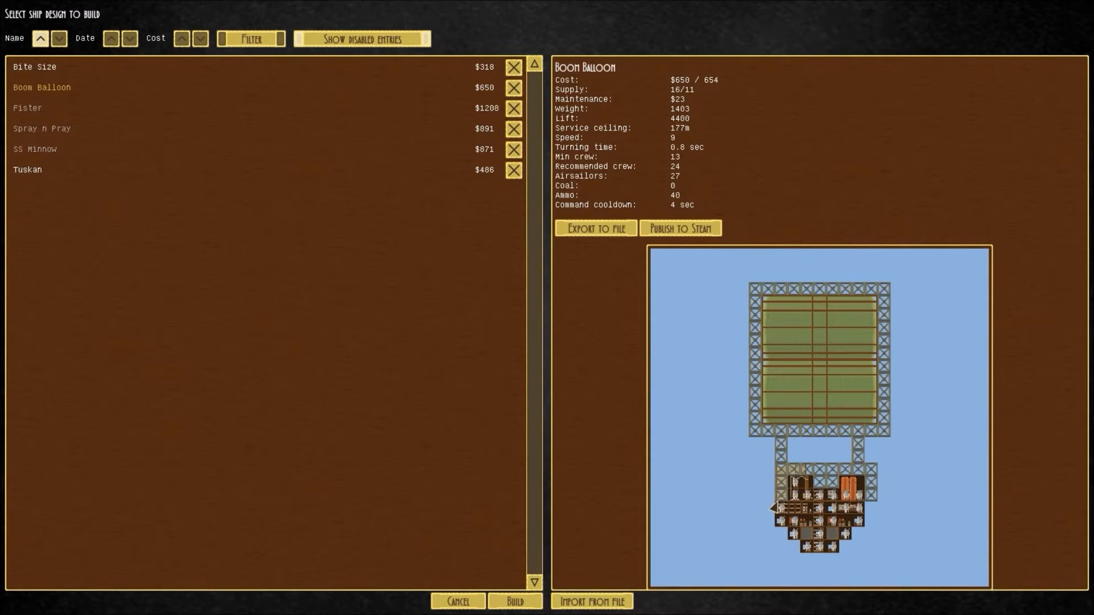
{"action": "mouse_move", "coordinate": [479, 201]}
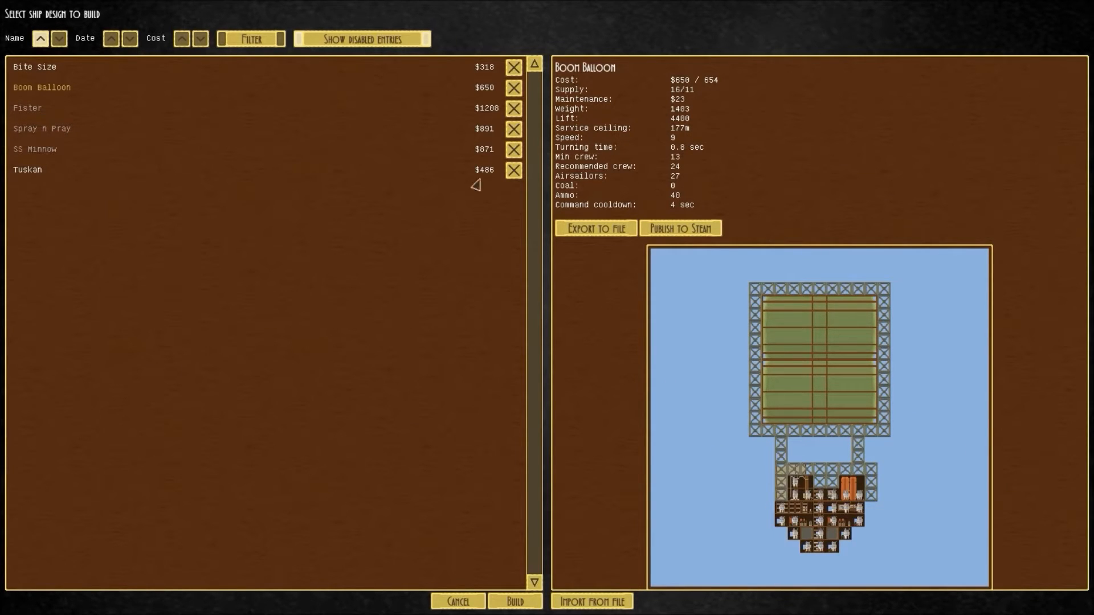
{"action": "left_click", "coordinate": [512, 89]}
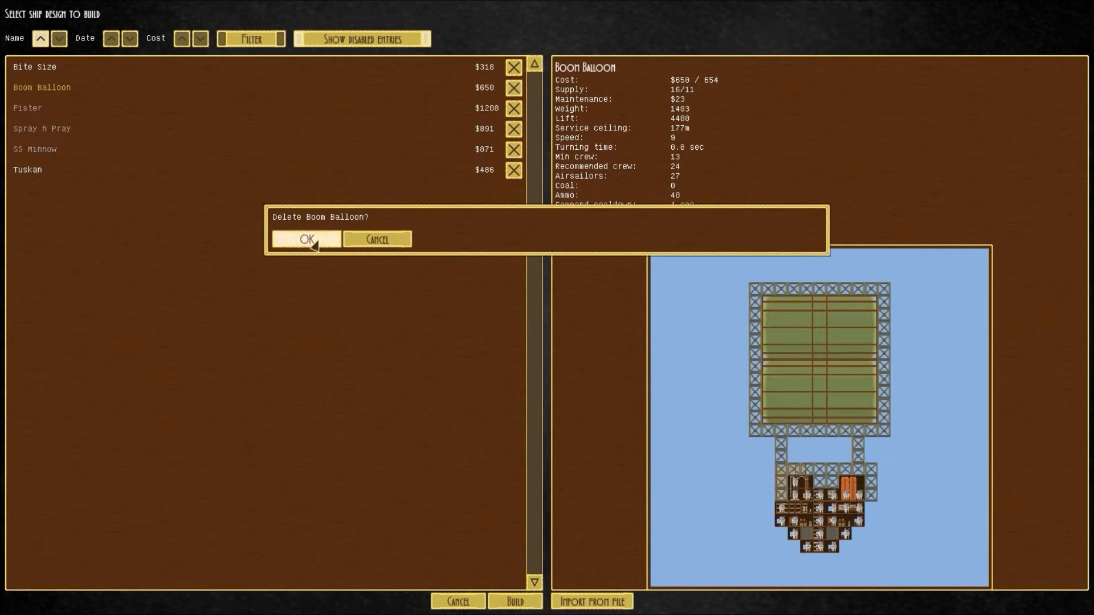
{"action": "left_click", "coordinate": [307, 239]}
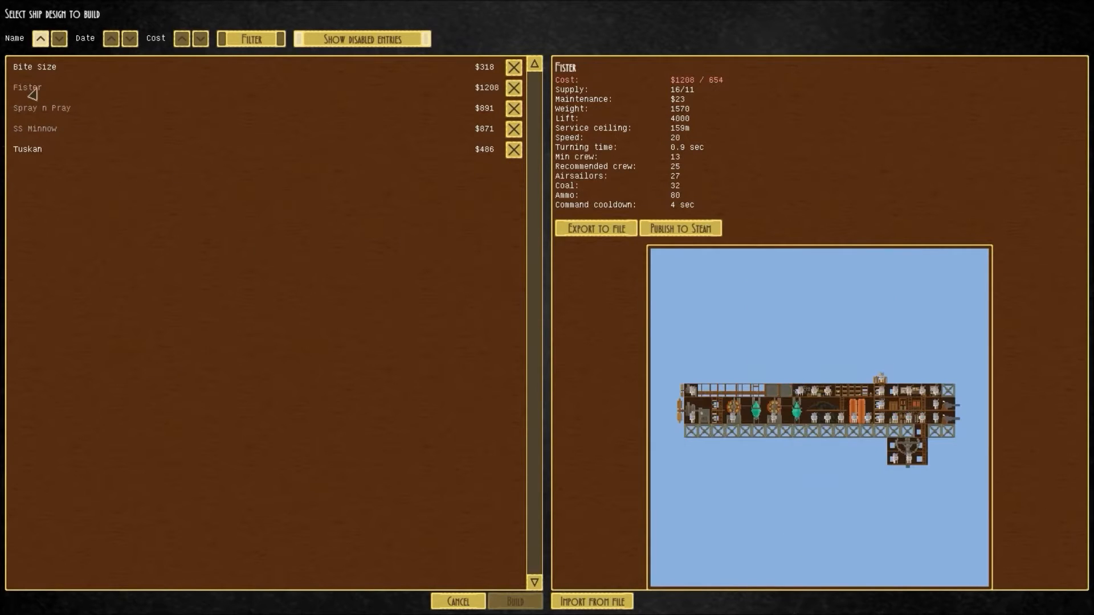
{"action": "mouse_move", "coordinate": [934, 455]}
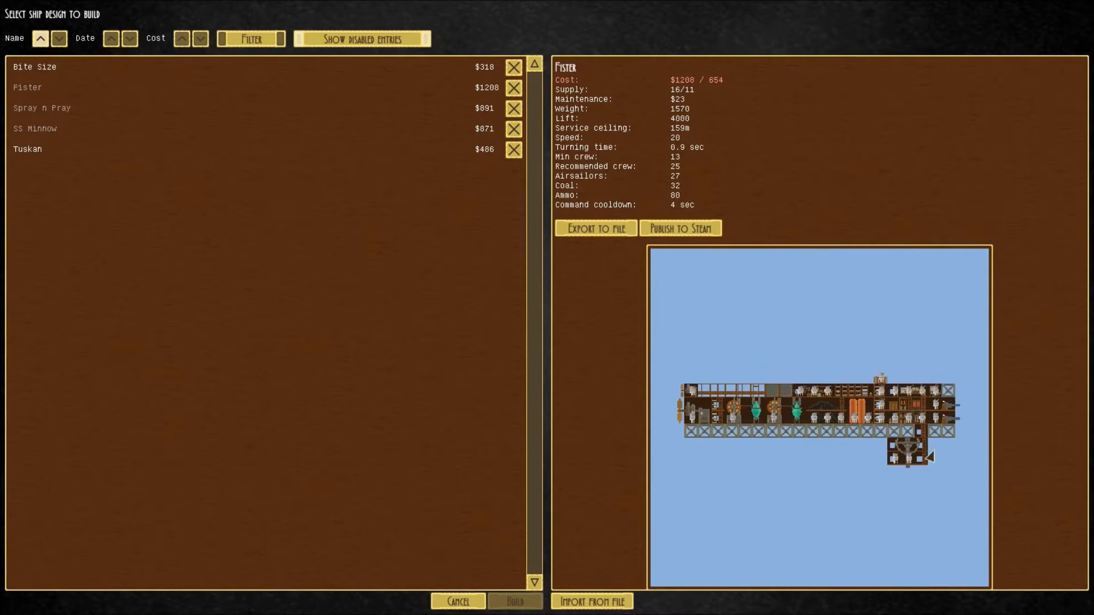
{"action": "mouse_move", "coordinate": [946, 429]}
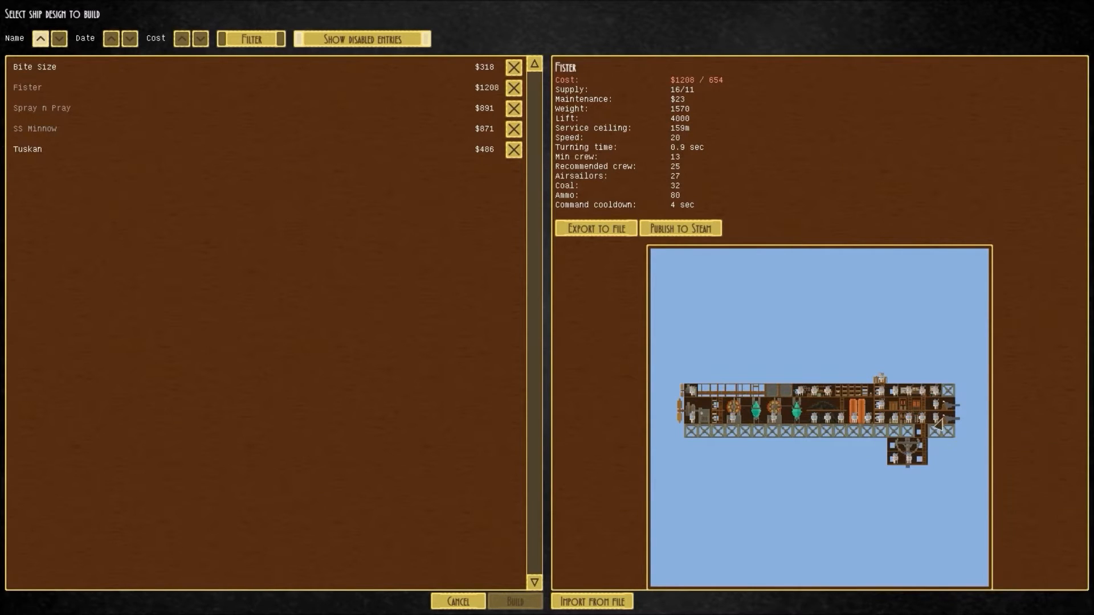
{"action": "mouse_move", "coordinate": [907, 453]}
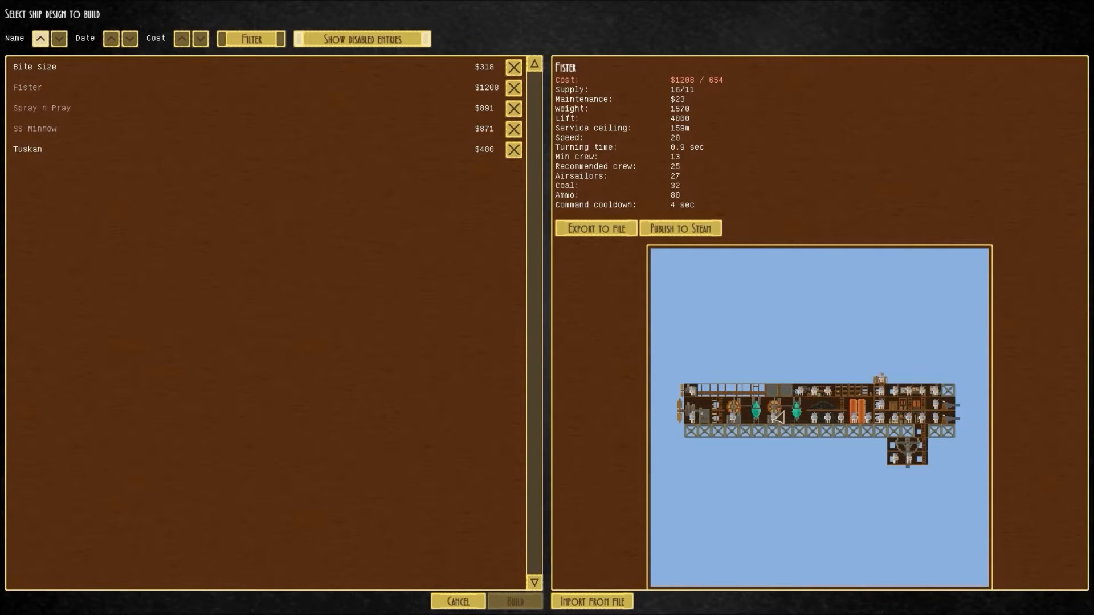
{"action": "mouse_move", "coordinate": [664, 139]}
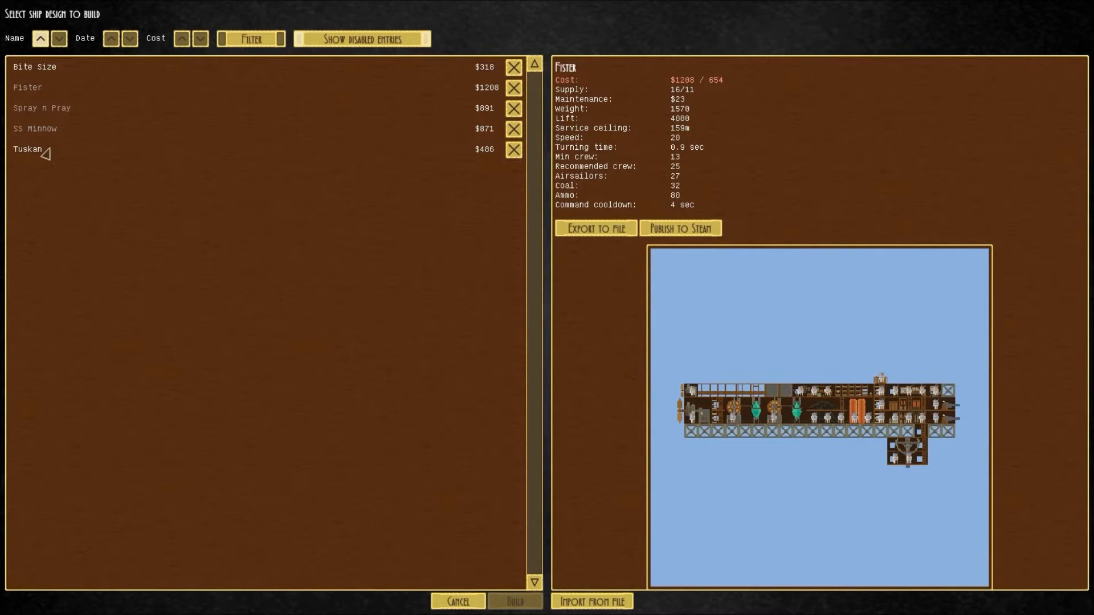
{"action": "left_click", "coordinate": [25, 151]}
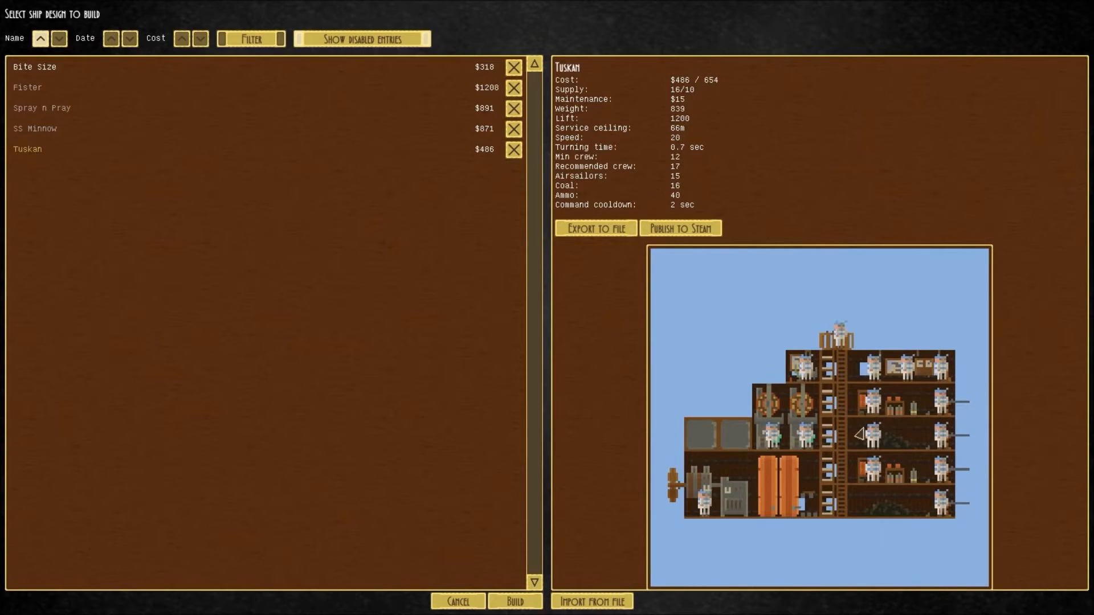
{"action": "mouse_move", "coordinate": [7, 164]}
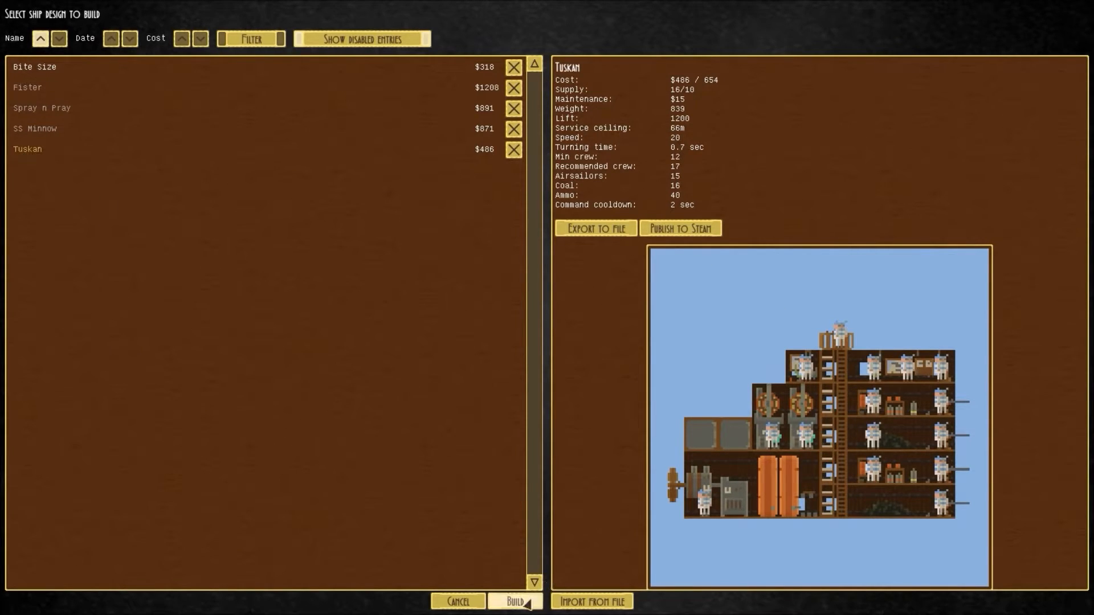
{"action": "left_click", "coordinate": [517, 601]}
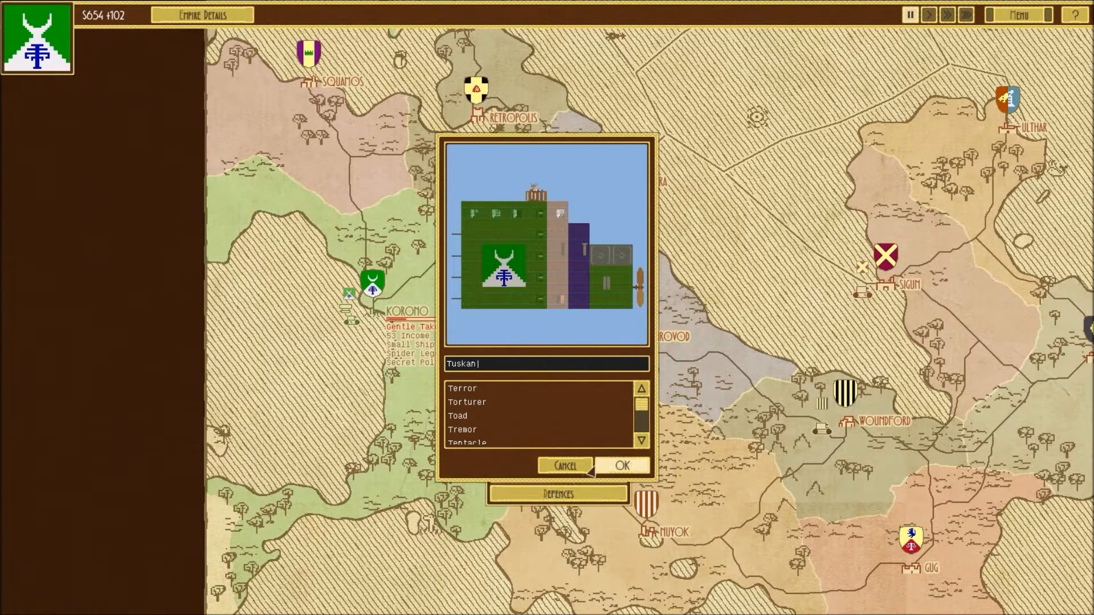
Accept the Tuskan's name to start construction, run campaign time, and reopen Flarb's build options.
{"action": "left_click", "coordinate": [622, 466]}
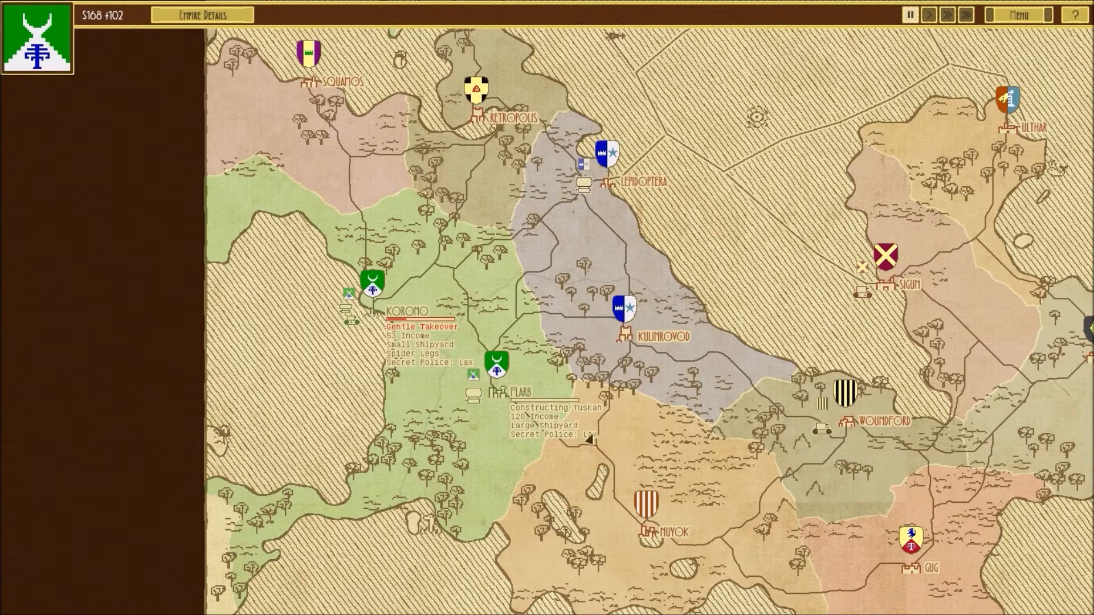
{"action": "left_click", "coordinate": [928, 15]}
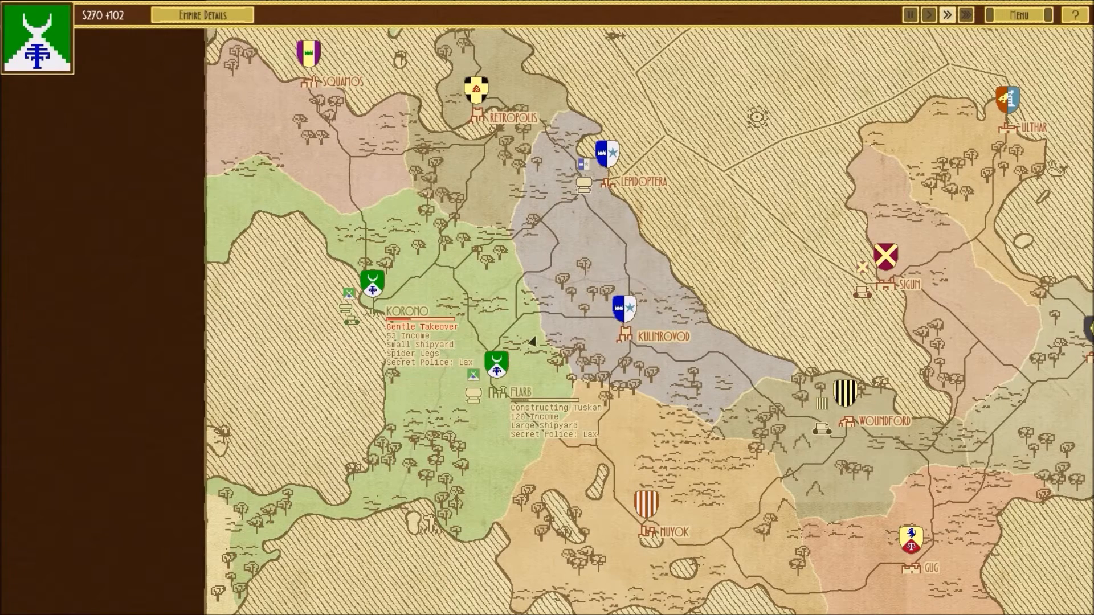
{"action": "left_click", "coordinate": [926, 15]}
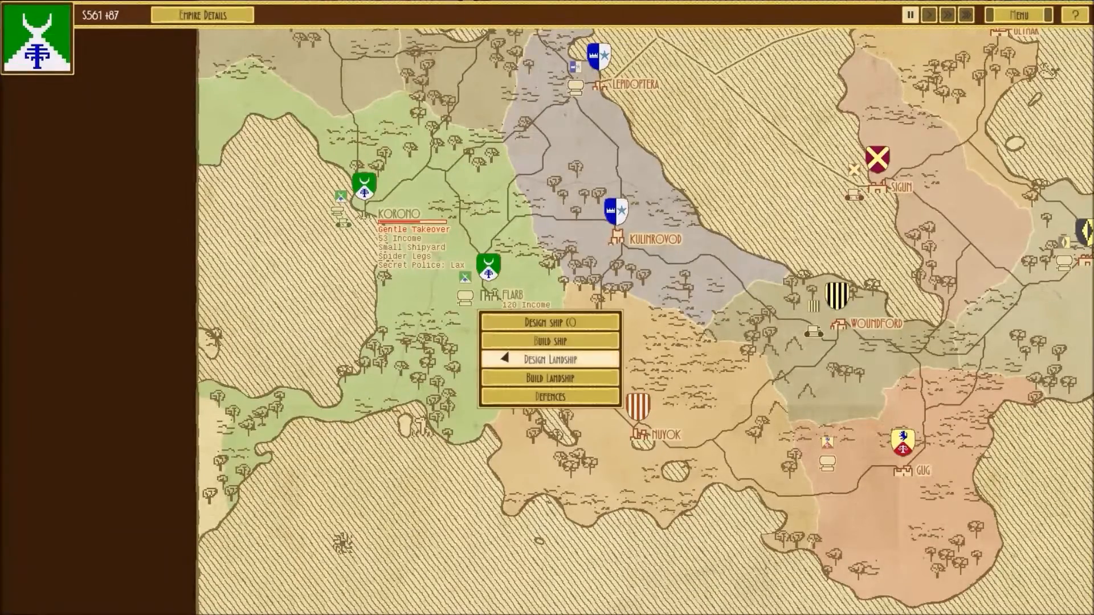
Cancel ship building and commission a landship named Legs at Flarb instead.
{"action": "left_click", "coordinate": [551, 342]}
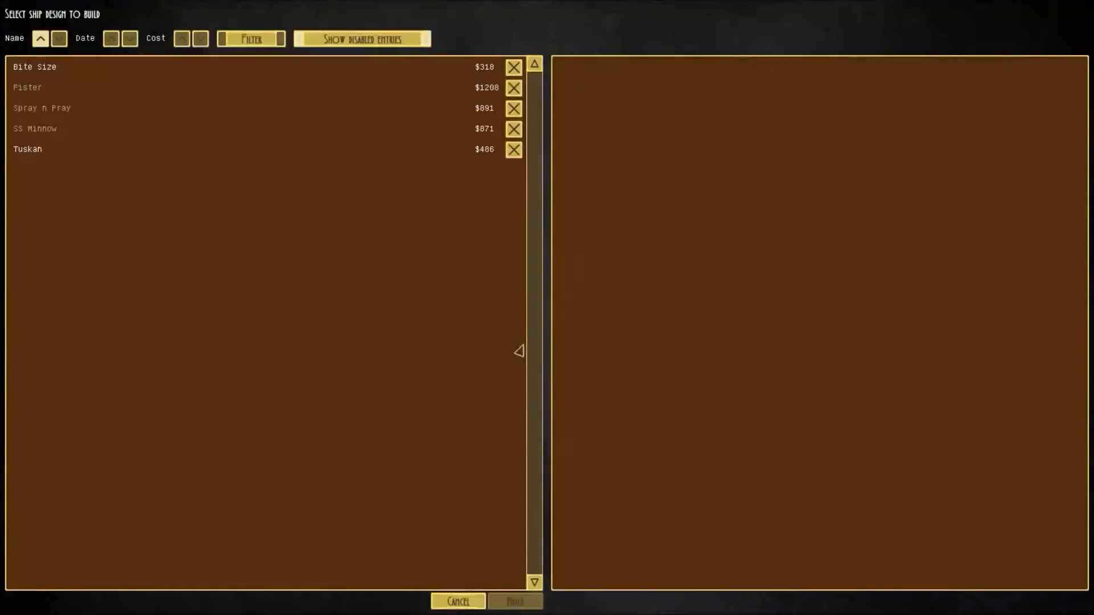
{"action": "left_click", "coordinate": [28, 67]}
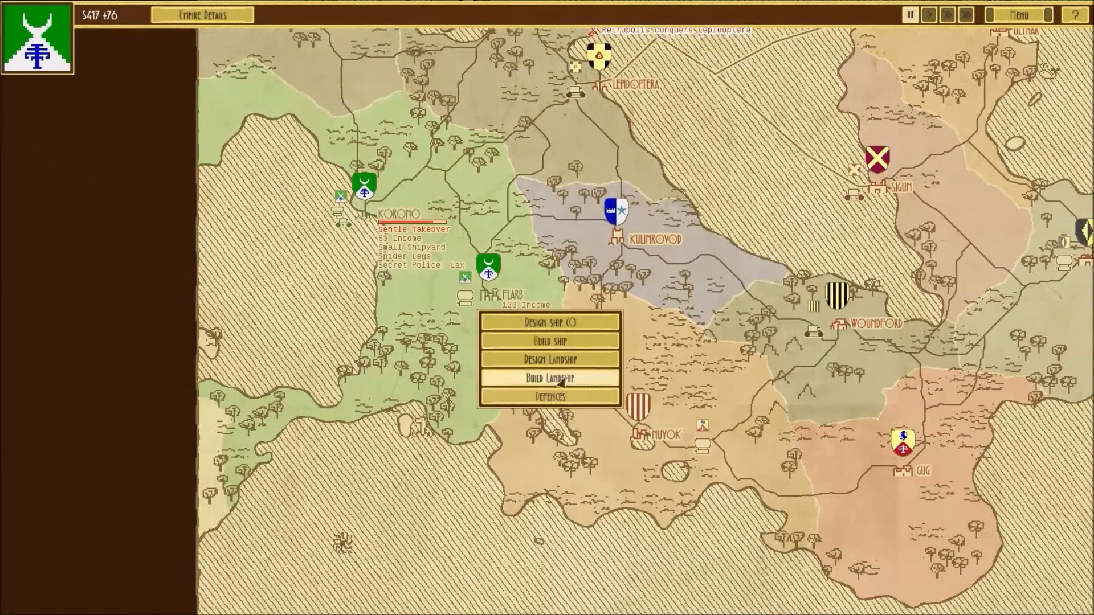
{"action": "left_click", "coordinate": [554, 376]}
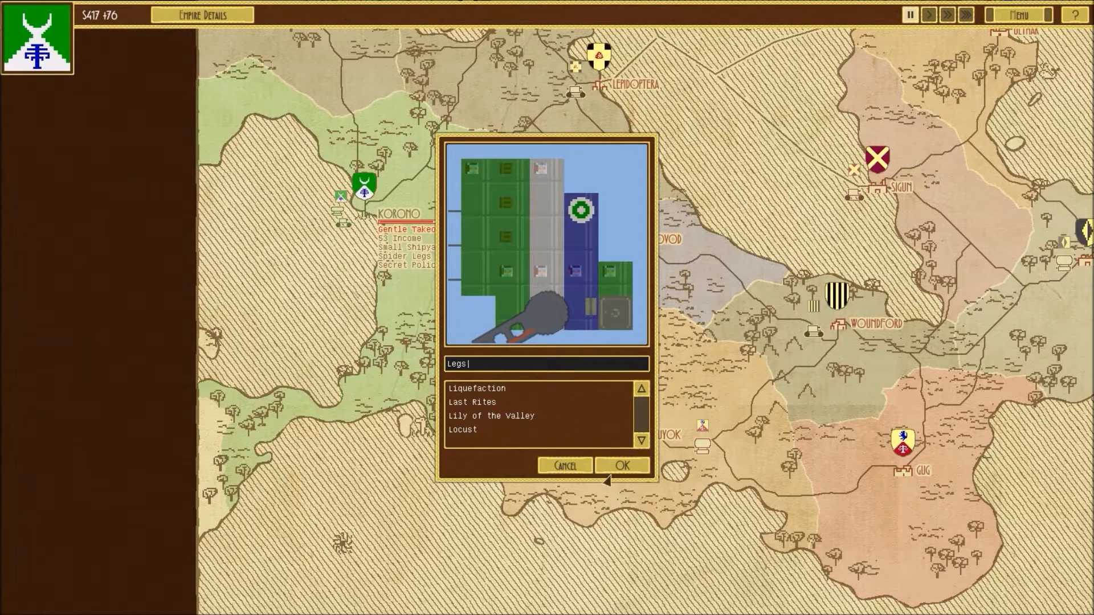
{"action": "left_click", "coordinate": [624, 465]}
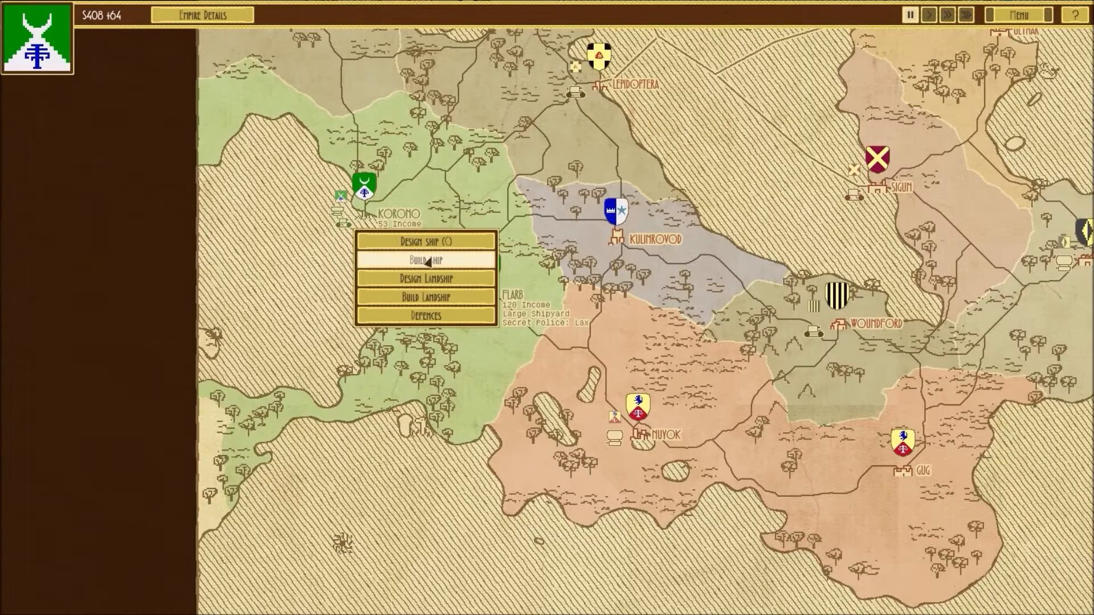
Start a Bite Size airship at Korono and send a $100 spy into Kulinrovod.
{"action": "left_click", "coordinate": [426, 260]}
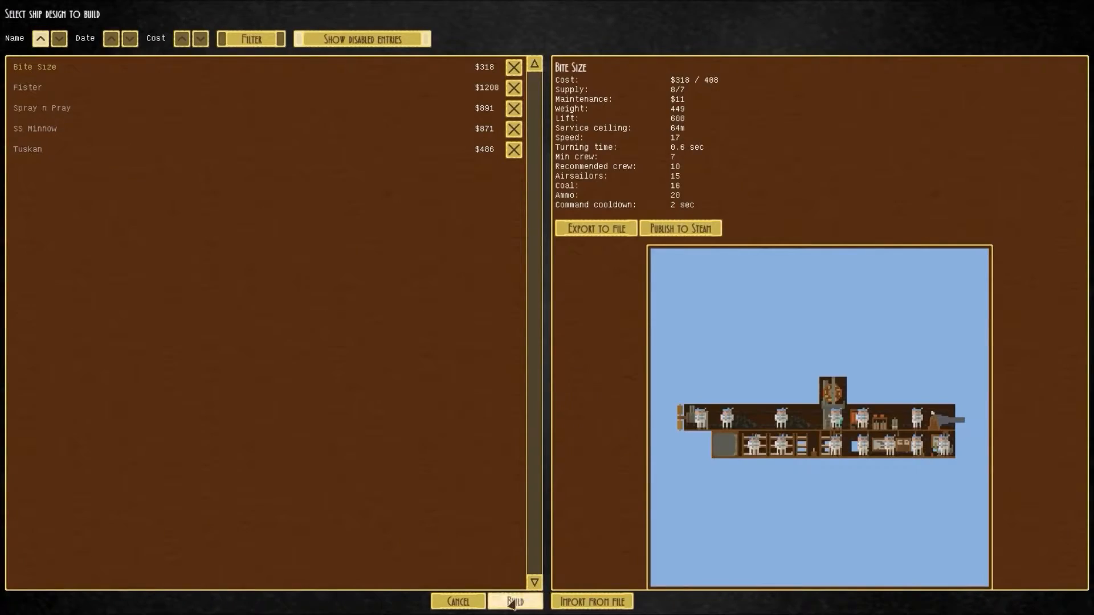
{"action": "left_click", "coordinate": [515, 601]}
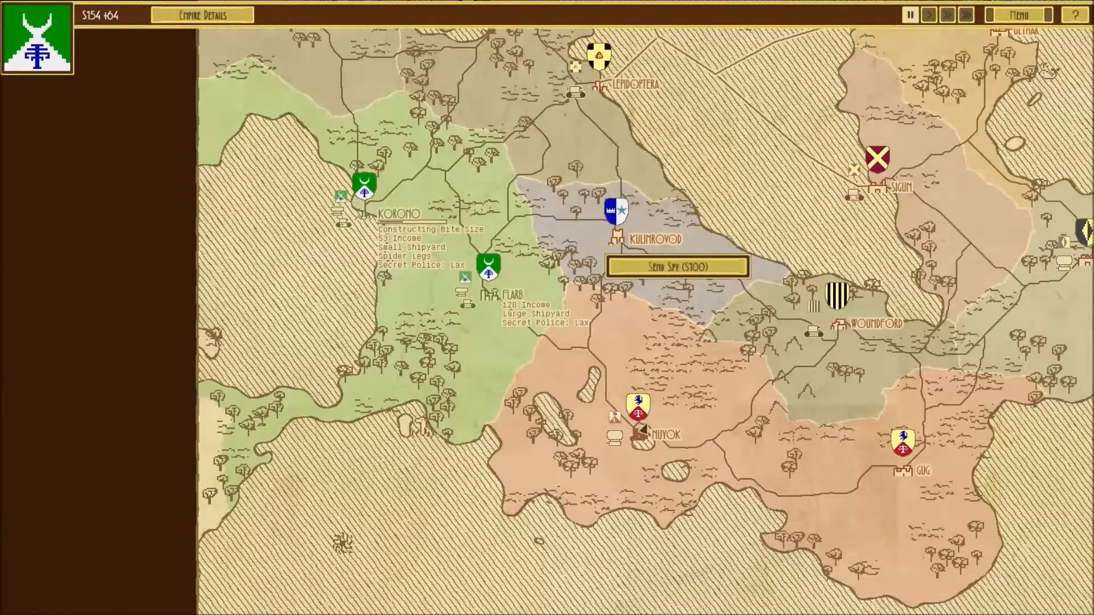
{"action": "left_click", "coordinate": [676, 266]}
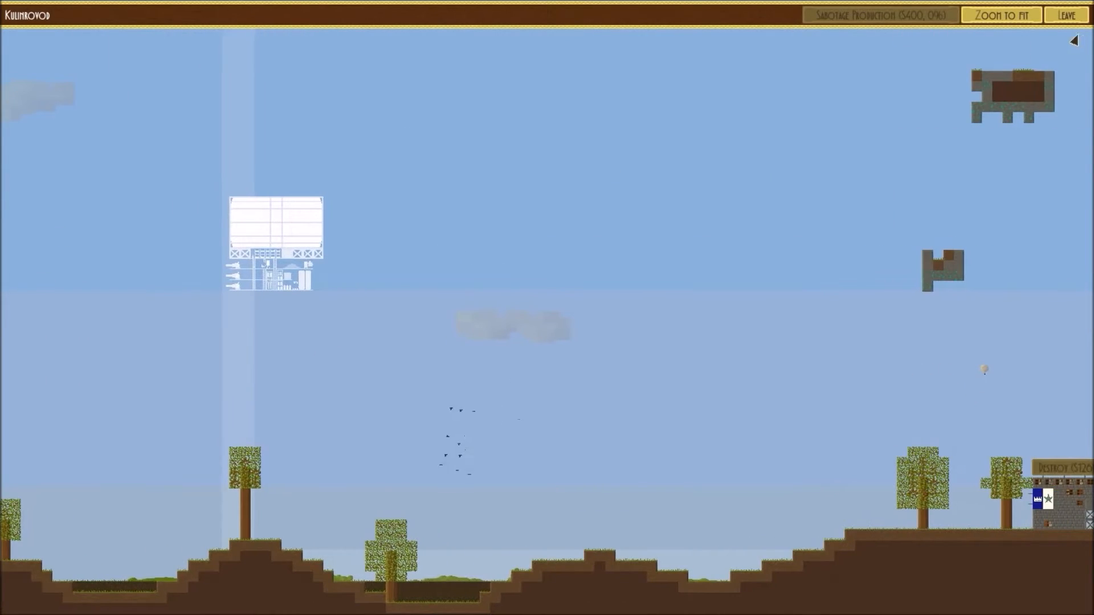
Leave Kulinrovod's city view, returning to the map where it shows Spy Active building a Guardian.
{"action": "left_click", "coordinate": [1069, 14]}
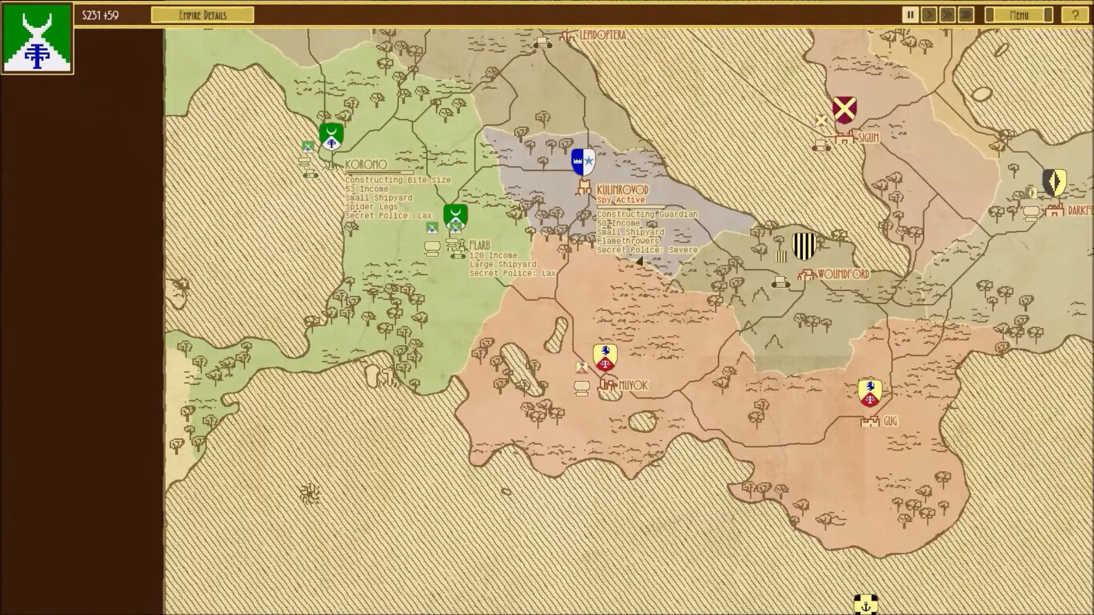
Commission a Legs landship at Korono and reach the Kulinrovod attack setup.
{"action": "left_click", "coordinate": [944, 14]}
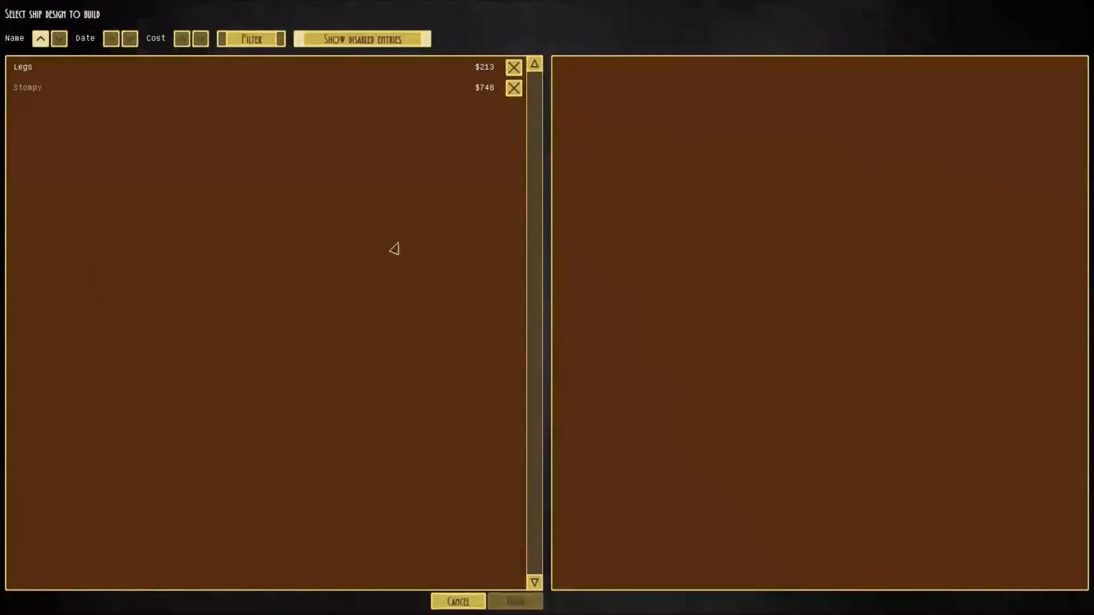
{"action": "left_click", "coordinate": [23, 67]}
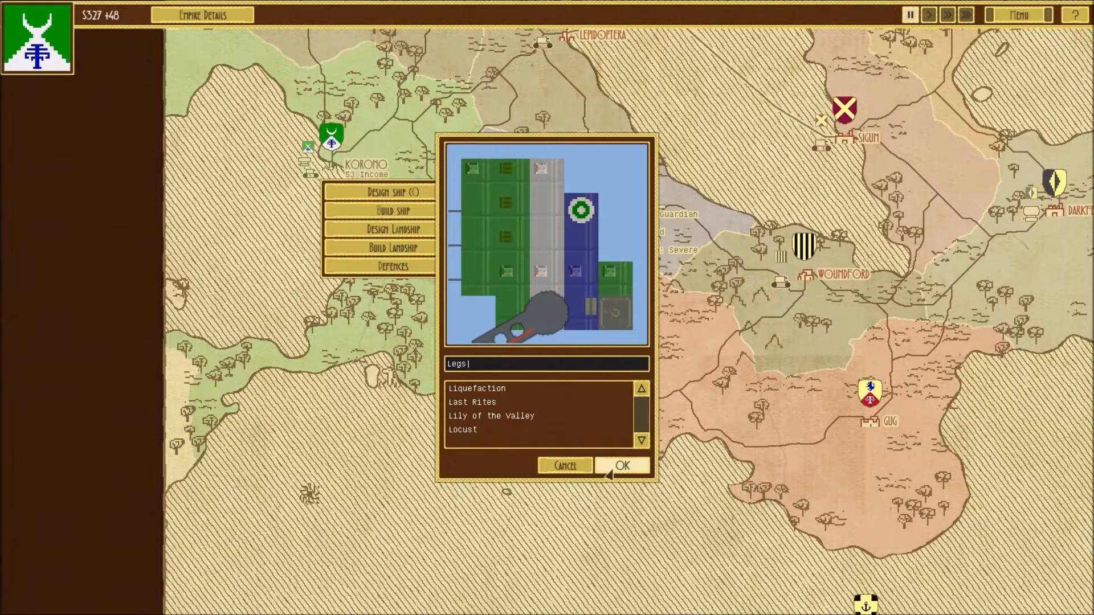
{"action": "left_click", "coordinate": [624, 466]}
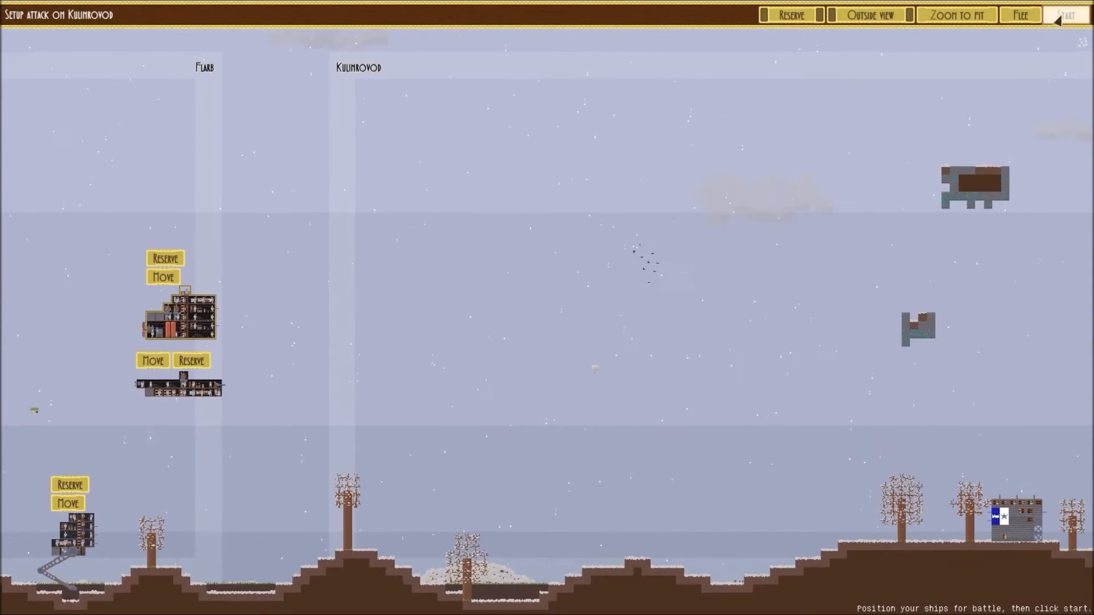
Start the Kulinrovod battle and fight to Victory with Tuskan, Bite Size and Legs surviving.
{"action": "left_click", "coordinate": [1070, 14]}
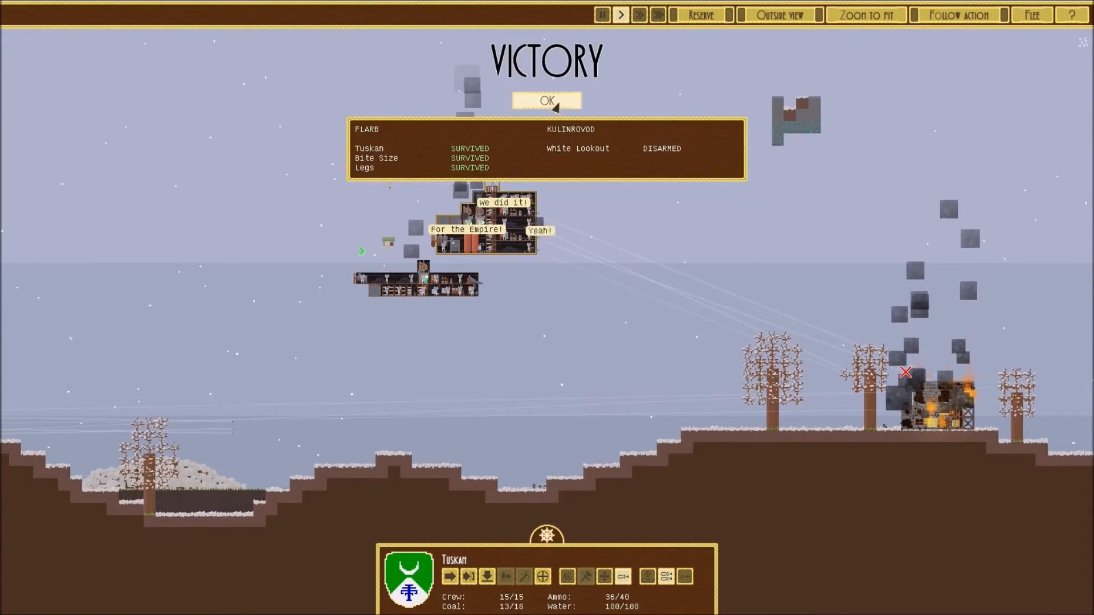
Dismiss the victory summary and take Kulinrovod with a Gentle Takeover.
{"action": "left_click", "coordinate": [544, 100]}
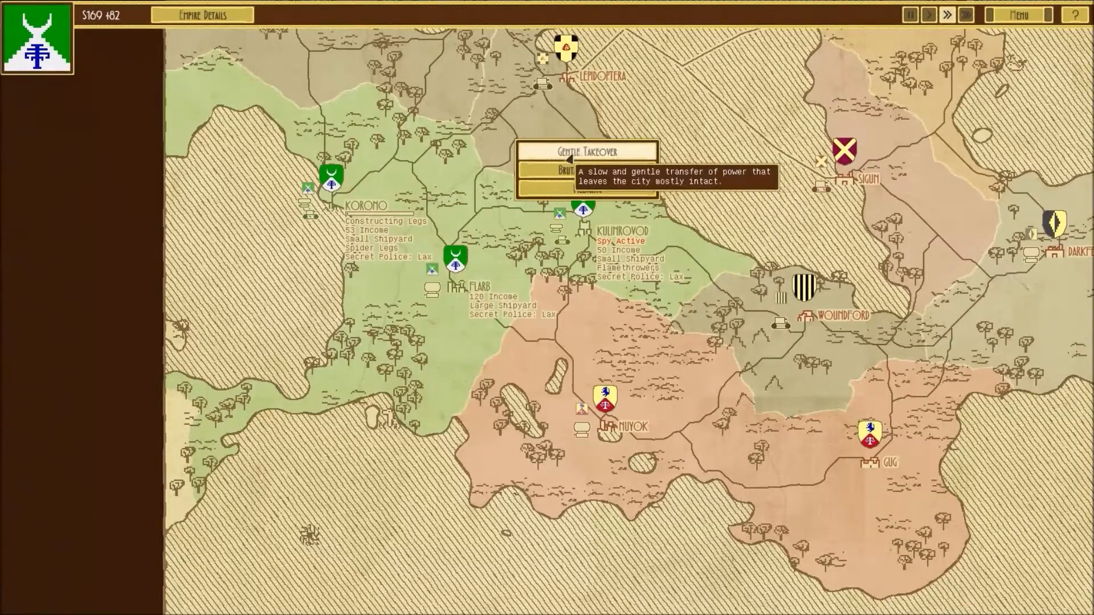
{"action": "left_click", "coordinate": [589, 150]}
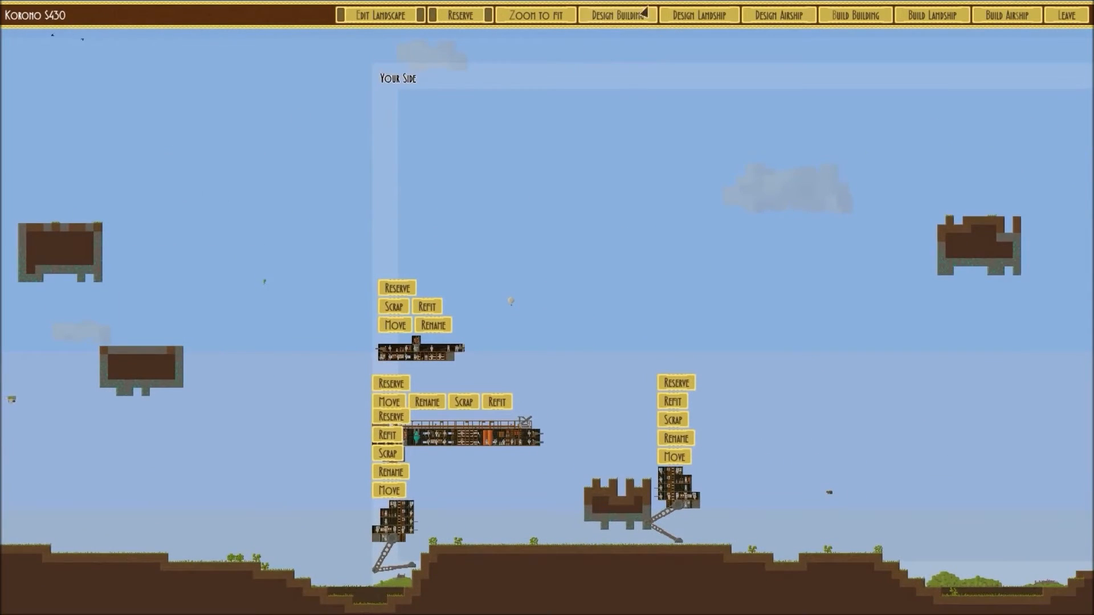
Start a Pillbox at Korono and bring up the $100 Send Spy option on Squamos.
{"action": "left_click", "coordinate": [617, 14]}
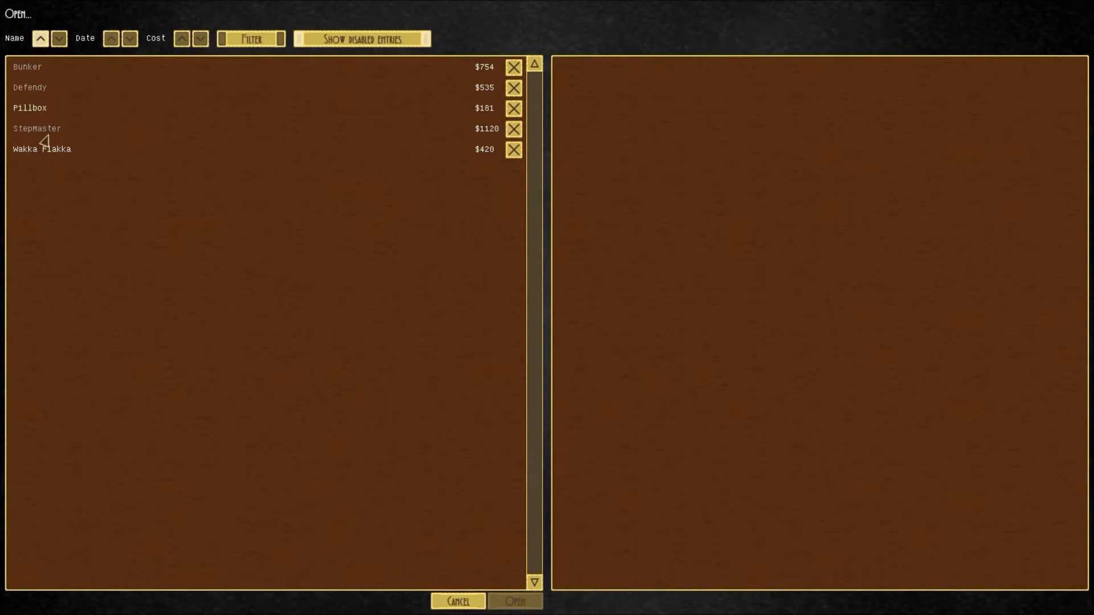
{"action": "left_click", "coordinate": [33, 108]}
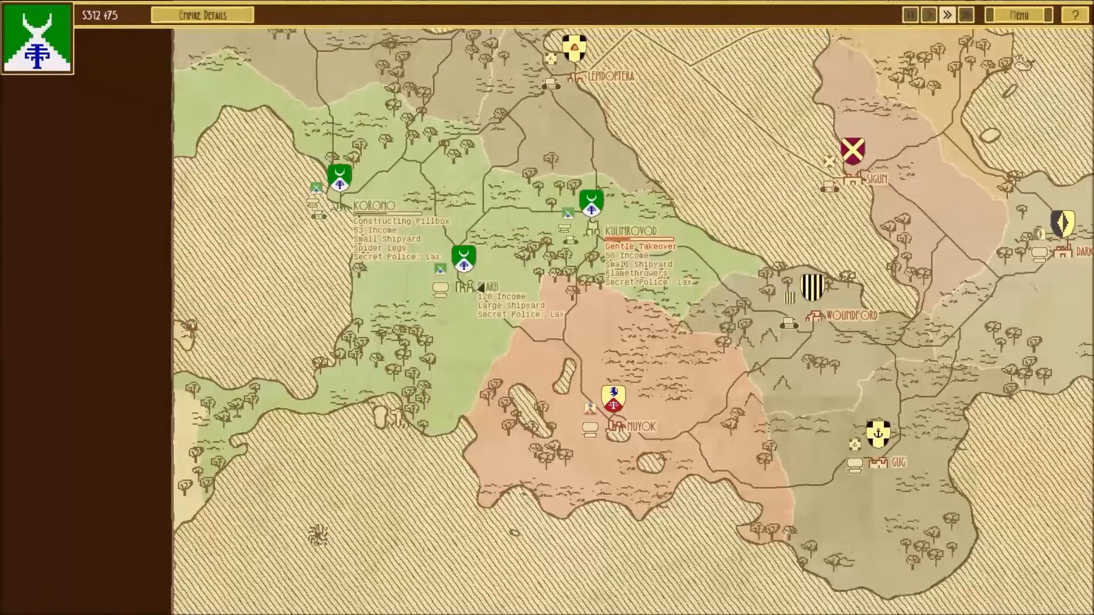
{"action": "left_click", "coordinate": [912, 14]}
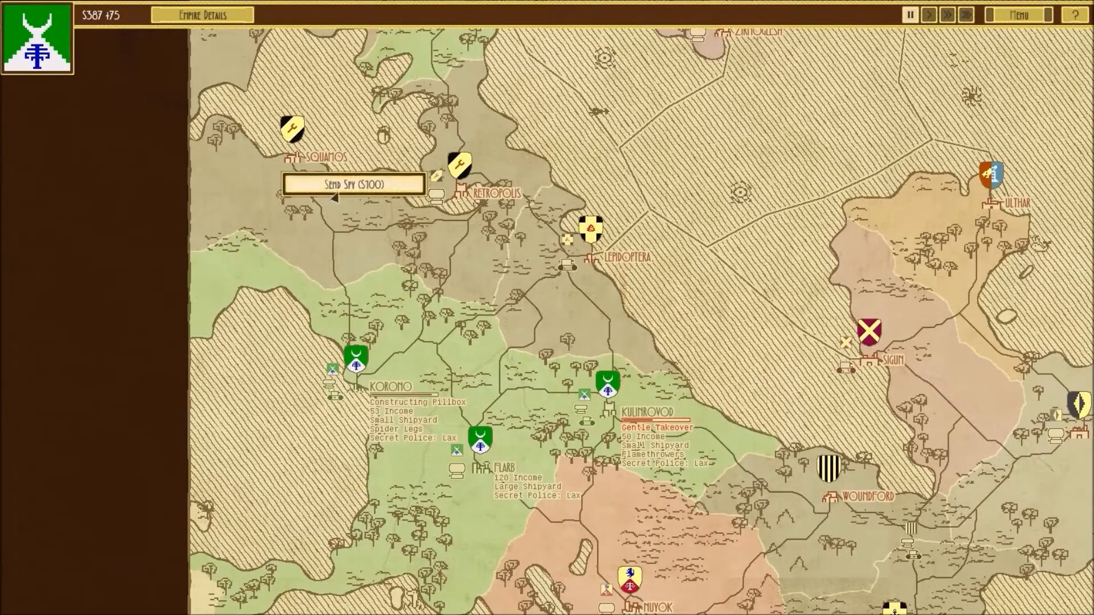
Send a $100 spy into Squamos, close Flarb's menu, and show the spy's Recall and View City options.
{"action": "left_click", "coordinate": [355, 185]}
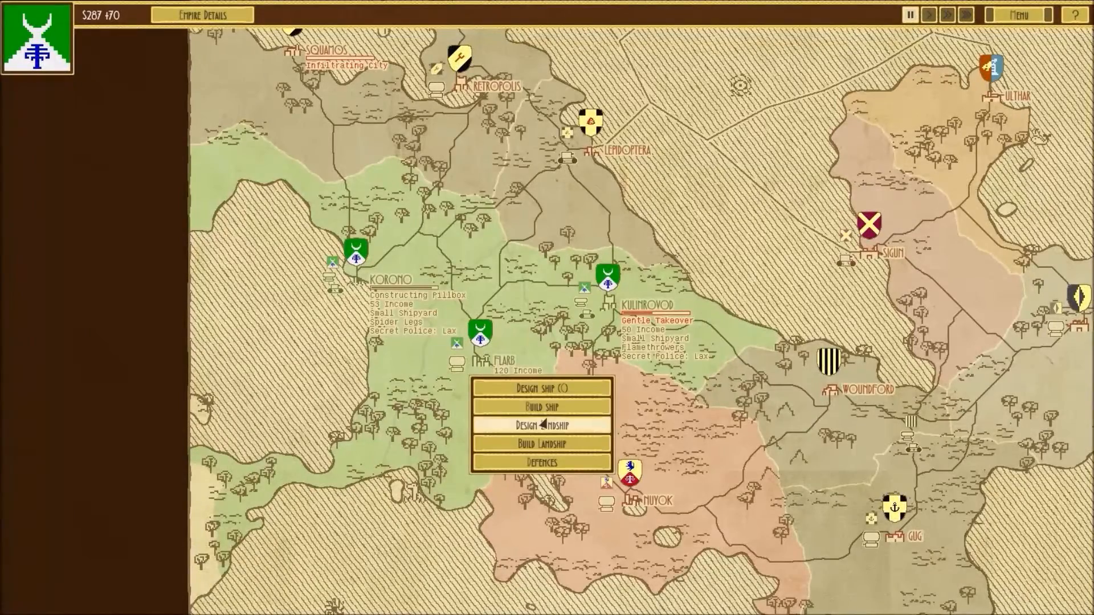
{"action": "left_click", "coordinate": [541, 405]}
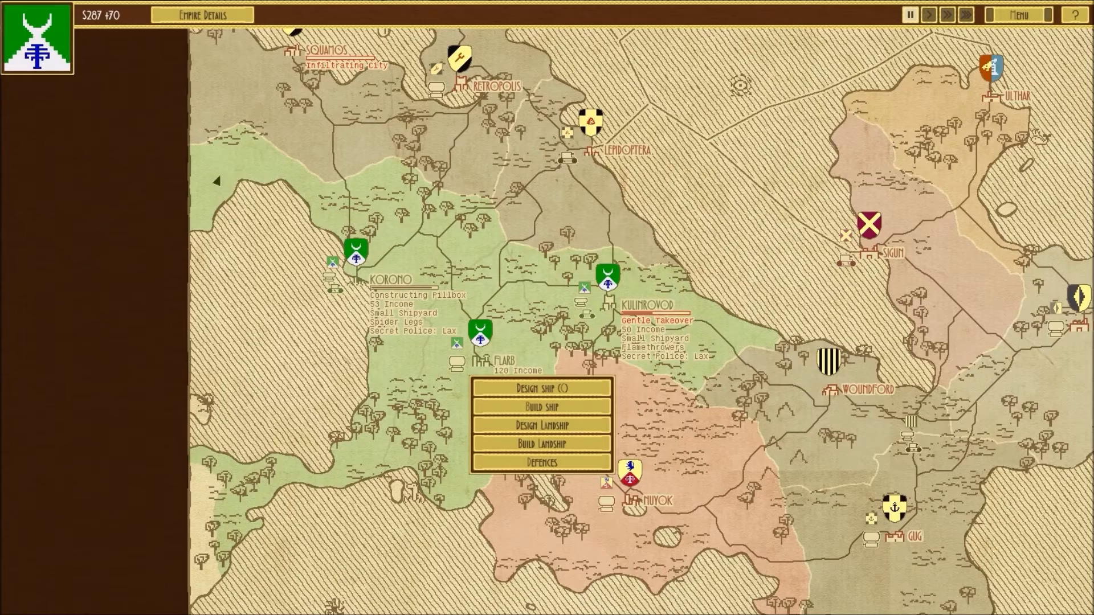
{"action": "left_click", "coordinate": [945, 15]}
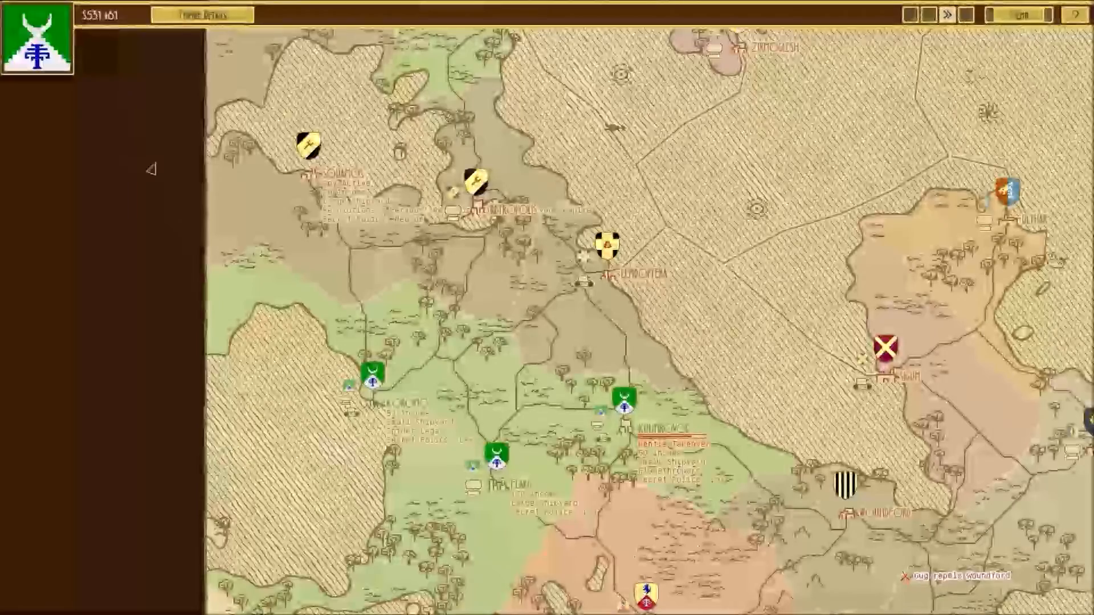
{"action": "left_click", "coordinate": [307, 145]}
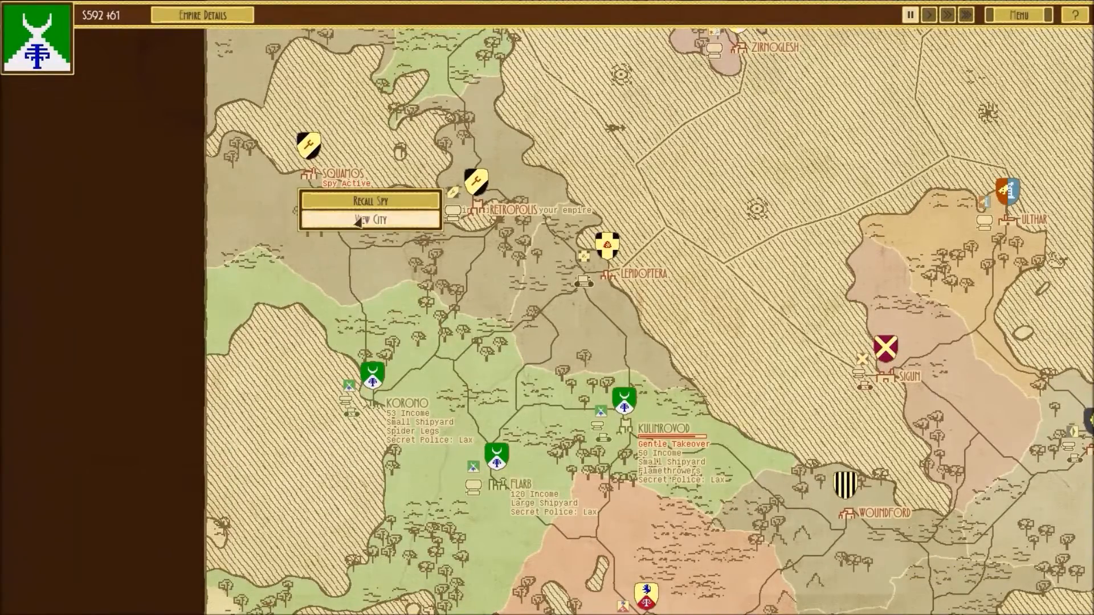
Scout inside Squamos, revealing its Large Shipyard and Secret Police, then leave.
{"action": "left_click", "coordinate": [365, 219]}
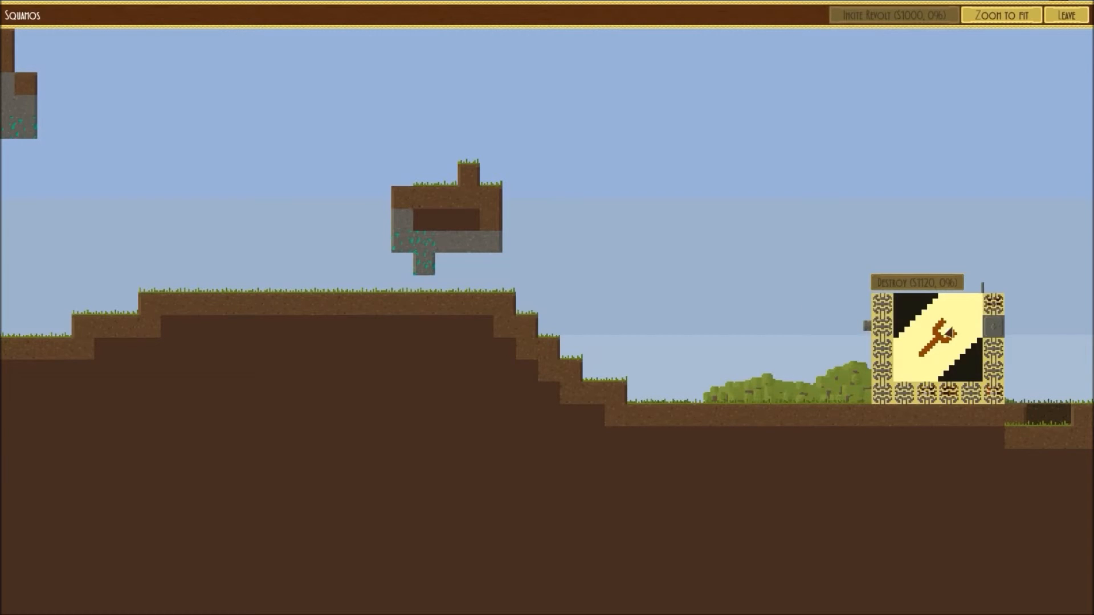
{"action": "mouse_move", "coordinate": [1031, 315]}
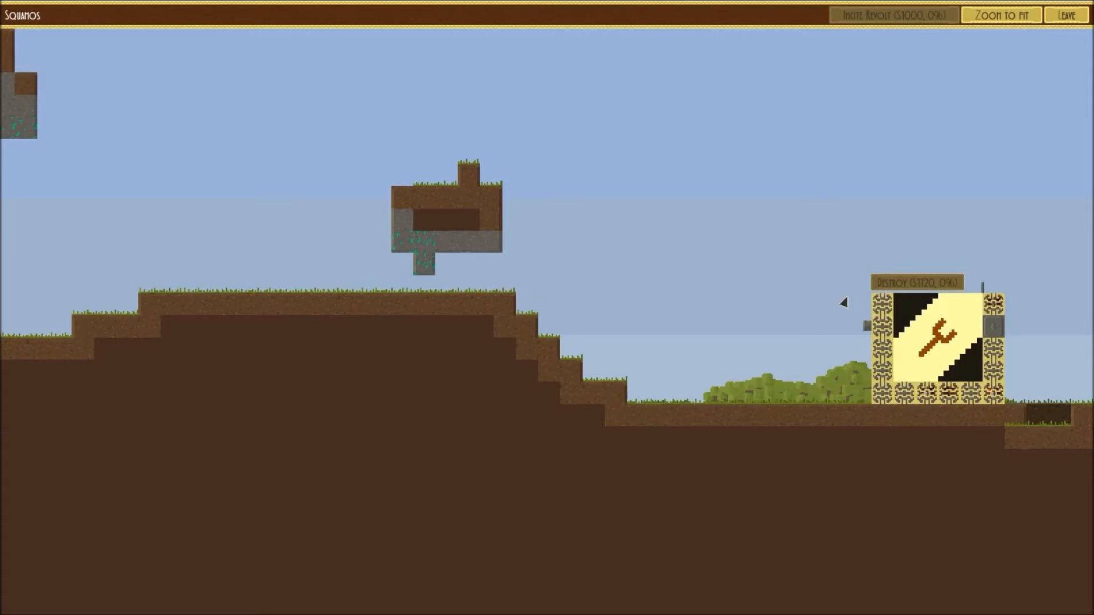
{"action": "mouse_move", "coordinate": [661, 243]}
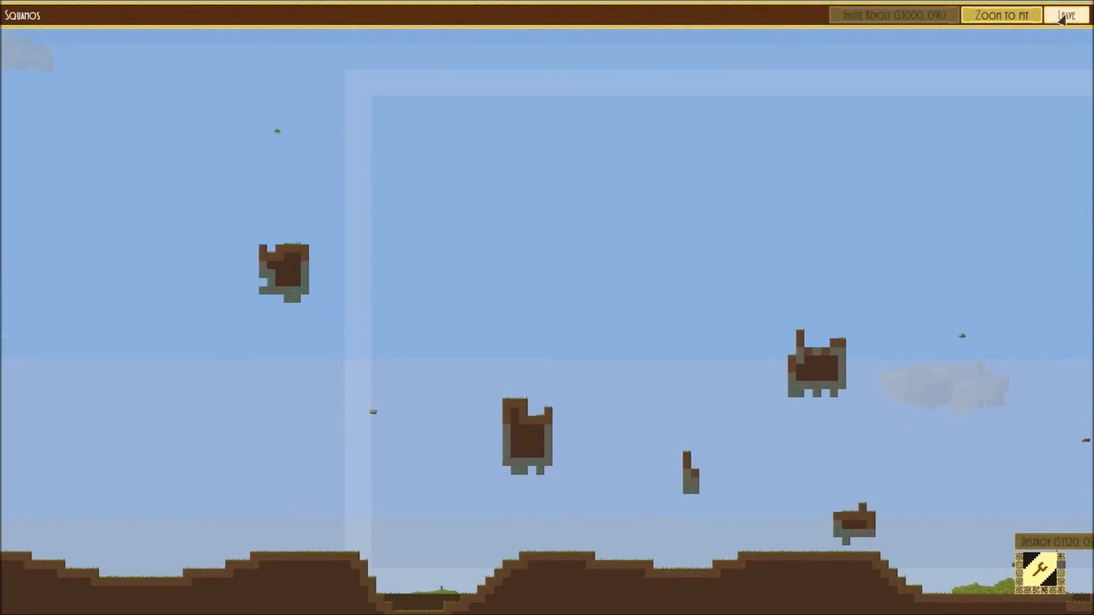
{"action": "left_click", "coordinate": [1067, 13]}
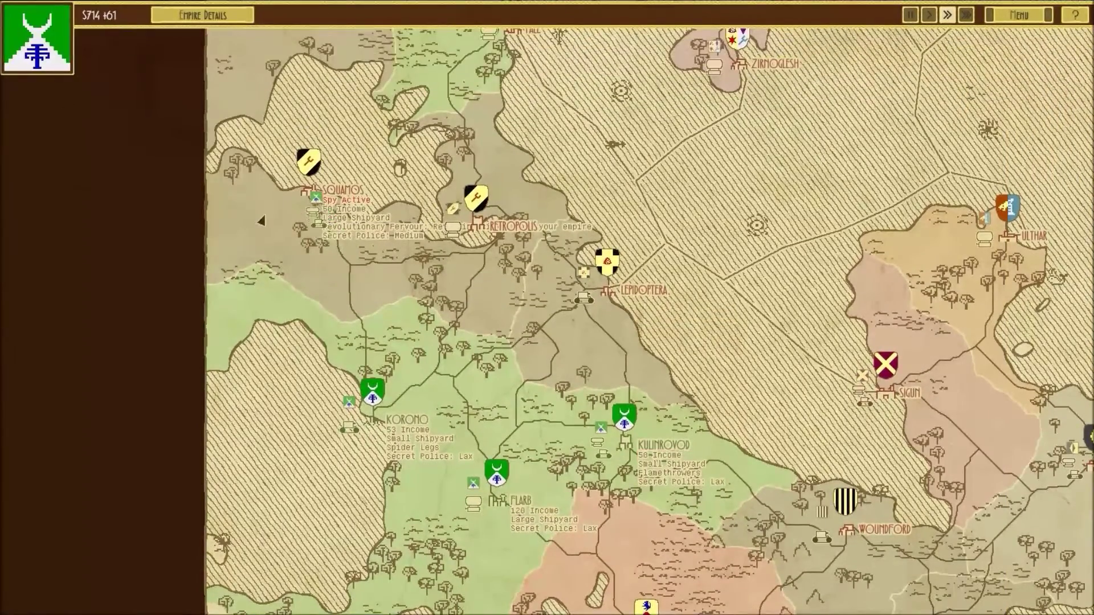
Attack Squamos with Winter, Legs and Bite Size and fight through to victory.
{"action": "left_click", "coordinate": [312, 166]}
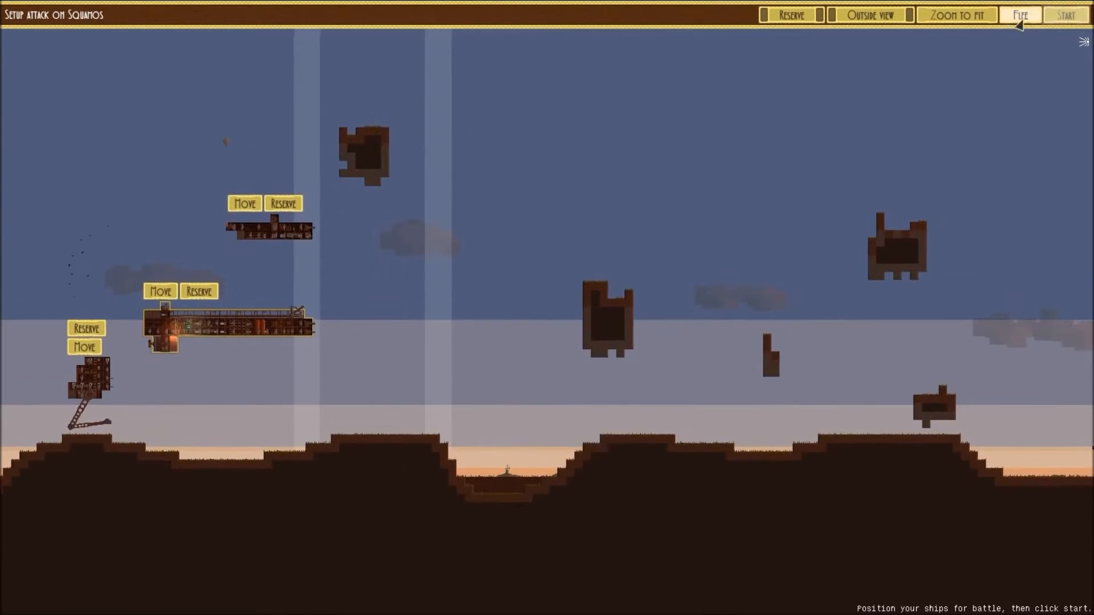
{"action": "left_click", "coordinate": [1070, 14]}
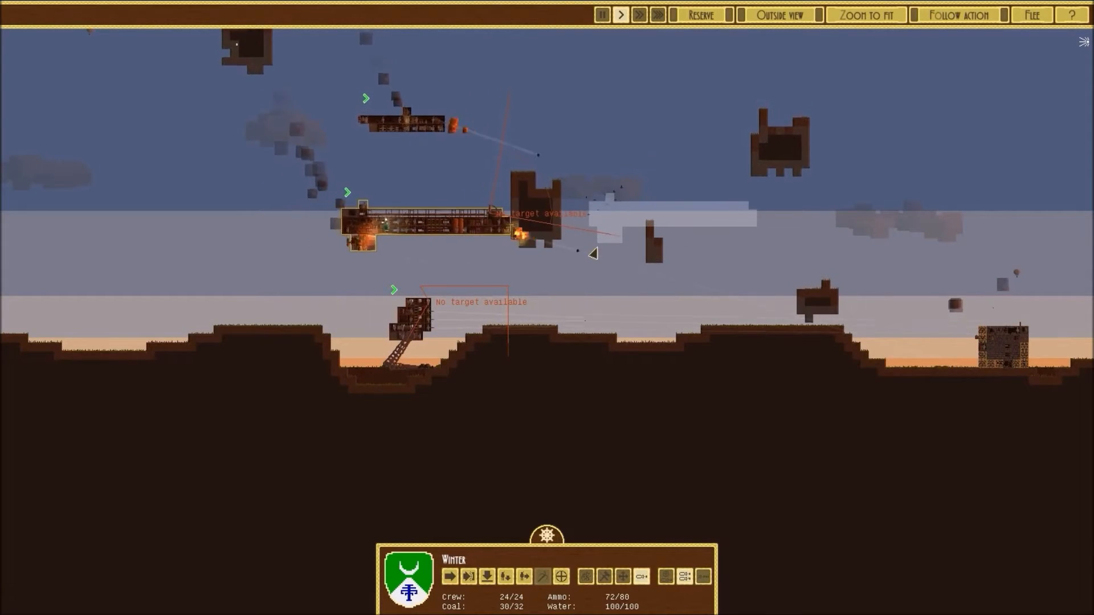
{"action": "left_click", "coordinate": [599, 15]}
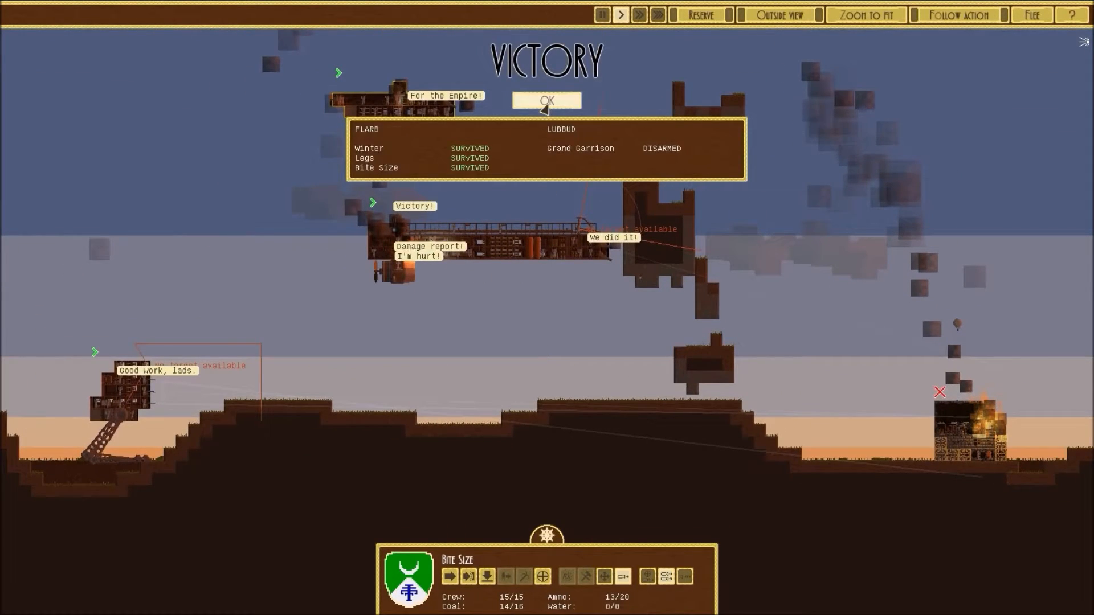
Dismiss the Squamos victory summary to reach the takeover choices.
{"action": "left_click", "coordinate": [546, 100]}
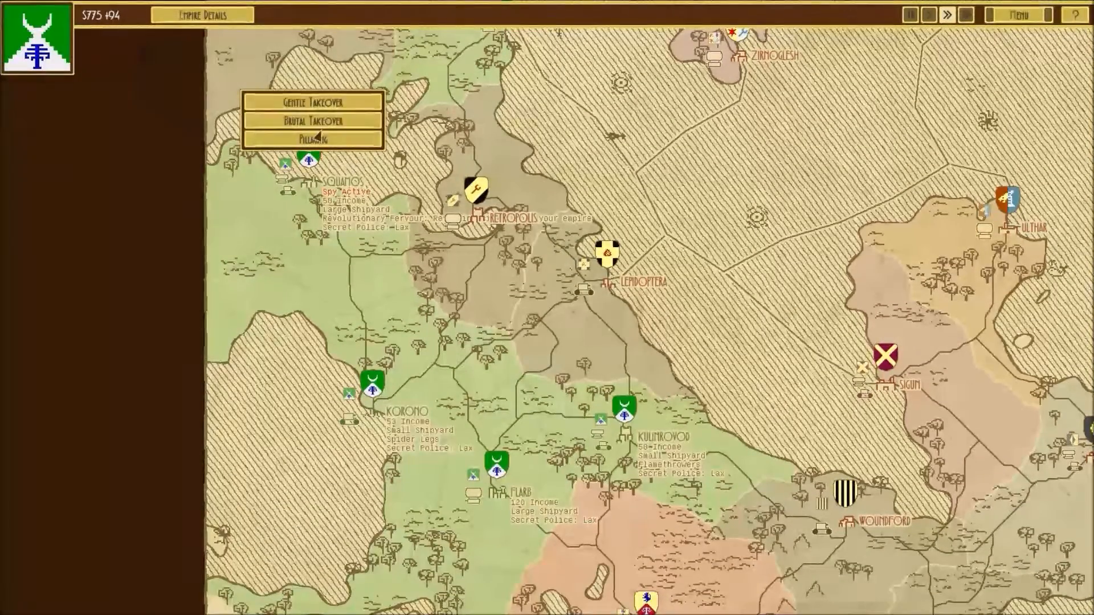
{"action": "mouse_move", "coordinate": [313, 120]}
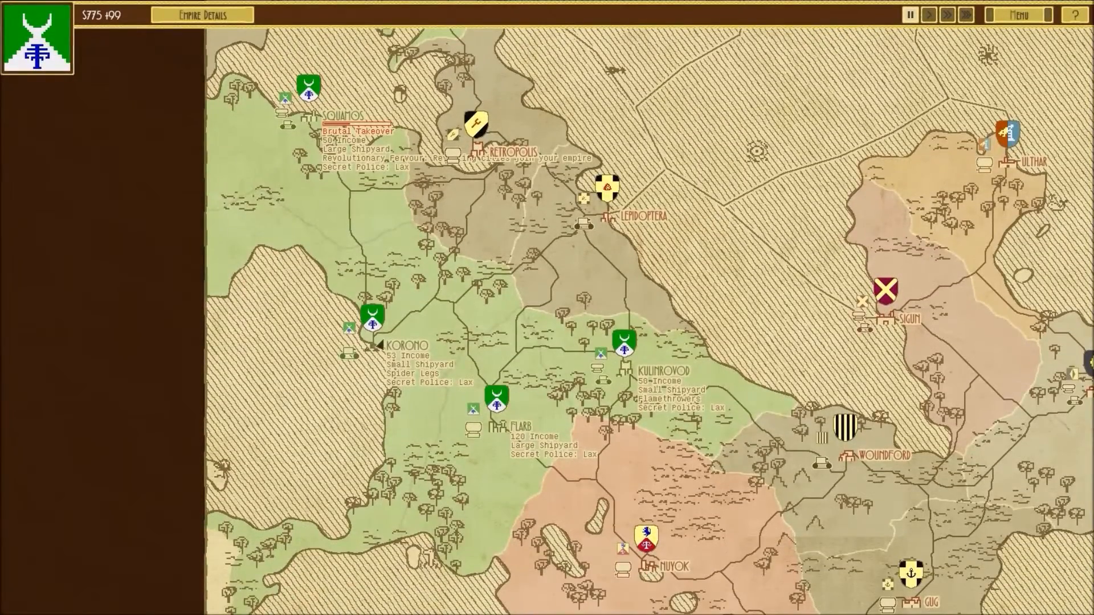
Order a ship built at Korono, then bring up Squamos's options after the takeover.
{"action": "left_click", "coordinate": [370, 325]}
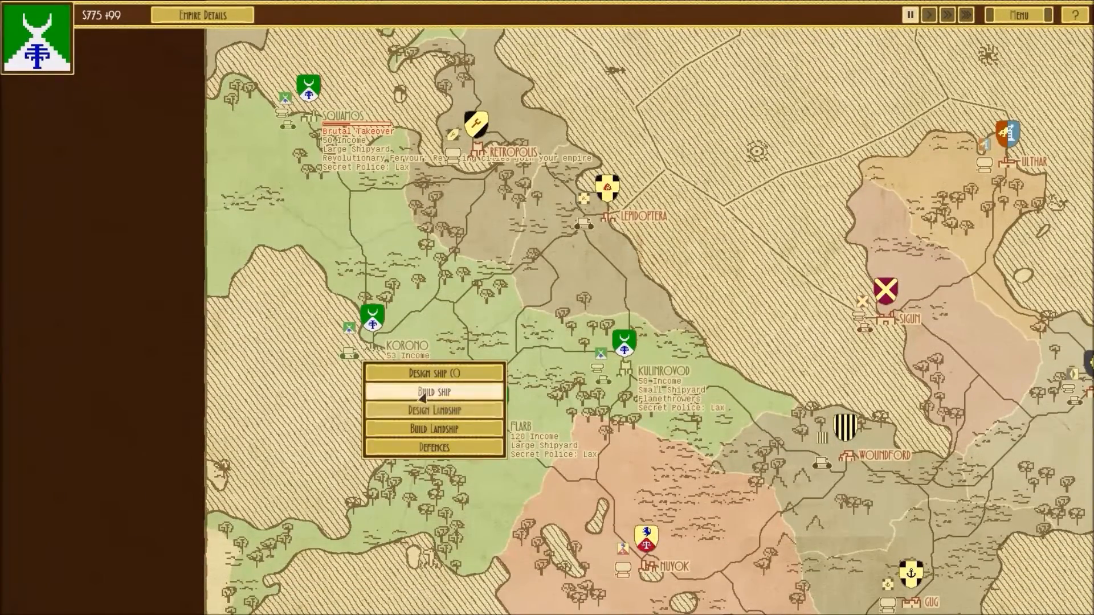
{"action": "left_click", "coordinate": [433, 391]}
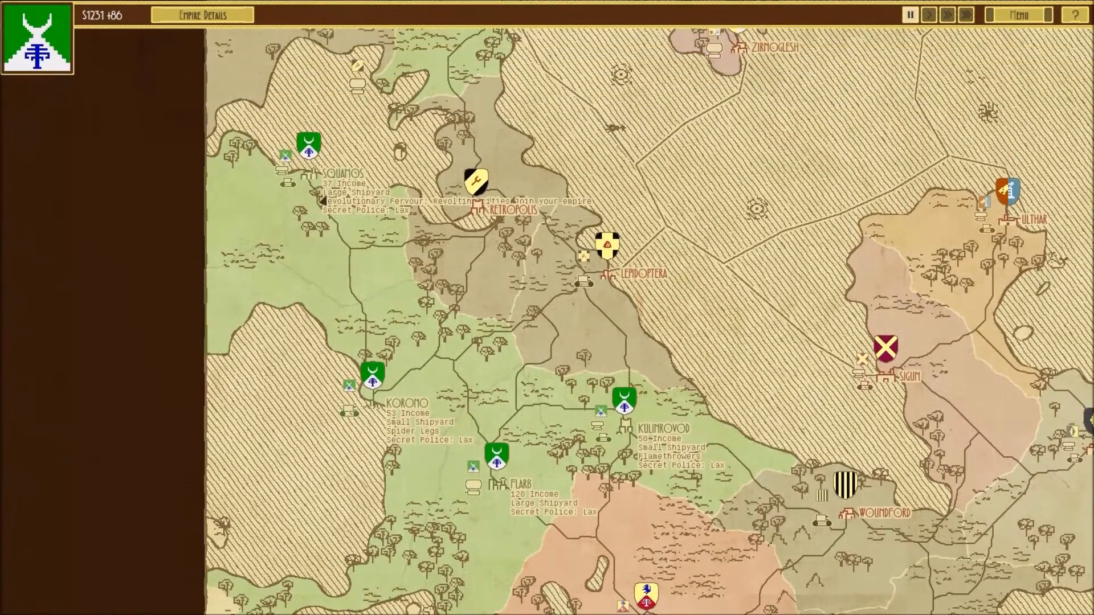
{"action": "left_click", "coordinate": [309, 145]}
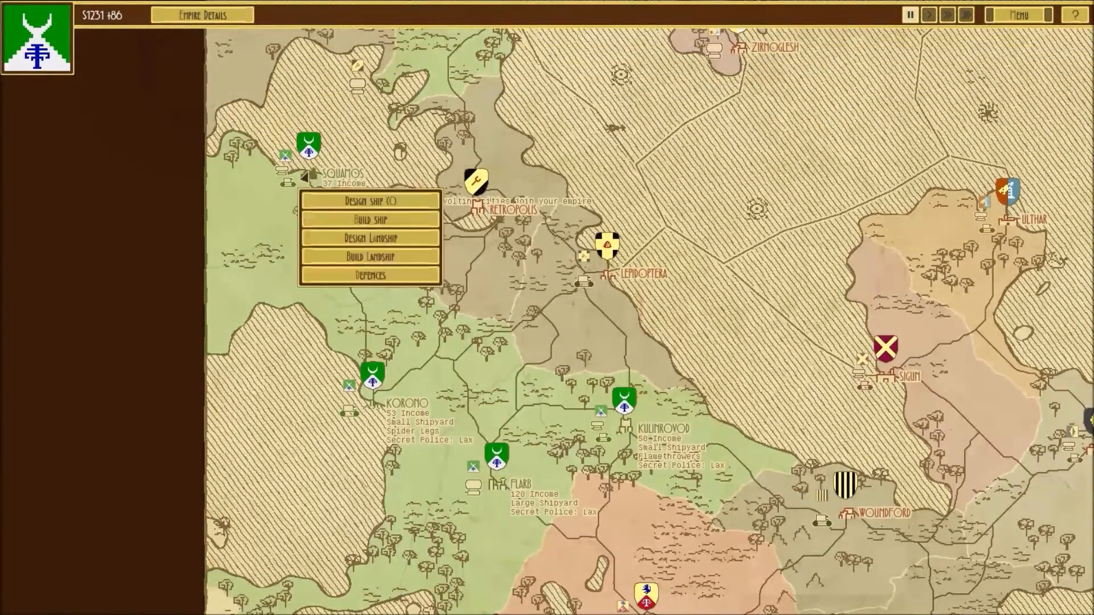
Build a new ship at Squamos, correcting its name to 'Fister'.
{"action": "left_click", "coordinate": [372, 219]}
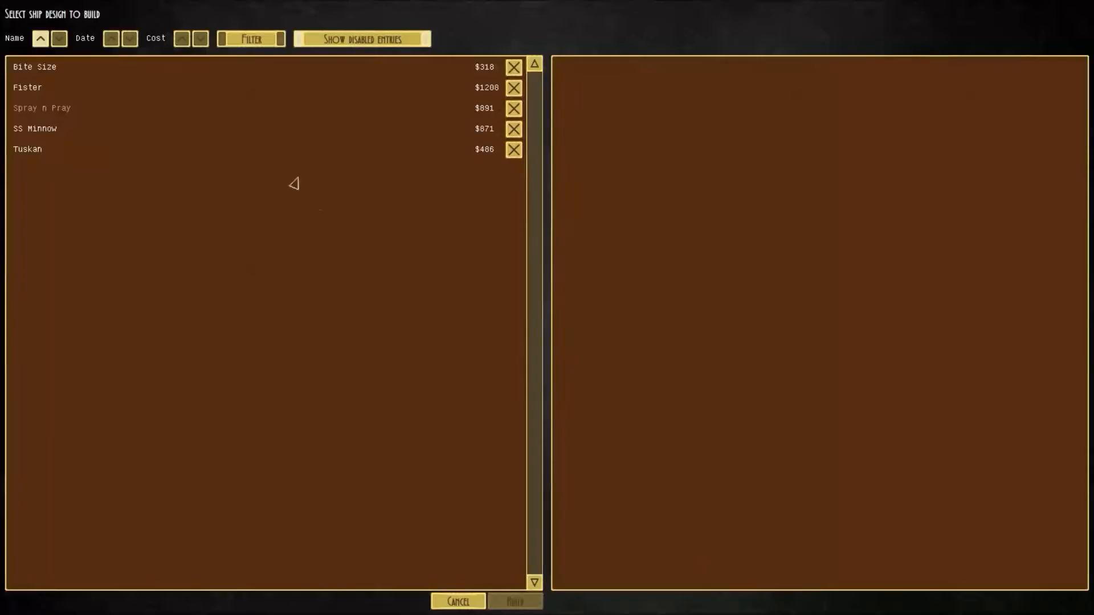
{"action": "left_click", "coordinate": [27, 88]}
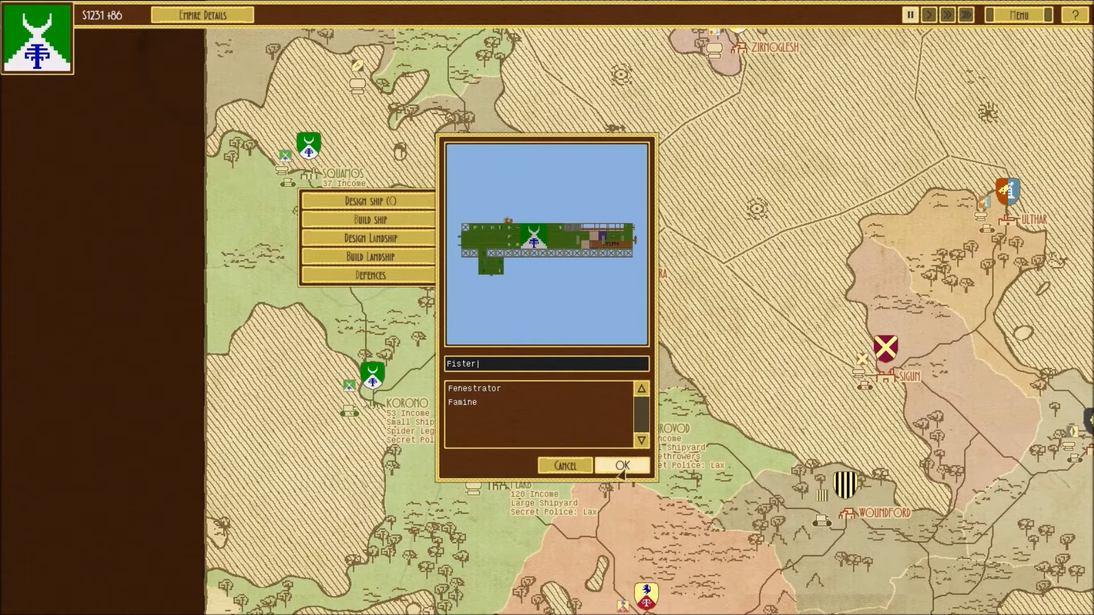
{"action": "key", "text": "Backspace"}
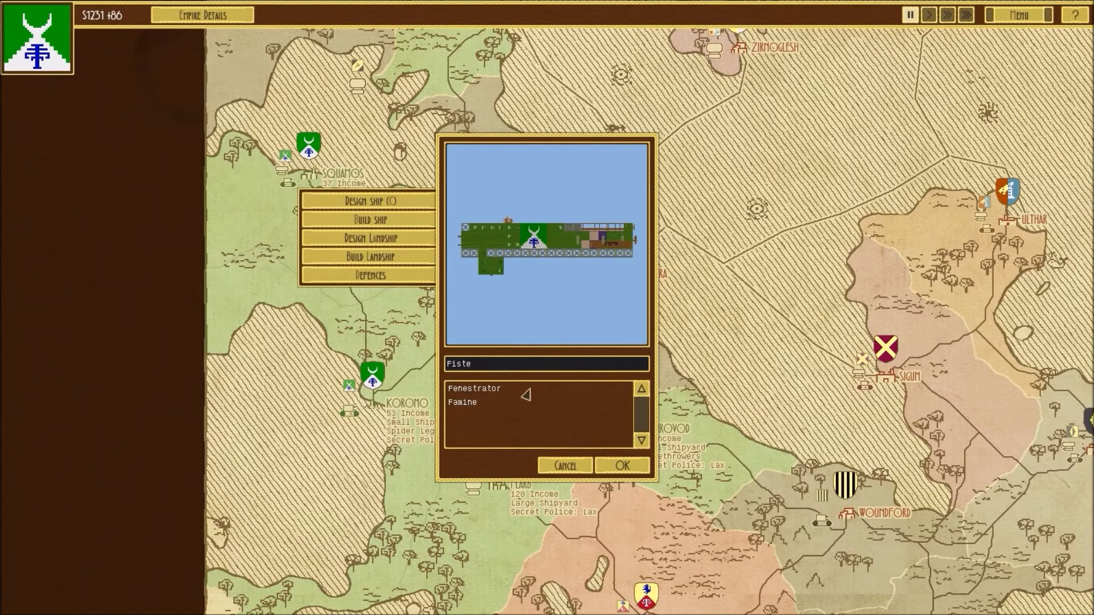
{"action": "type", "text": "r"}
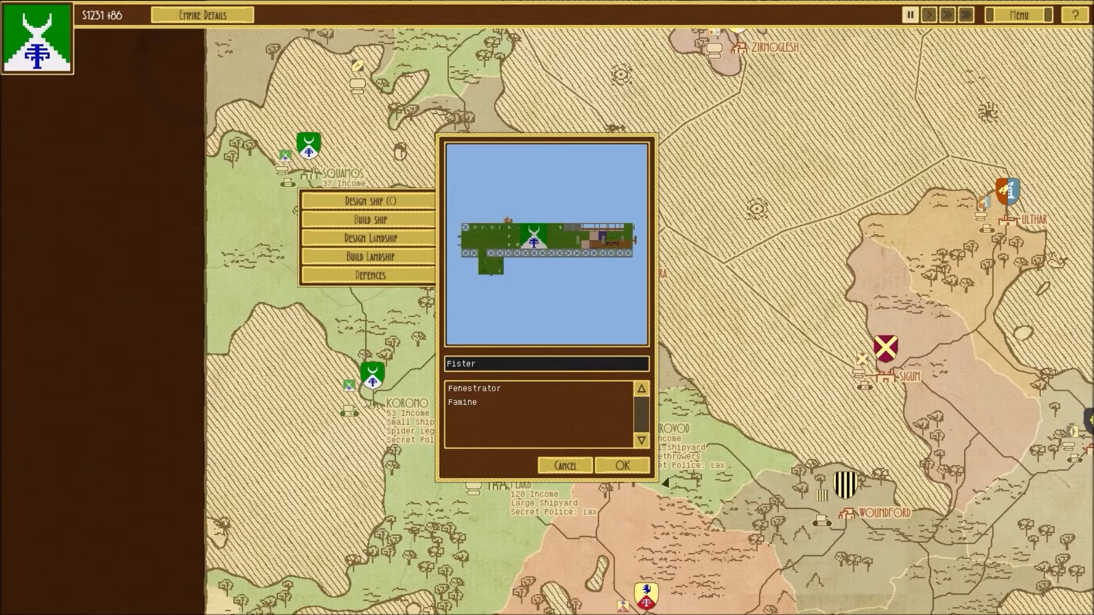
{"action": "left_click", "coordinate": [626, 466]}
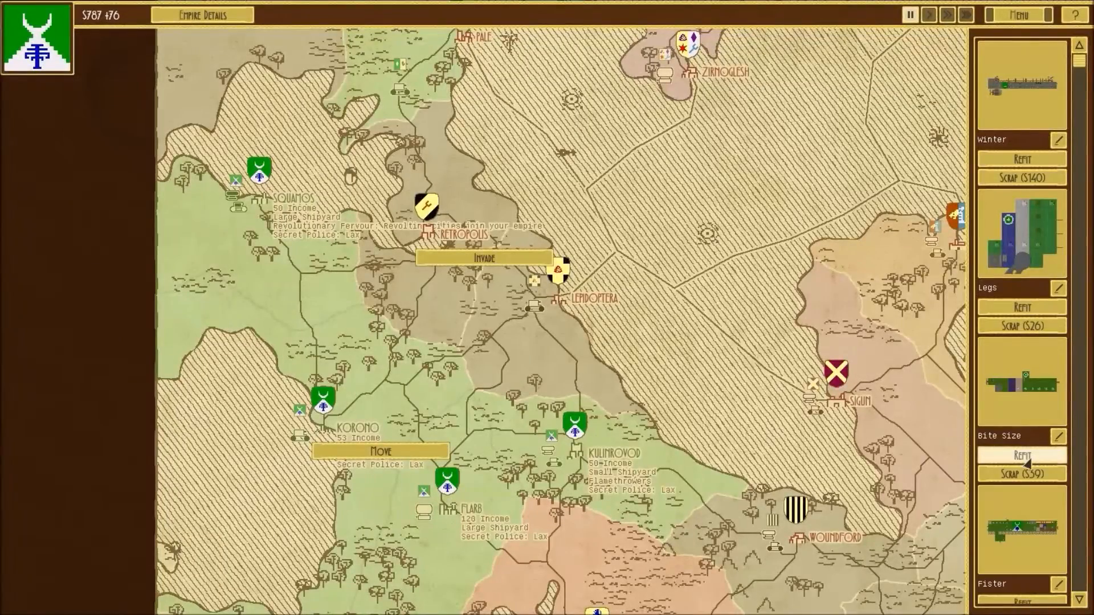
Refit Bite Size with an extra lower-hull module and green paint, and apply it.
{"action": "left_click", "coordinate": [1022, 455]}
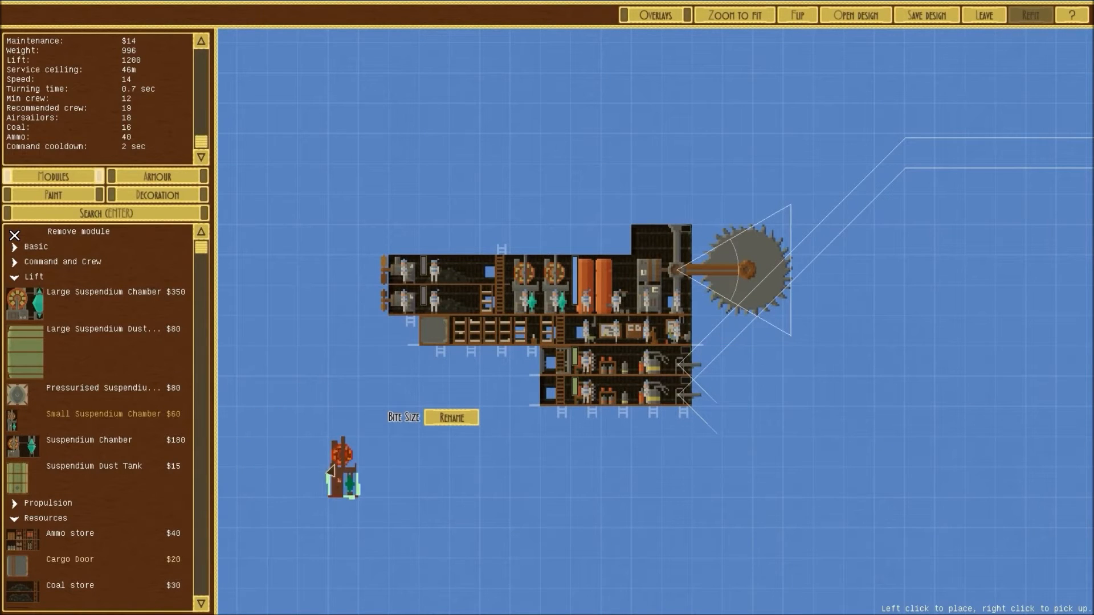
{"action": "left_click_drag", "start_coordinate": [345, 468], "coordinate": [464, 261]}
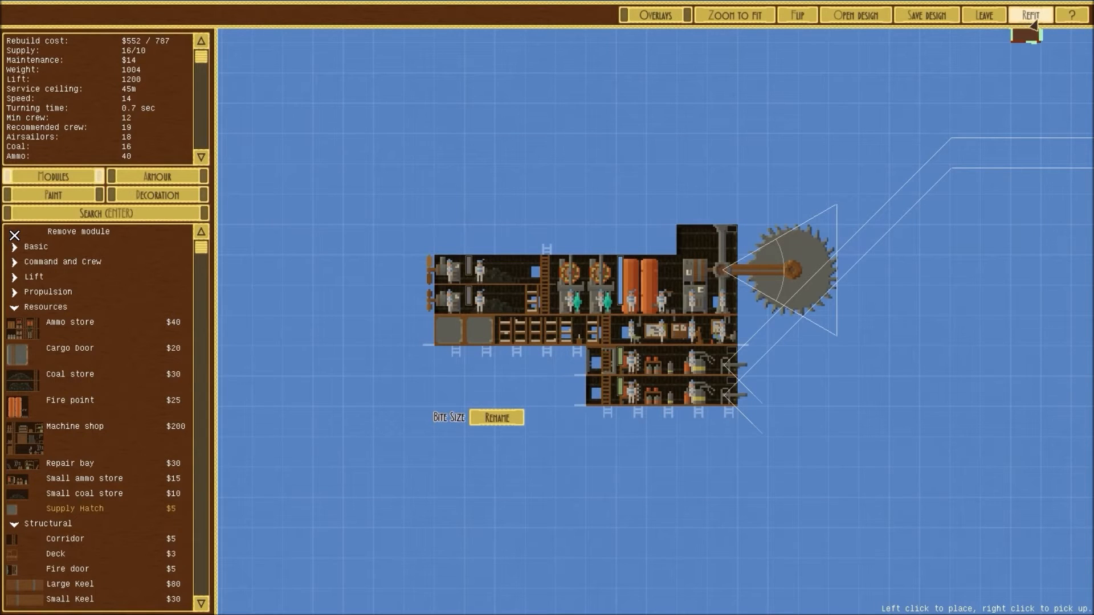
{"action": "left_click", "coordinate": [53, 194]}
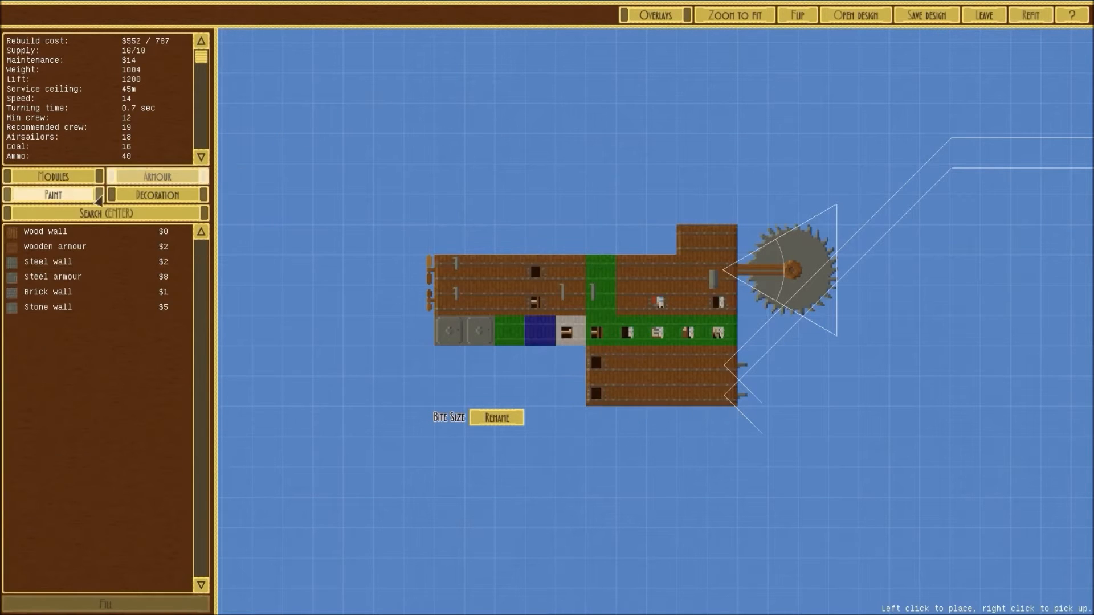
{"action": "left_click", "coordinate": [156, 195]}
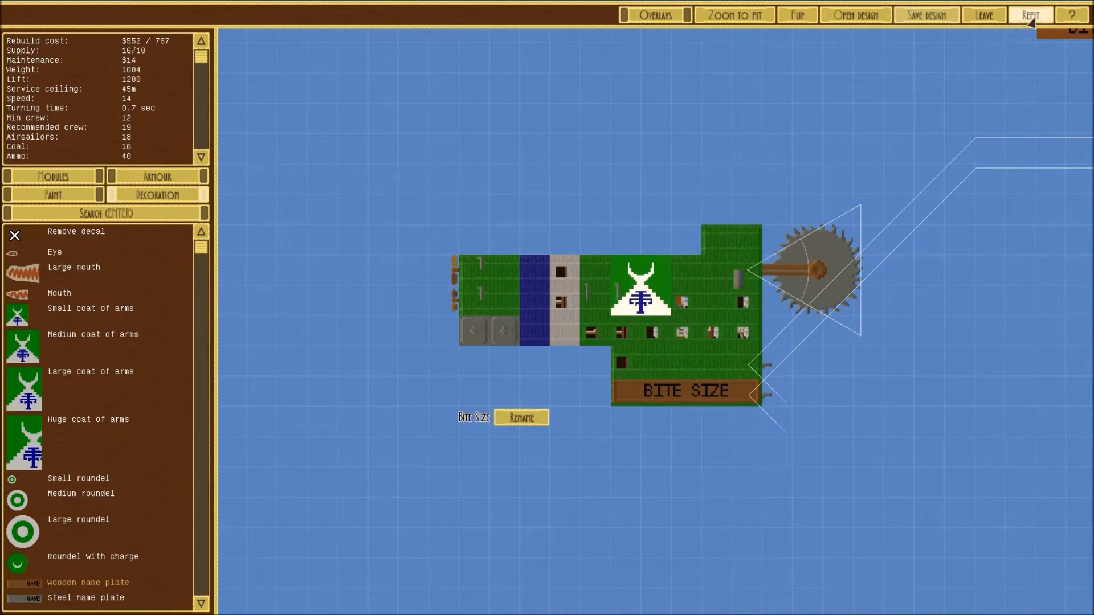
{"action": "left_click", "coordinate": [987, 14]}
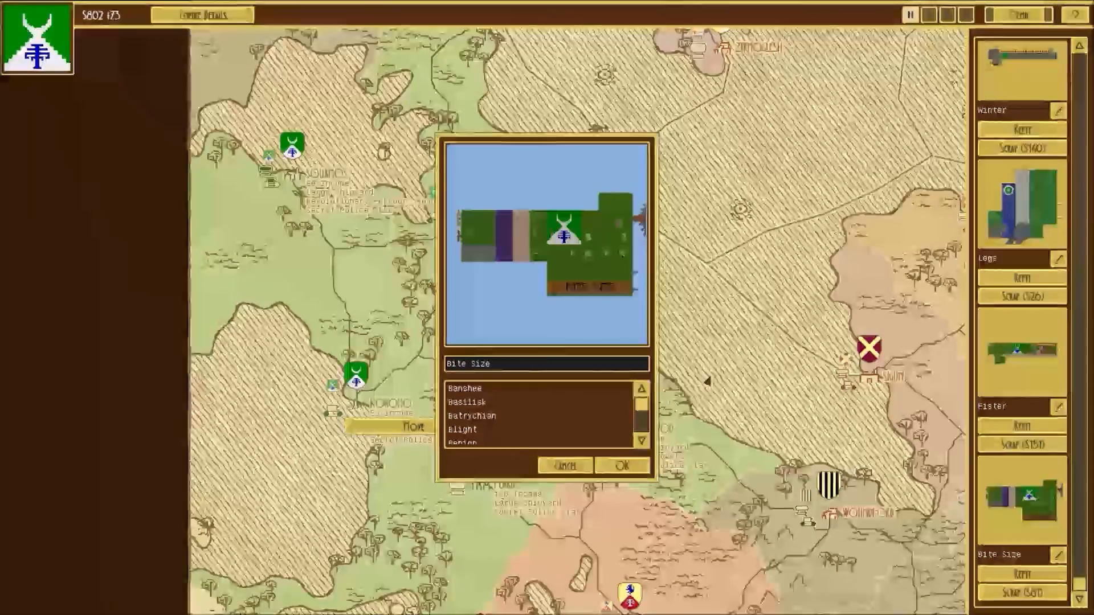
Clear Bite Size's name and replace it with 'Fun Size'.
{"action": "left_click", "coordinate": [546, 363]}
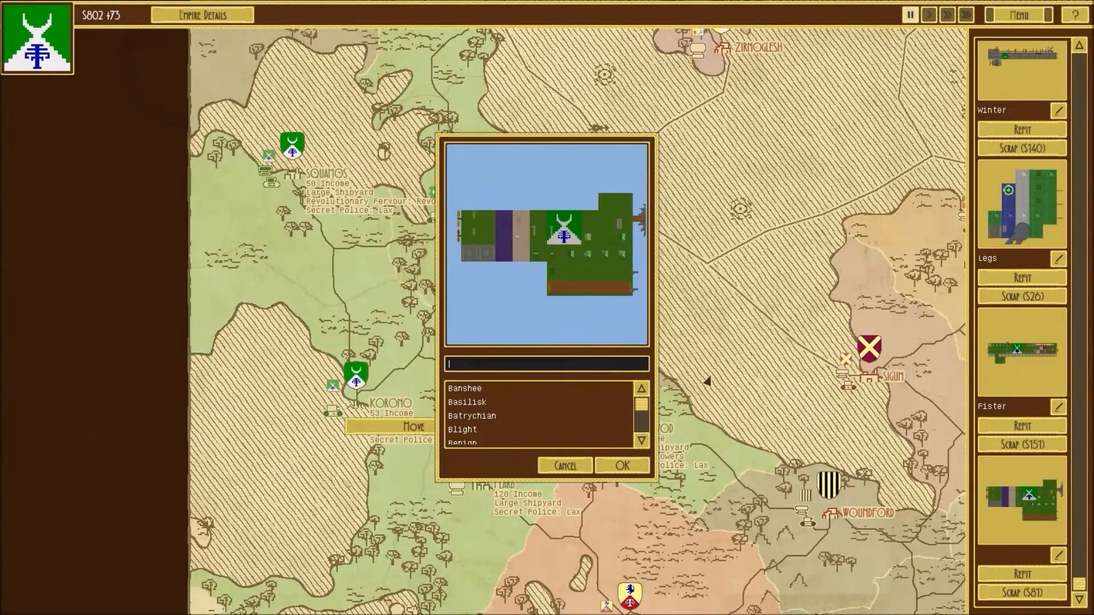
{"action": "type", "text": "Fun S"}
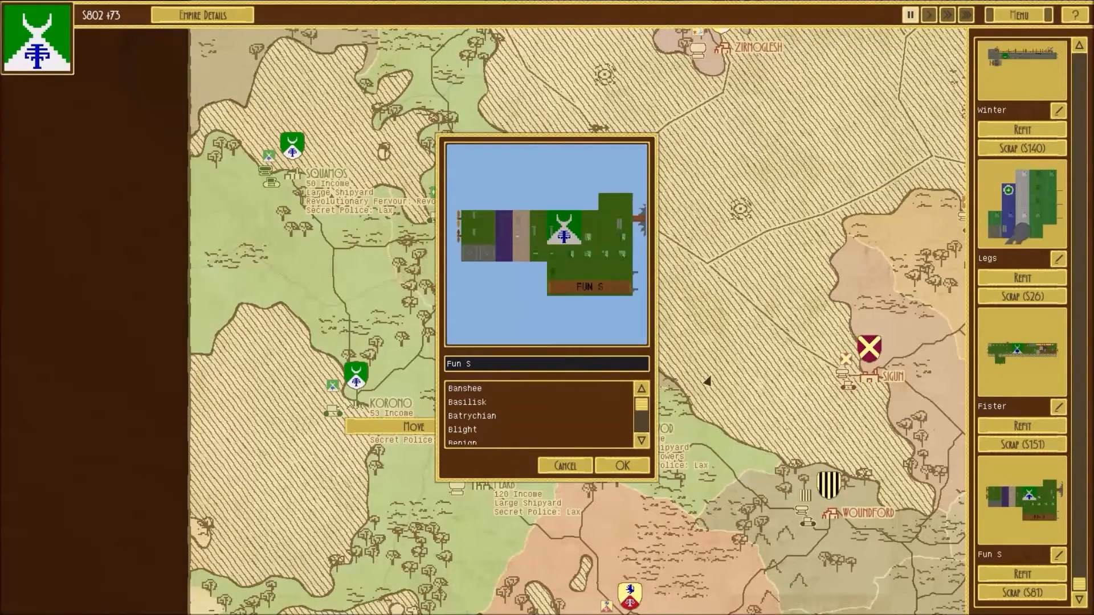
{"action": "type", "text": "ize"}
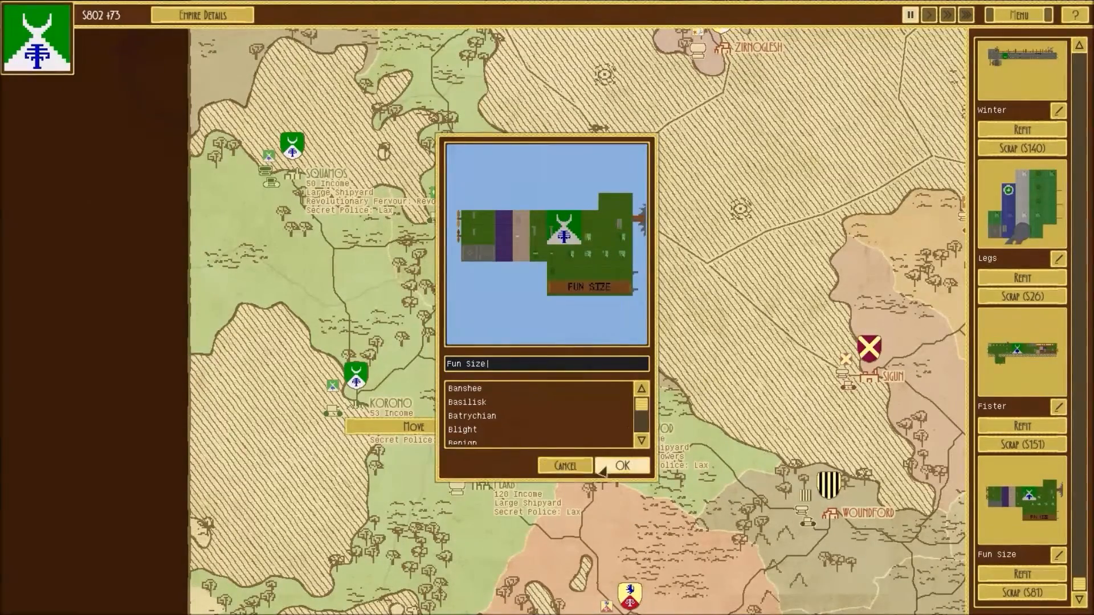
{"action": "left_click", "coordinate": [625, 466]}
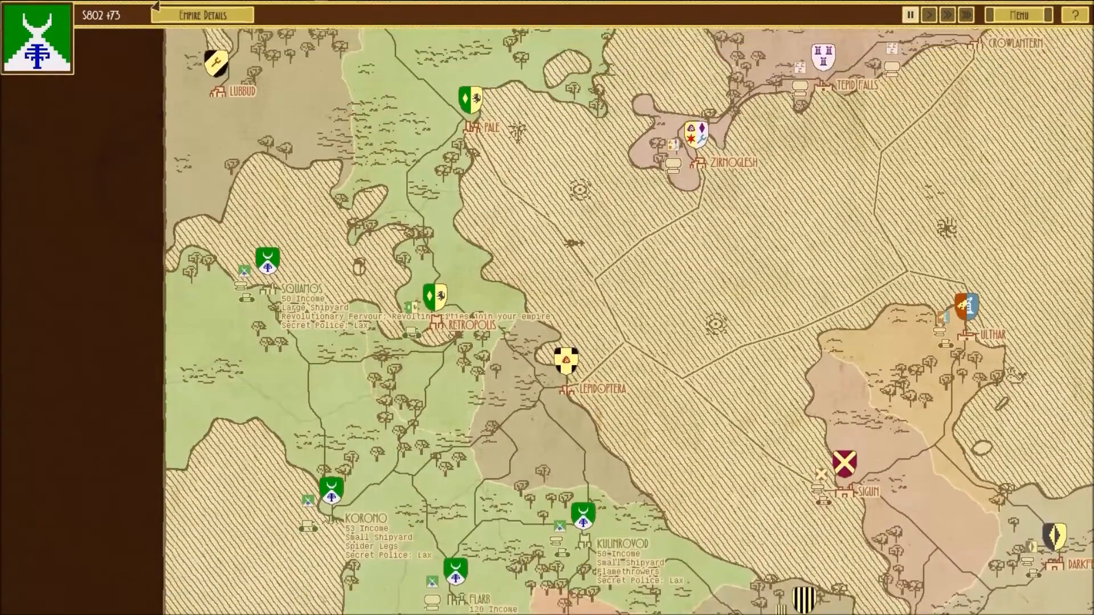
Scroll the campaign map down and select the fleet to show its ship list.
{"action": "scroll", "scroll_direction": "down", "scroll_amount": 3}
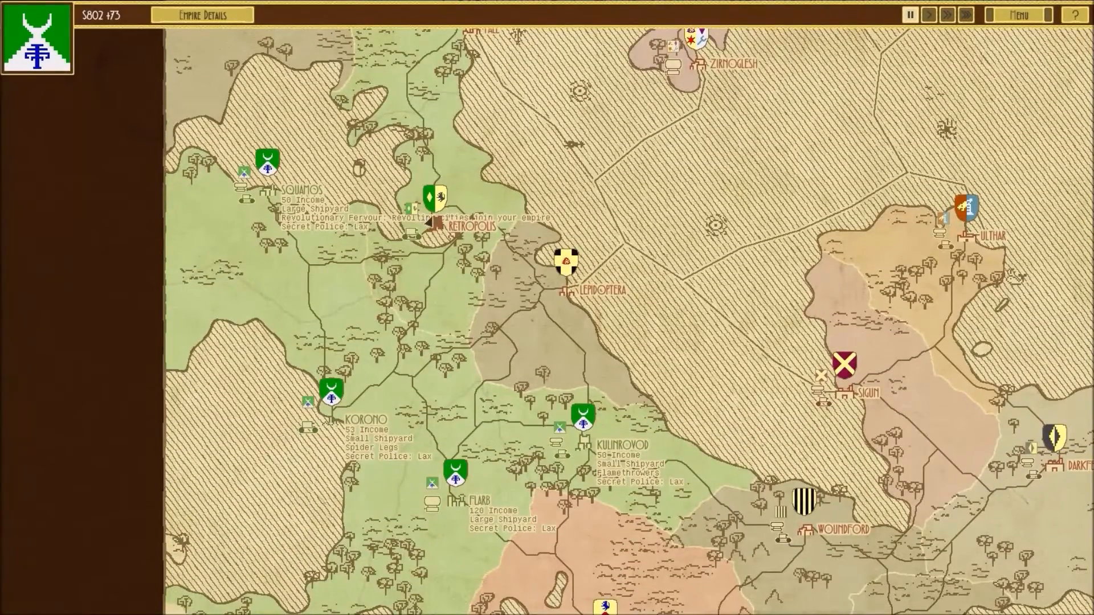
{"action": "left_click", "coordinate": [565, 265]}
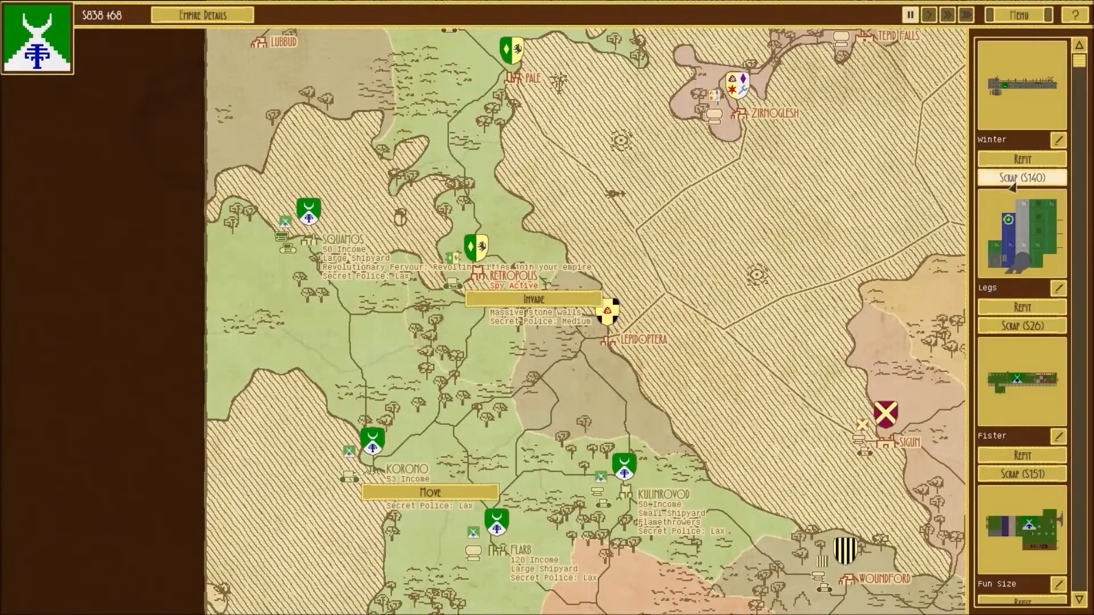
{"action": "mouse_move", "coordinate": [1033, 175]}
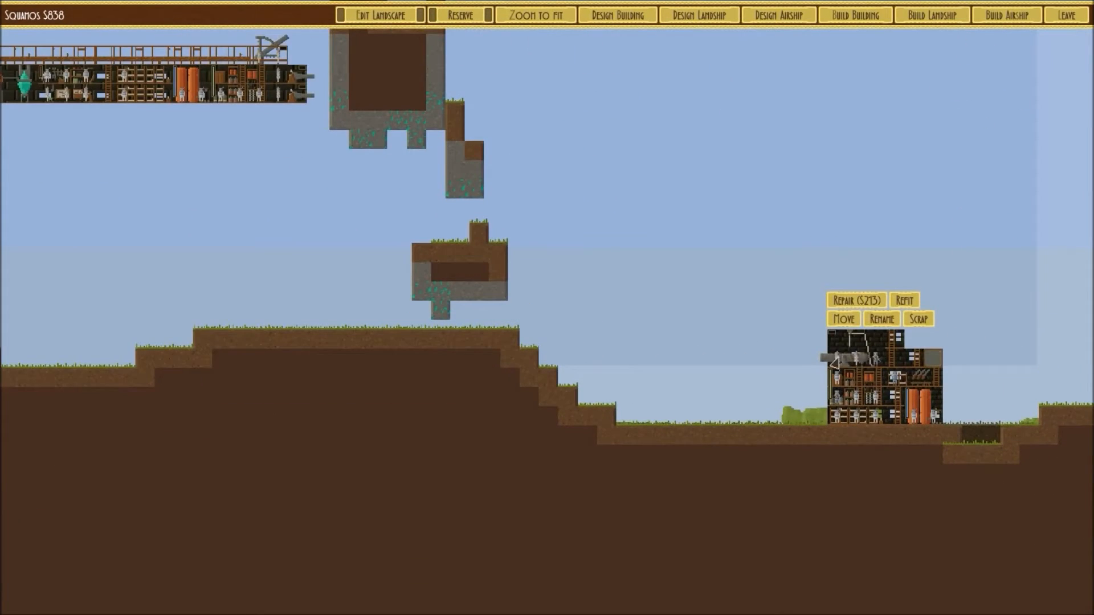
Reposition the Squamos building and choose the Wakka Flakka design to construct.
{"action": "left_click", "coordinate": [843, 319]}
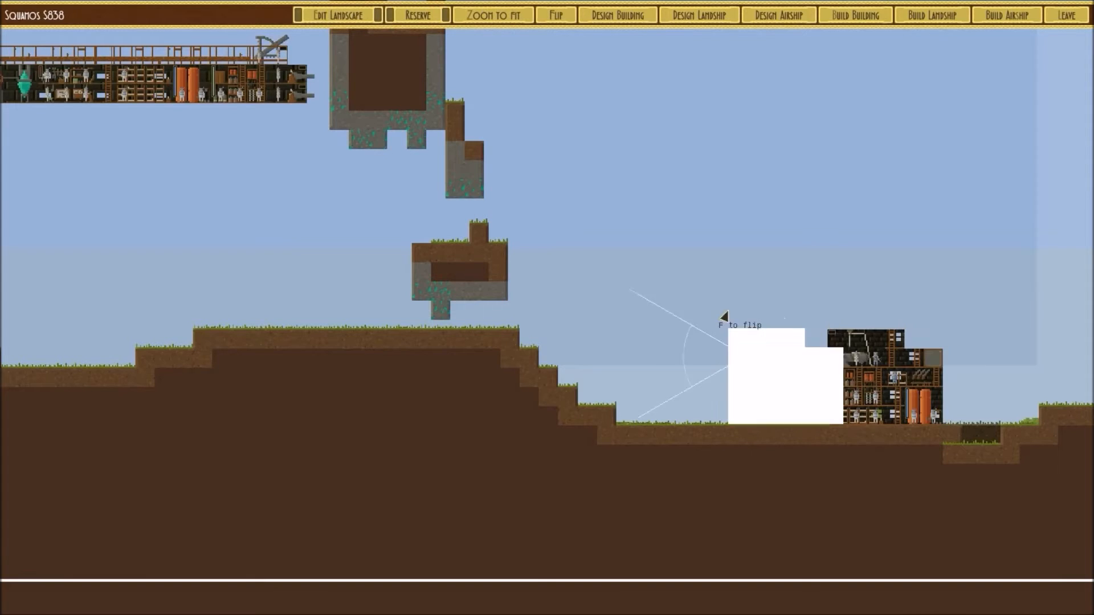
{"action": "mouse_move", "coordinate": [281, 266]}
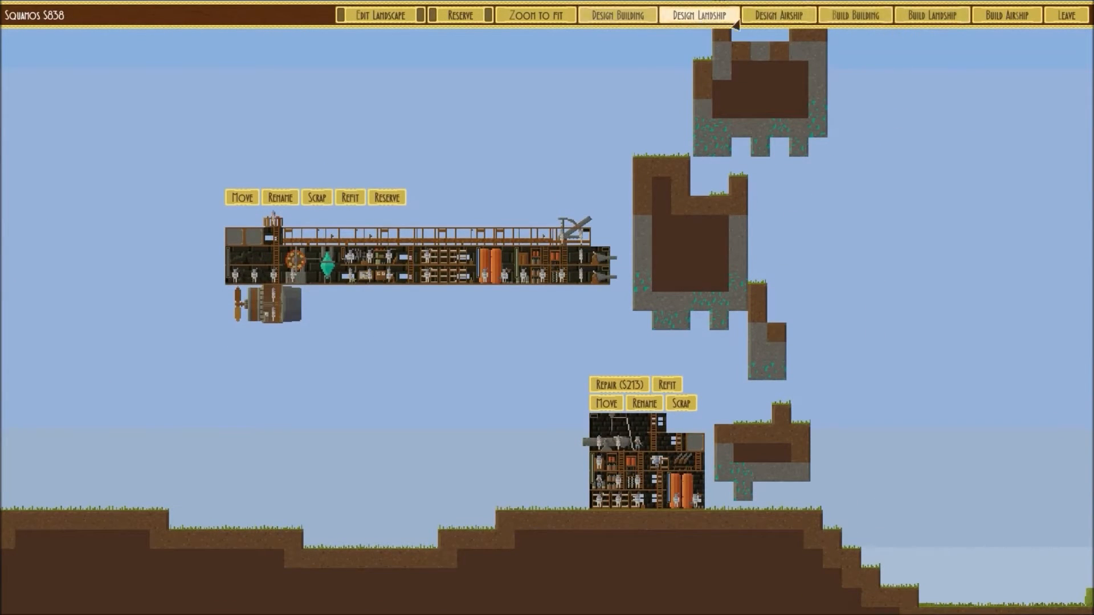
{"action": "left_click", "coordinate": [697, 13]}
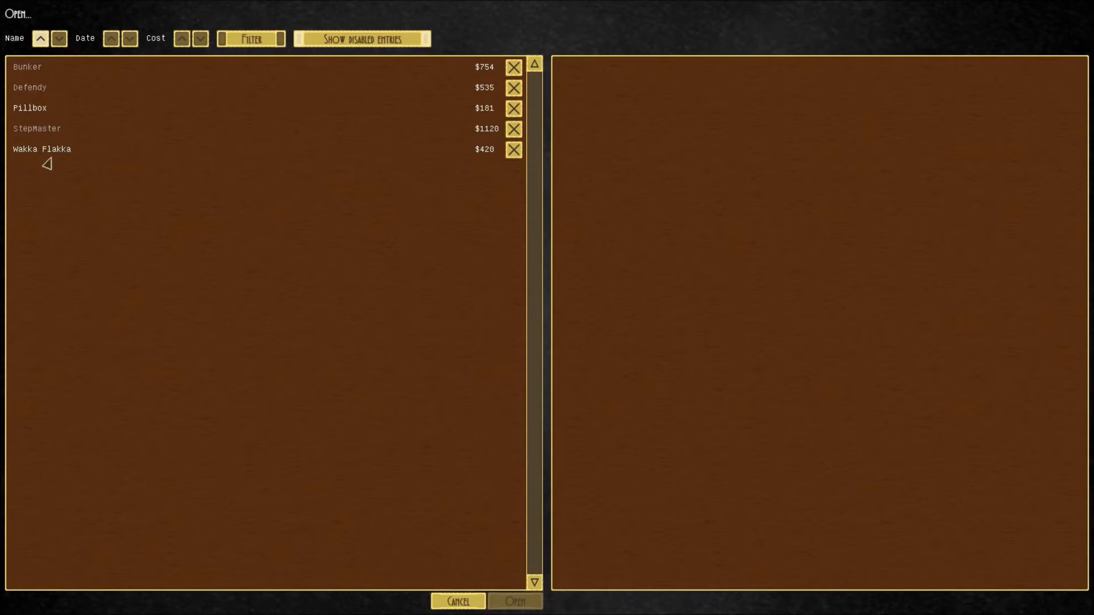
{"action": "left_click", "coordinate": [42, 149]}
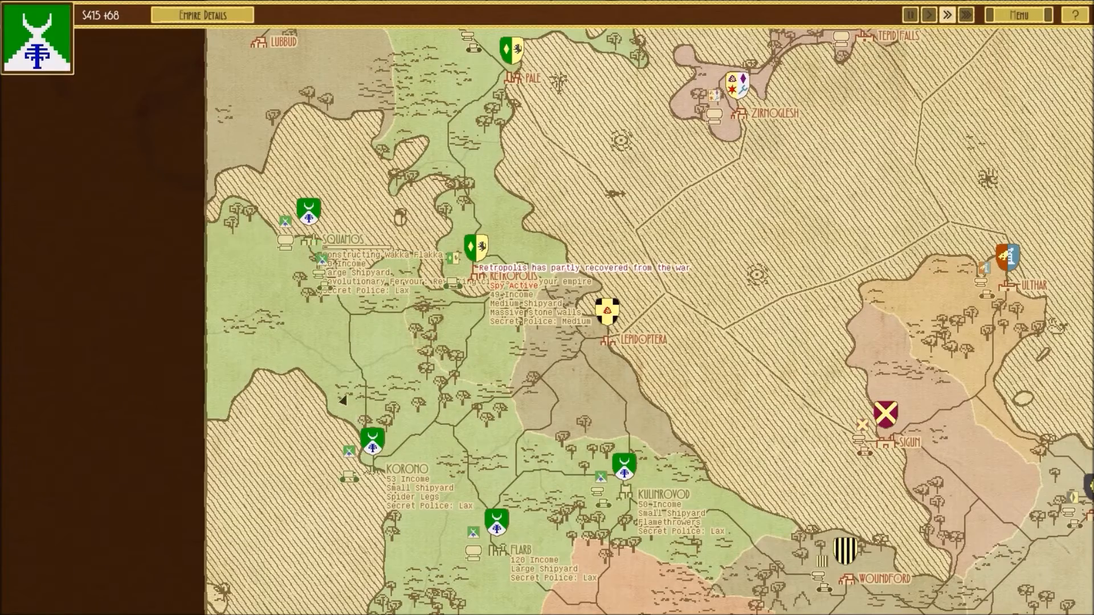
Send Flarb's fleet to invade Retropolis.
{"action": "left_click", "coordinate": [926, 16]}
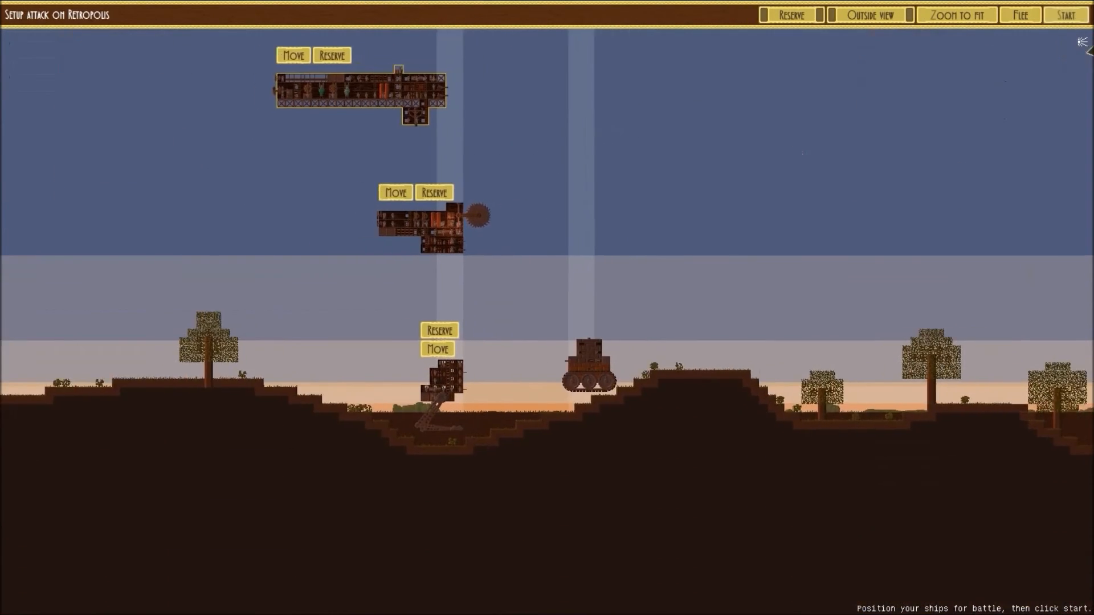
Start the Retropolis battle and command Fun Size until Glorious surrenders and Flarb wins.
{"action": "left_click", "coordinate": [1070, 14]}
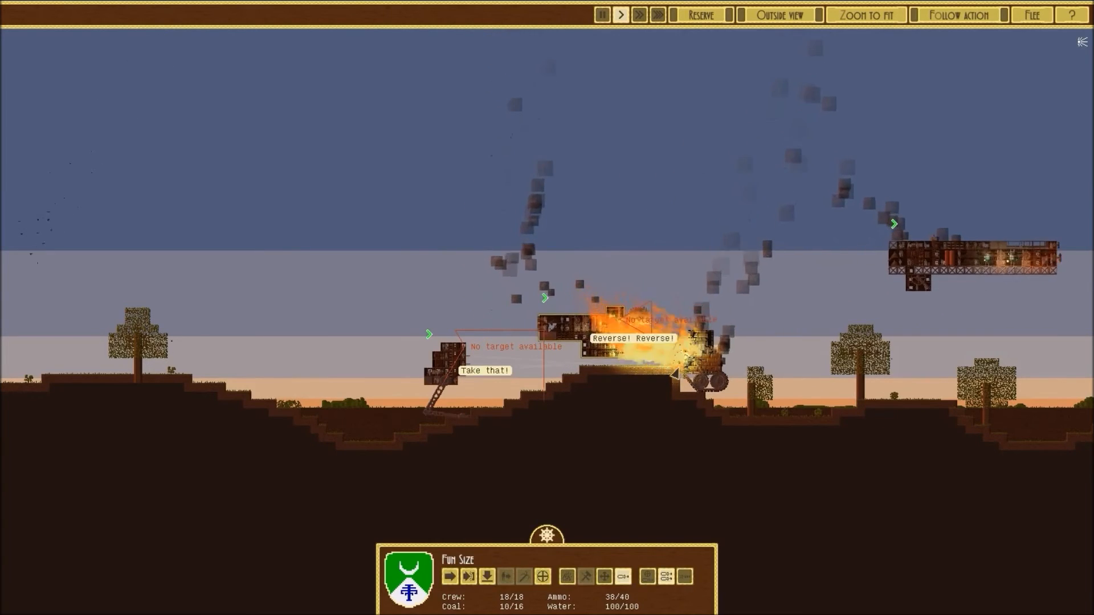
{"action": "left_click", "coordinate": [619, 15]}
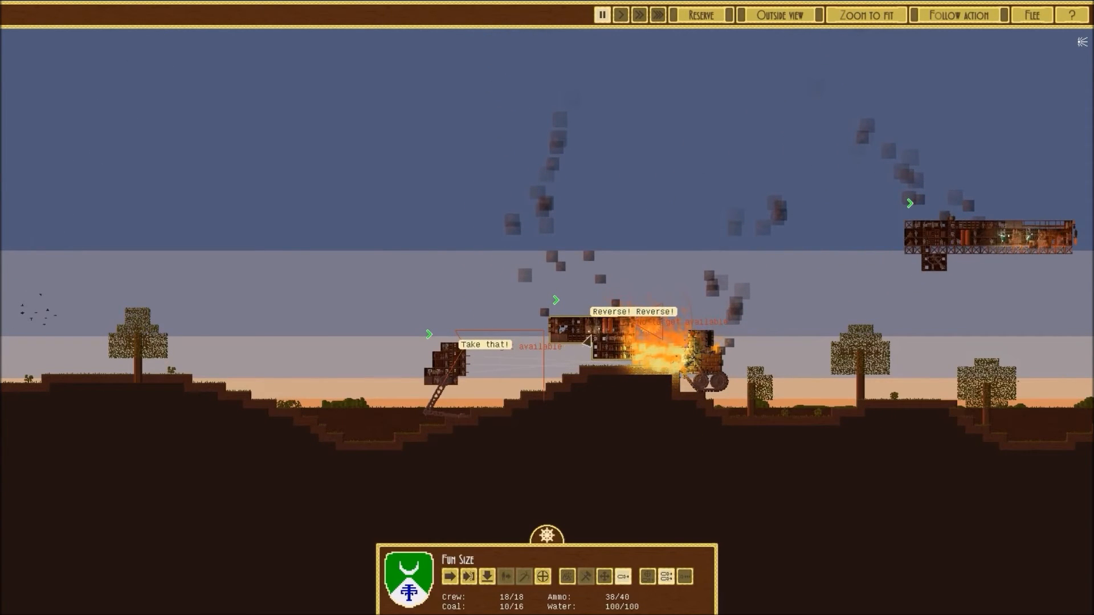
{"action": "left_click", "coordinate": [620, 15]}
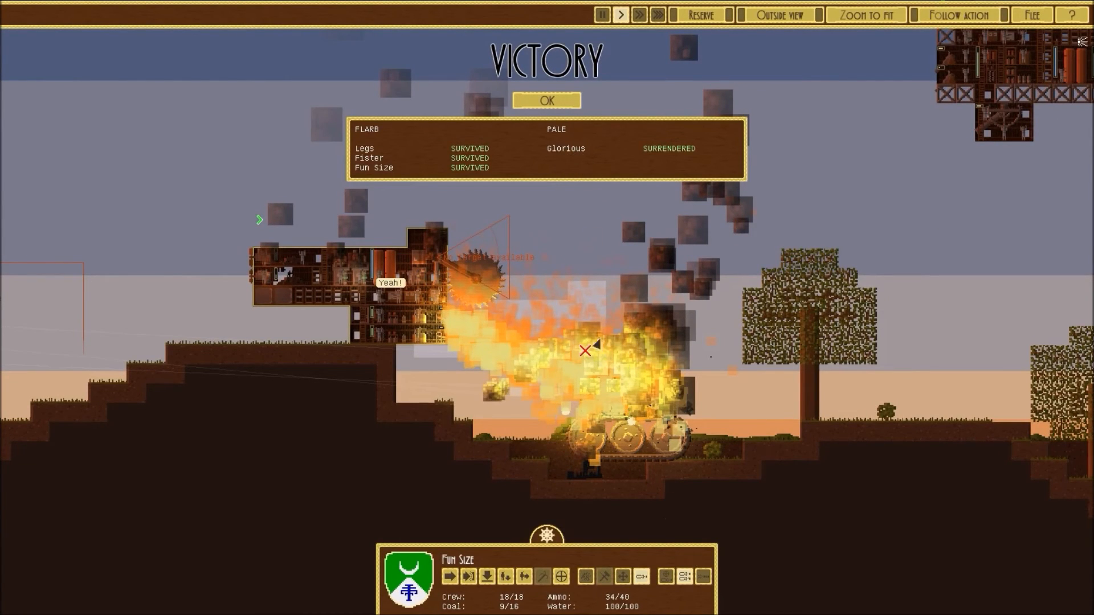
{"action": "mouse_move", "coordinate": [541, 135]}
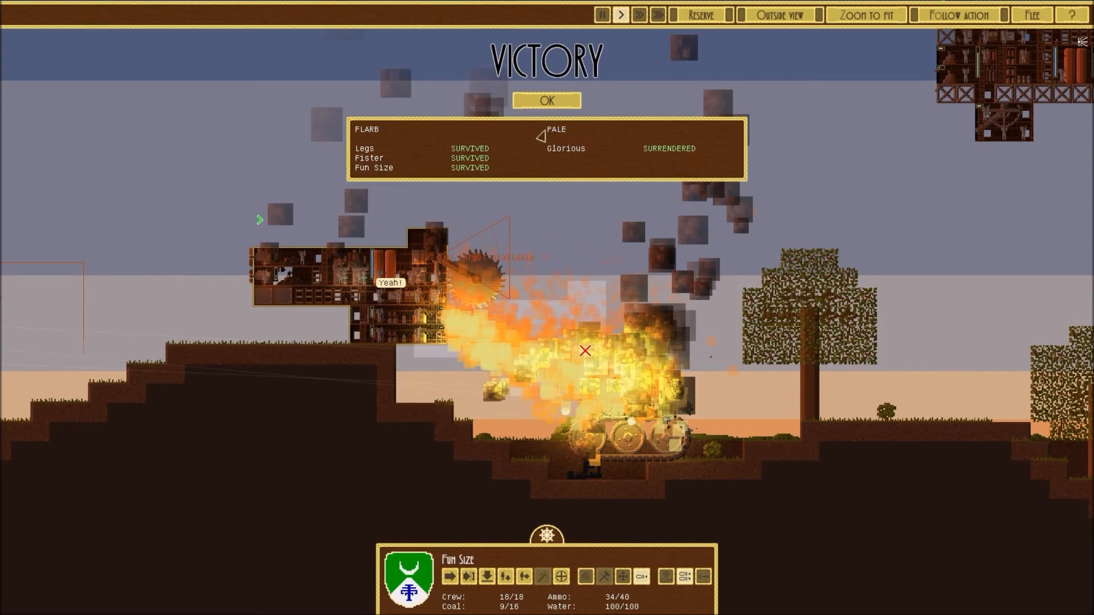
Dismiss the Victory panel to see Gentle, Brutal Takeover and Pillaging options for Retropolis.
{"action": "left_click", "coordinate": [547, 100]}
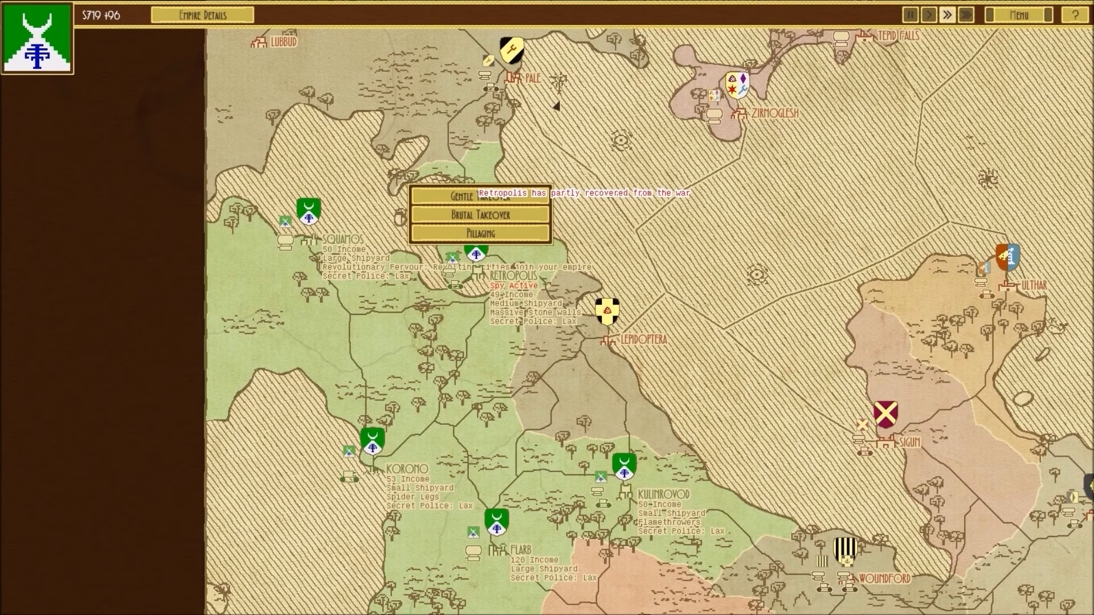
{"action": "scroll", "scroll_direction": "down", "scroll_amount": 3}
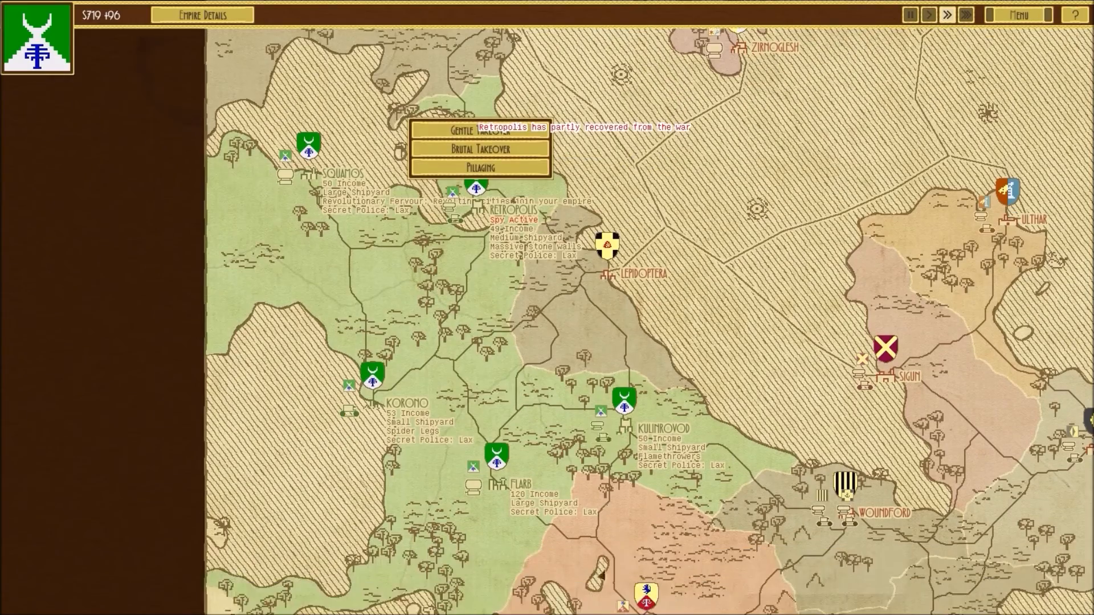